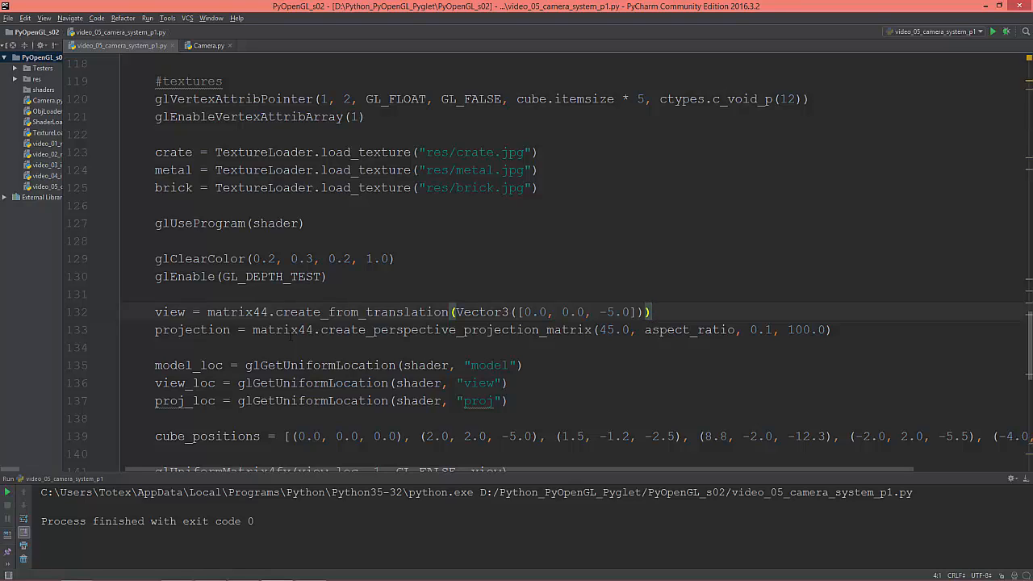
# Scroll the Camera tutorial to the Camera/View space diagrams and the Camera position section.
pyautogui.click(649, 313)
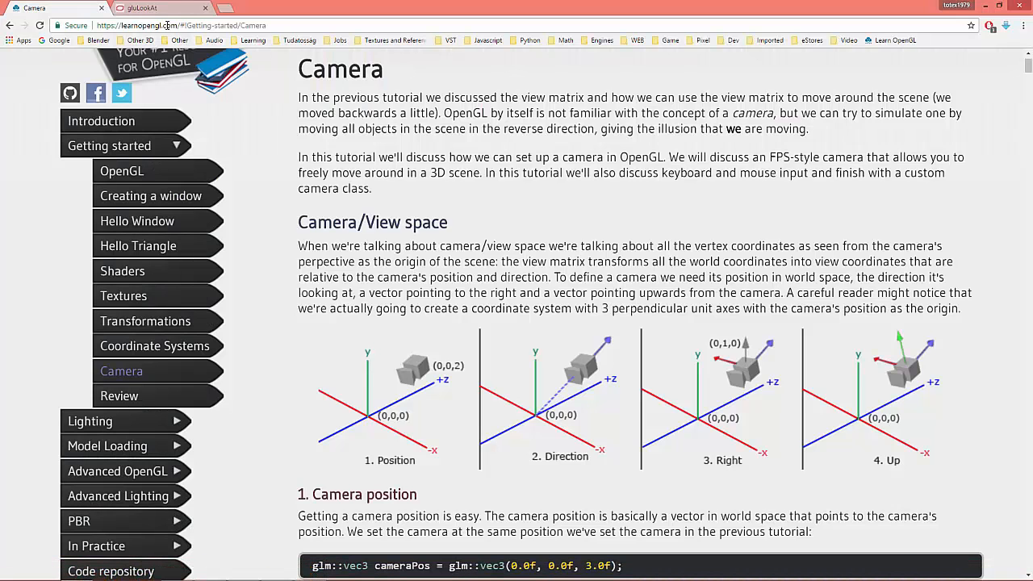
pyautogui.moveTo(121, 369)
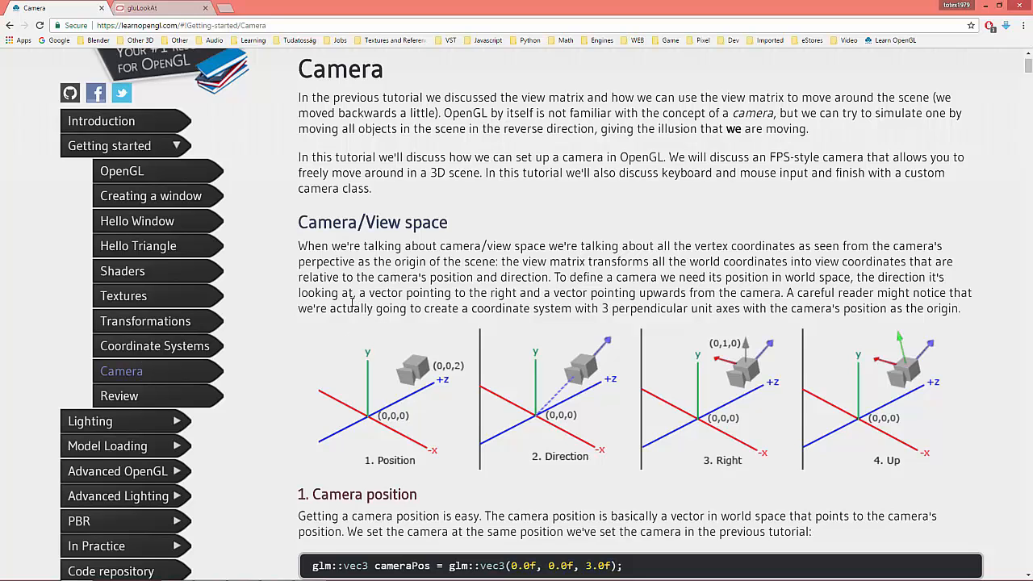
pyautogui.scroll(3)
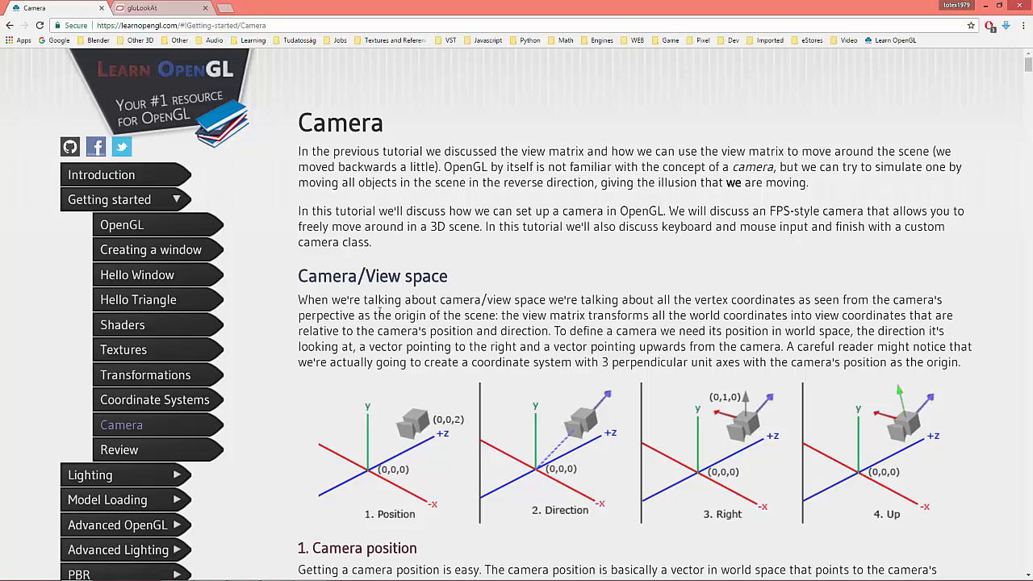
pyautogui.scroll(-3)
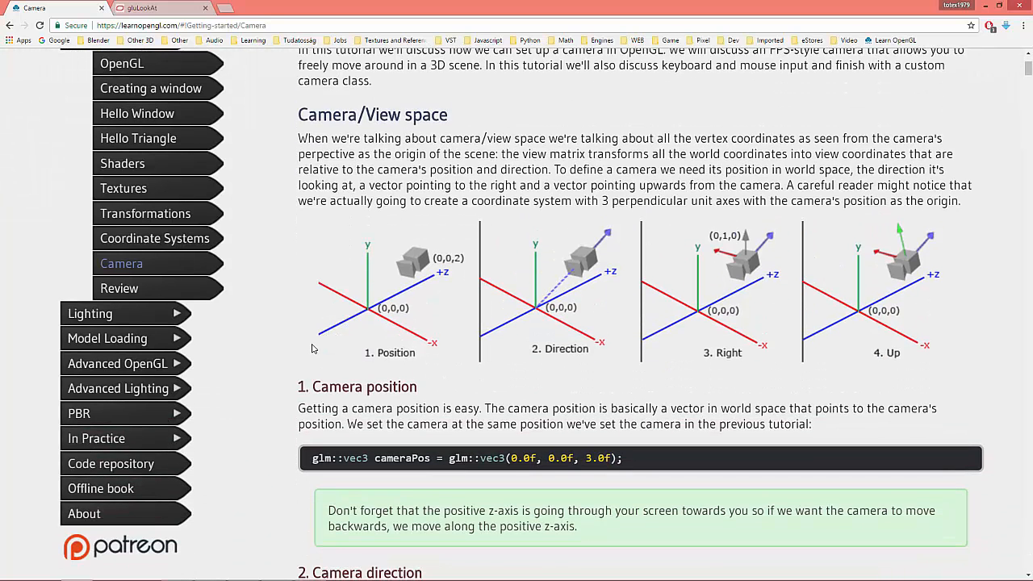
pyautogui.scroll(3)
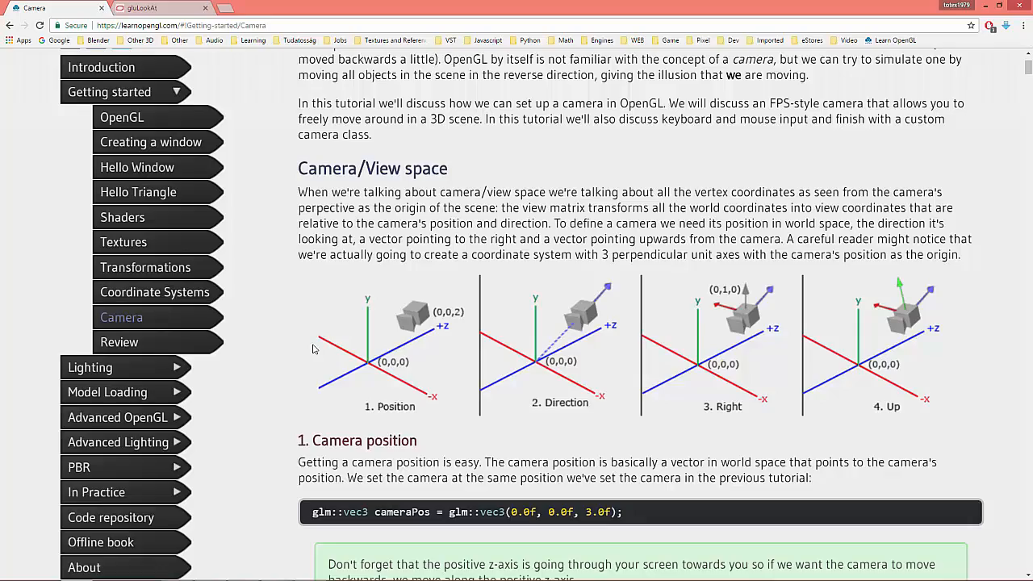
pyautogui.scroll(3)
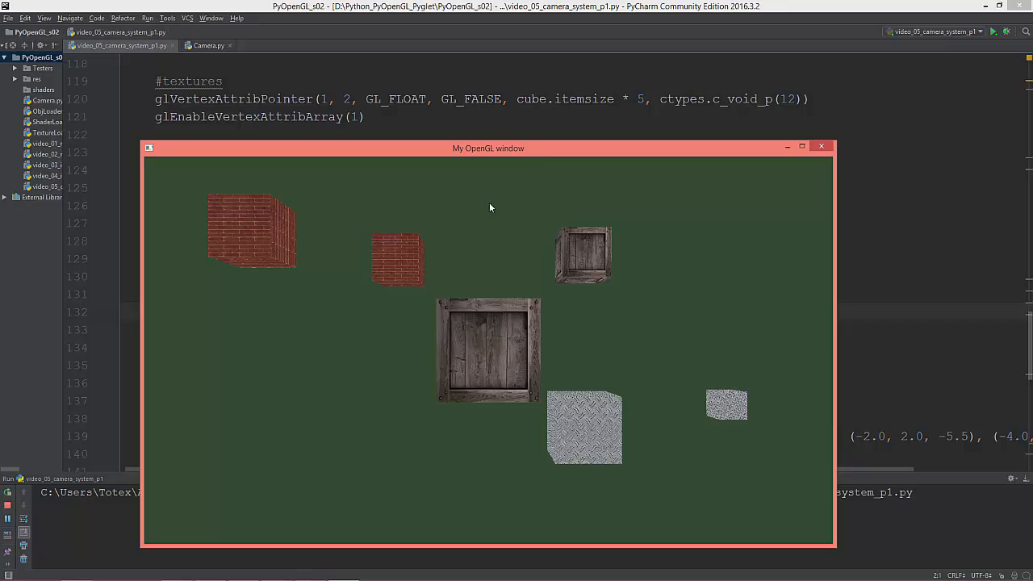
# Reposition 'My OpenGL window' to inspect the textured cubes, then close it.
pyautogui.moveTo(488, 148); pyautogui.dragTo(471, 92)
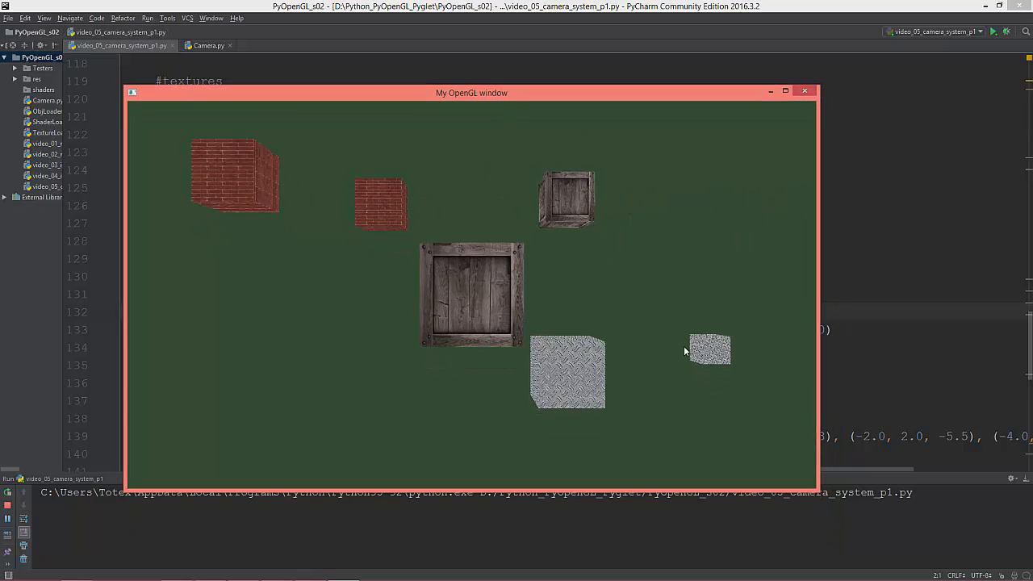
pyautogui.moveTo(579, 362)
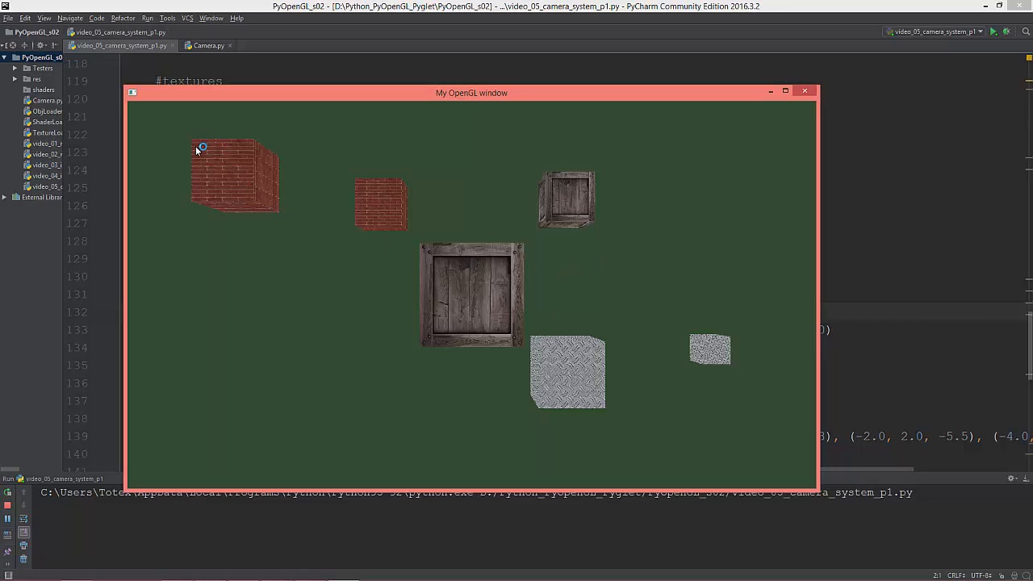
pyautogui.moveTo(516, 392)
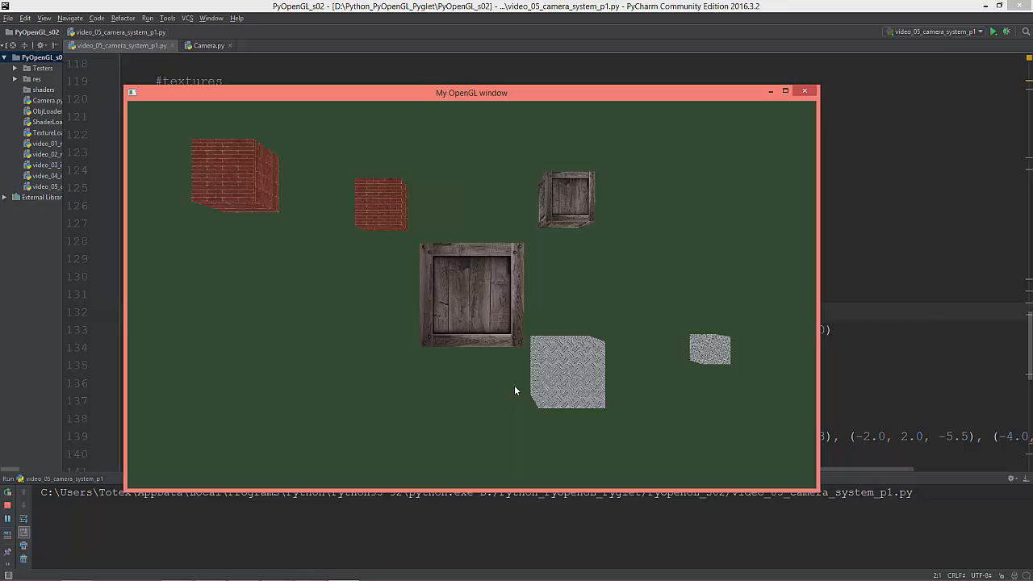
pyautogui.moveTo(471, 92); pyautogui.dragTo(484, 78)
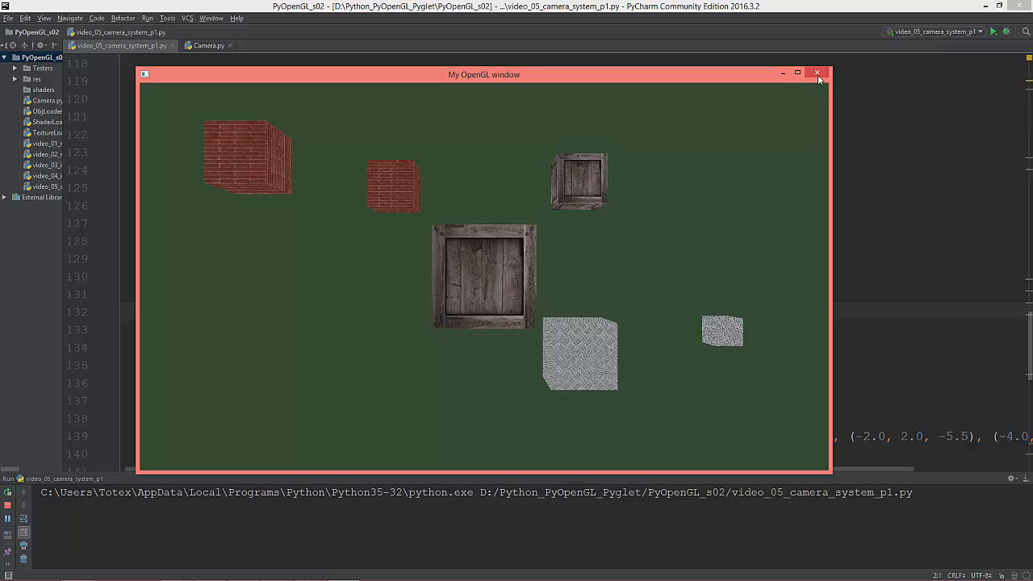
pyautogui.click(816, 74)
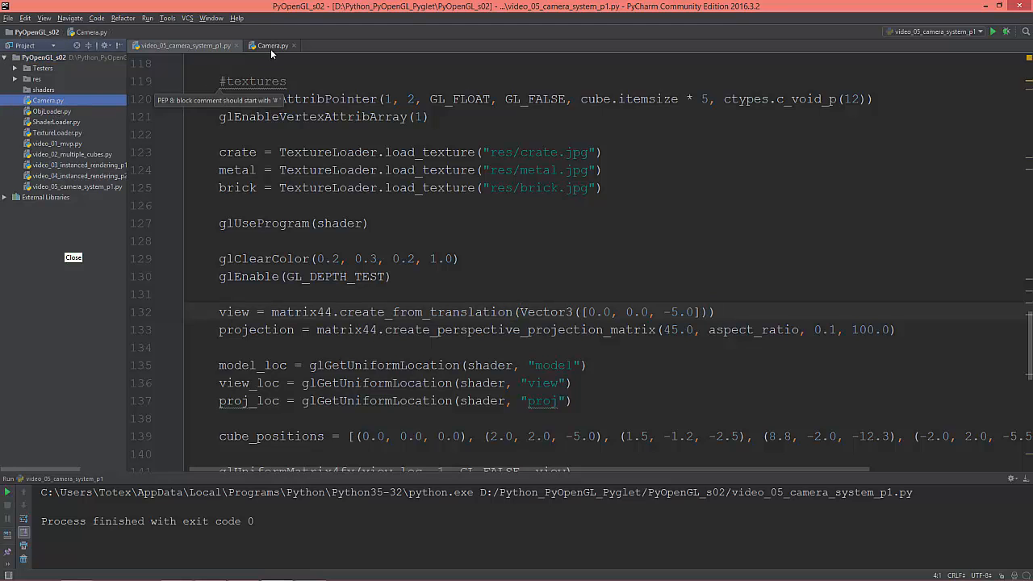
pyautogui.click(271, 46)
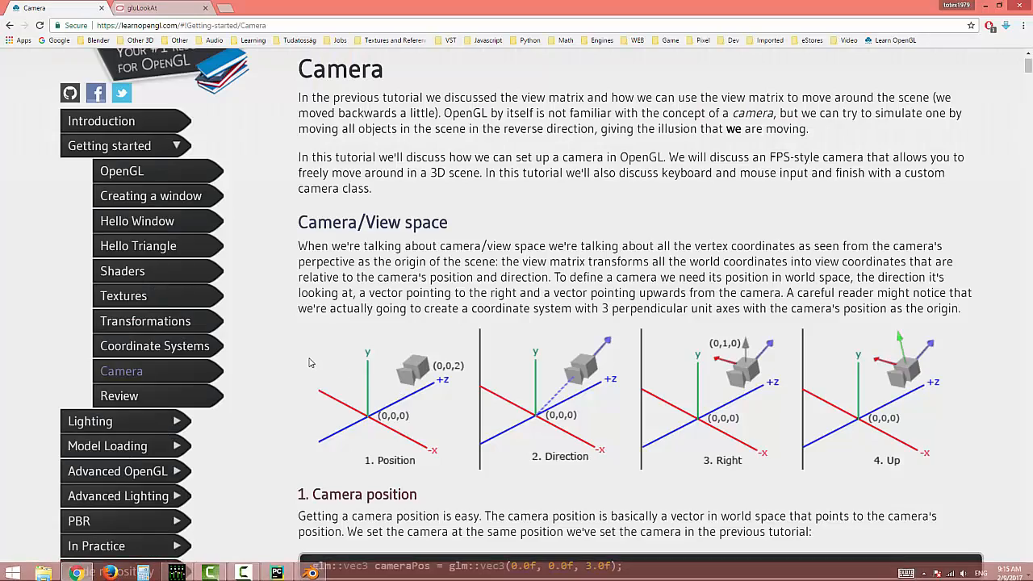
# Scroll past Right axis and Up axis to the Look At section with the glm::lookAt example.
pyautogui.scroll(-3)
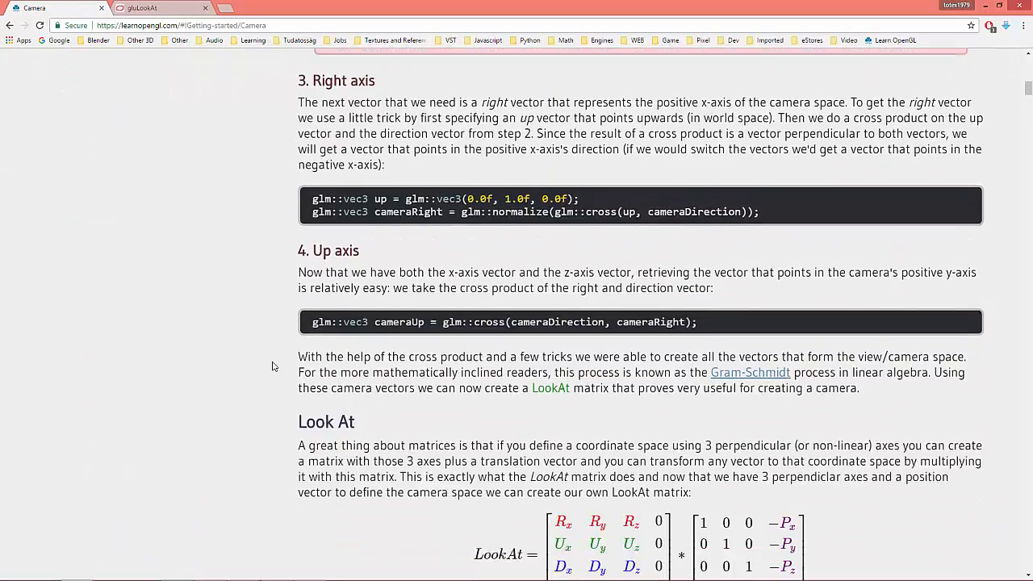
pyautogui.scroll(-3)
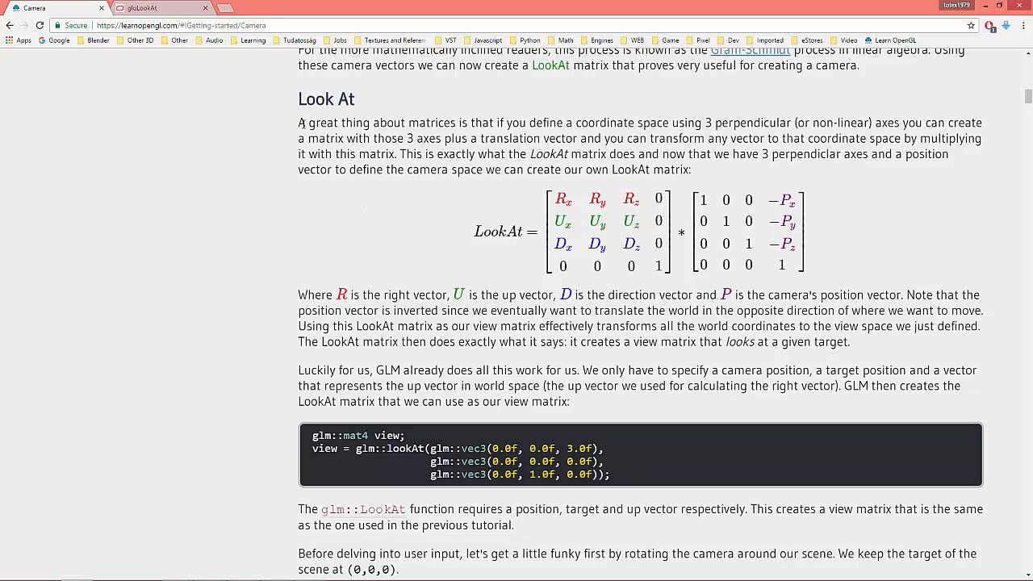
pyautogui.moveTo(480, 132)
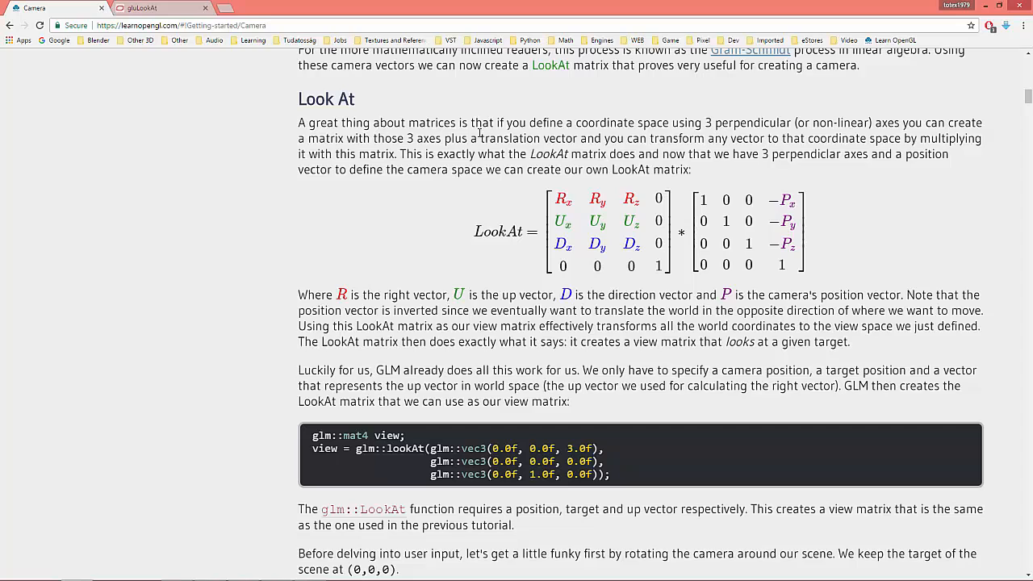
pyautogui.moveTo(671, 127)
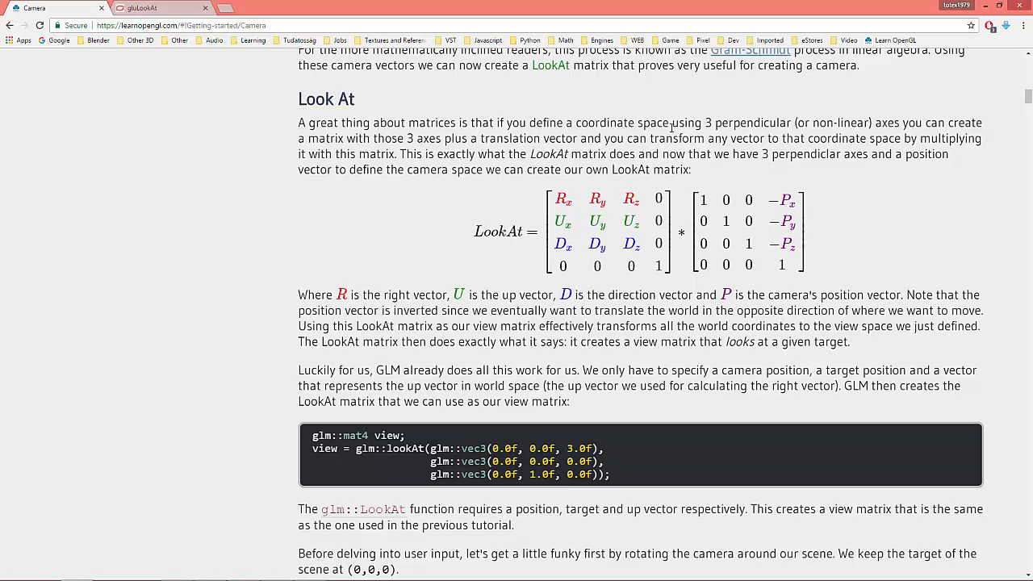
pyautogui.moveTo(759, 129)
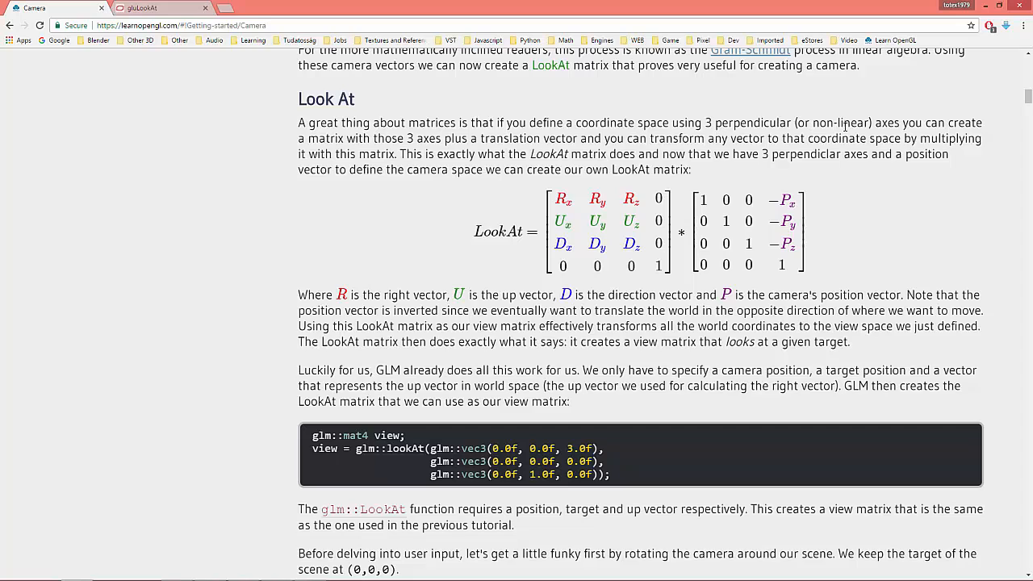
pyautogui.moveTo(361, 155)
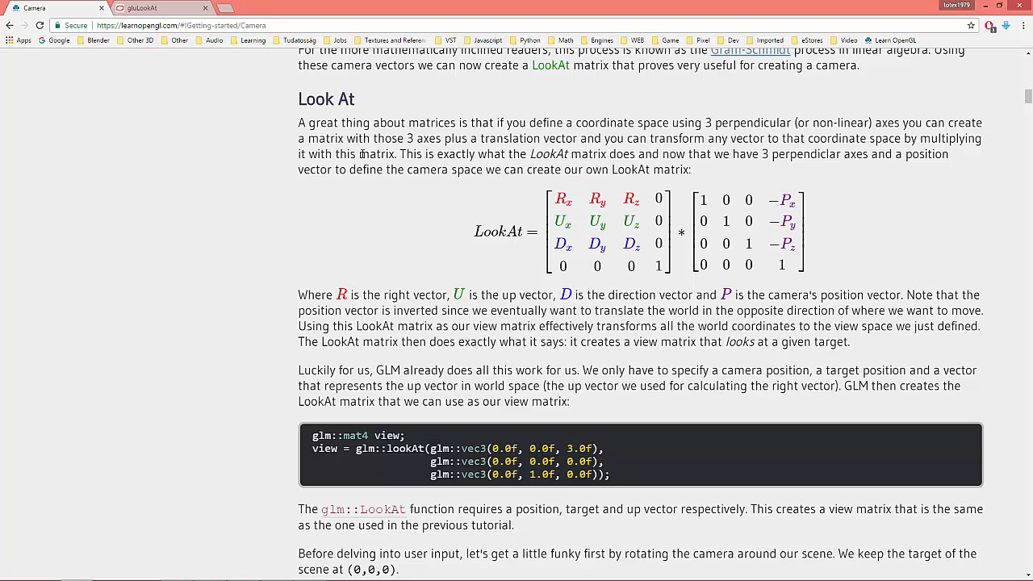
pyautogui.moveTo(413, 176)
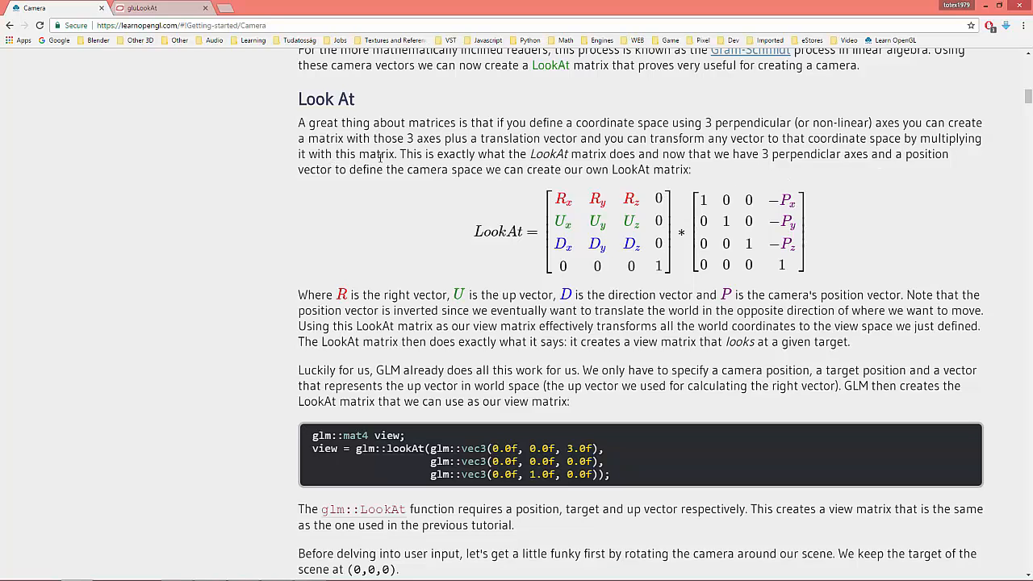
pyautogui.moveTo(352, 234)
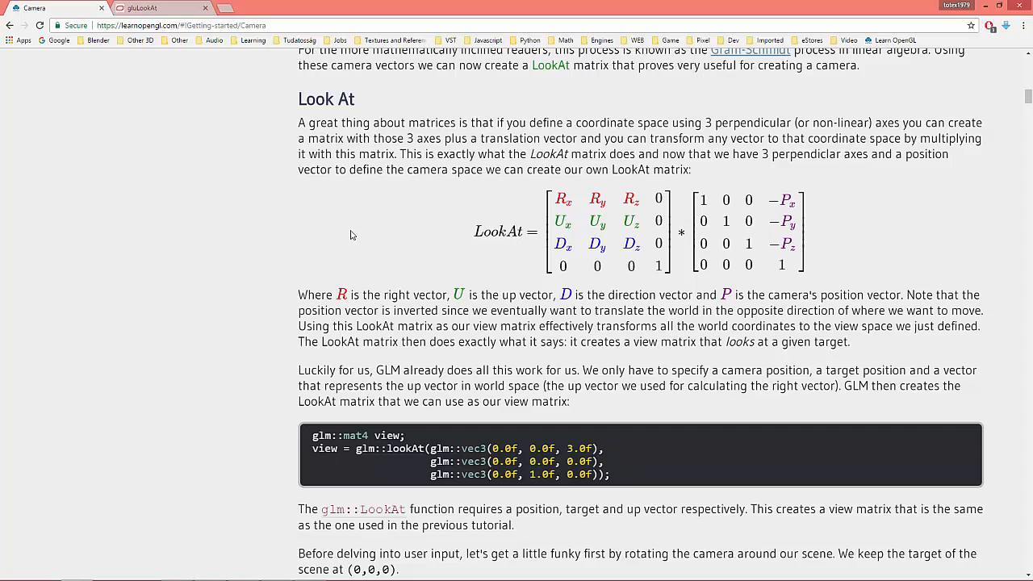
pyautogui.moveTo(492, 171)
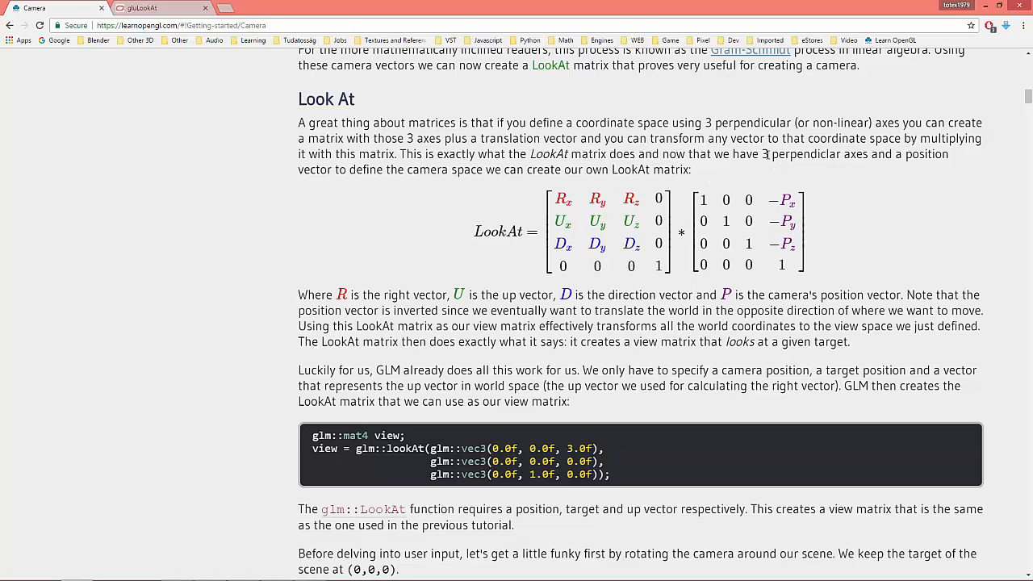
pyautogui.moveTo(364, 198)
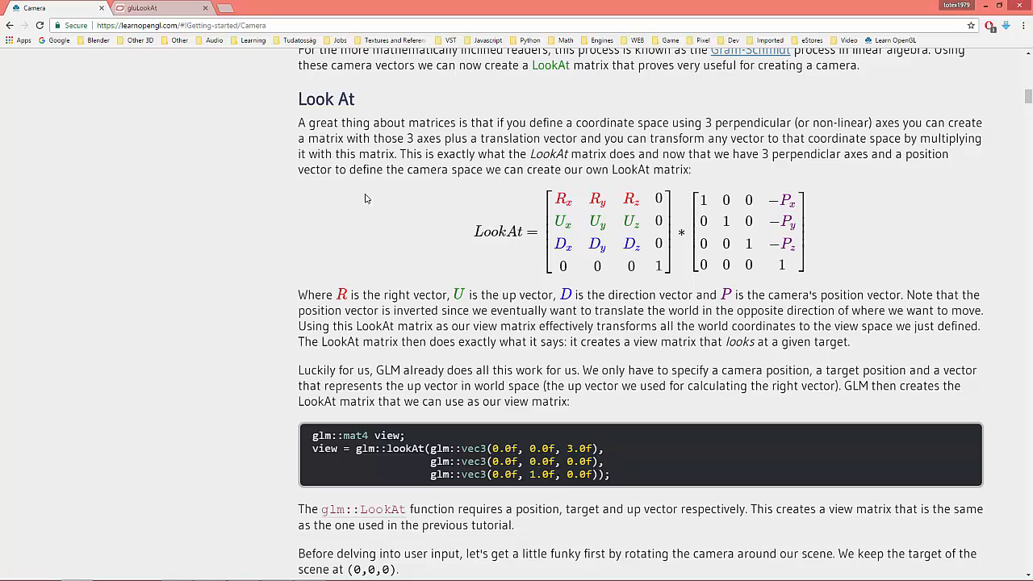
pyautogui.moveTo(500, 187)
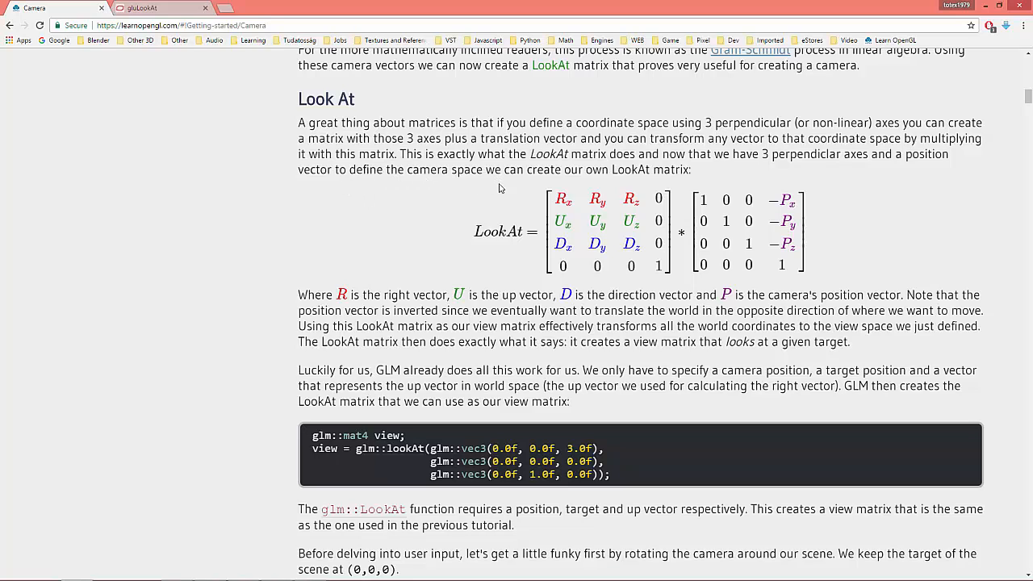
pyautogui.moveTo(676, 177)
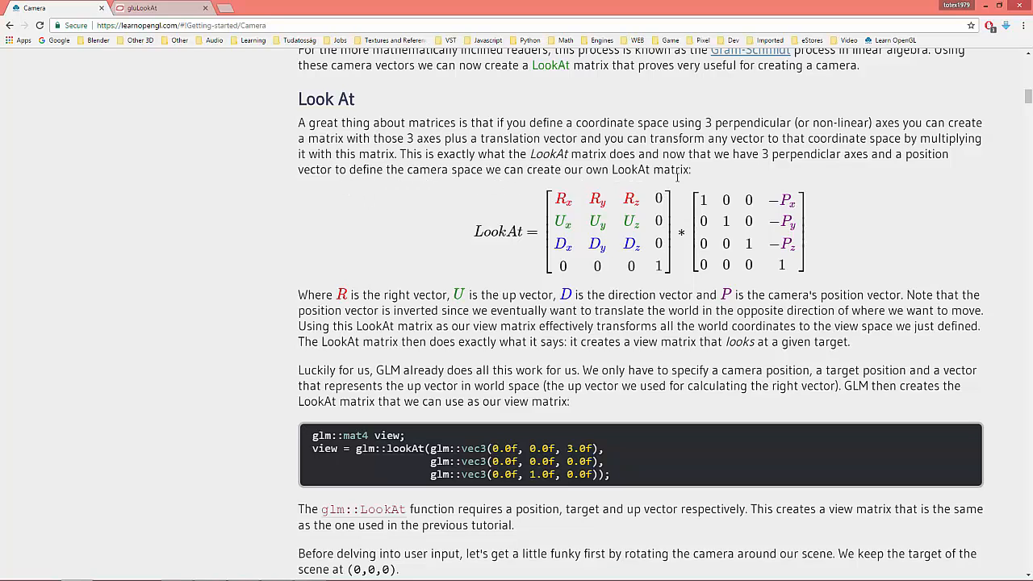
pyautogui.scroll(-3)
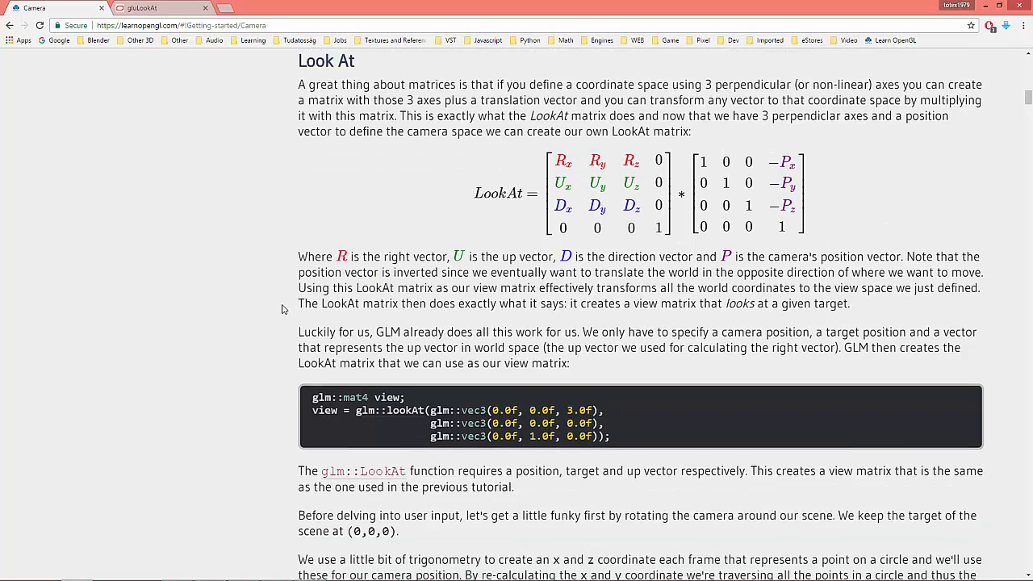
pyautogui.scroll(-3)
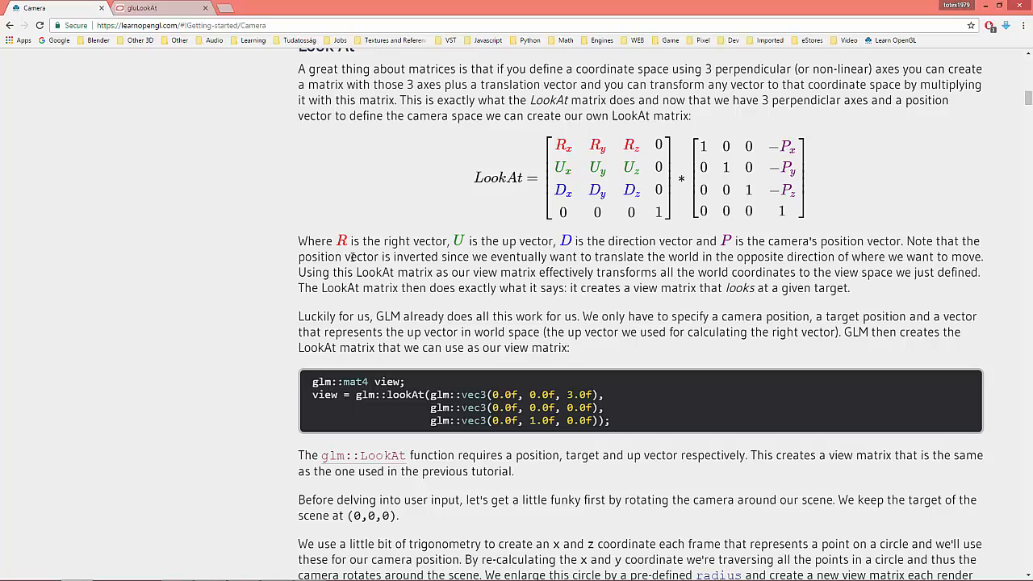
pyautogui.moveTo(497, 271)
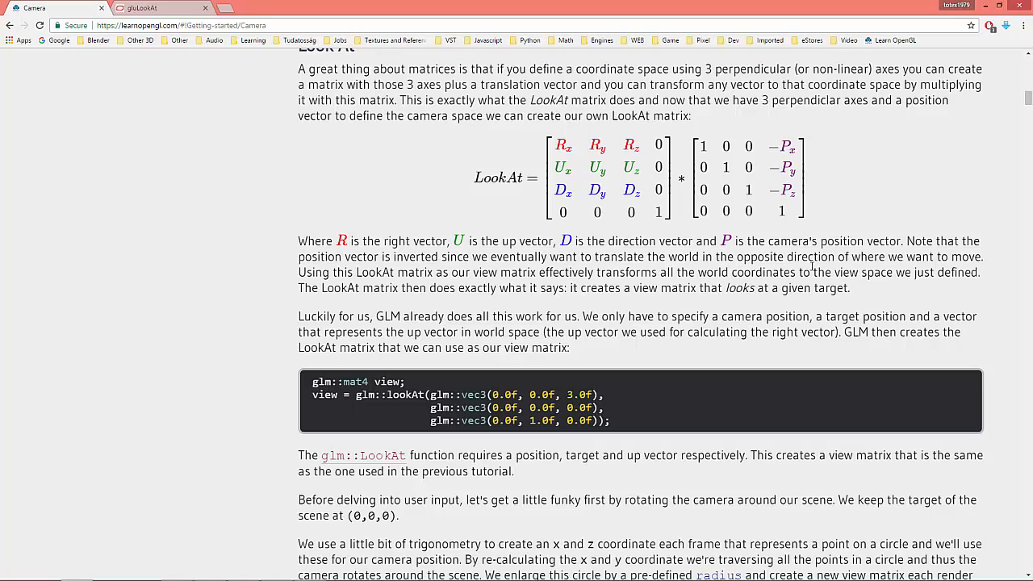
pyautogui.moveTo(429, 303)
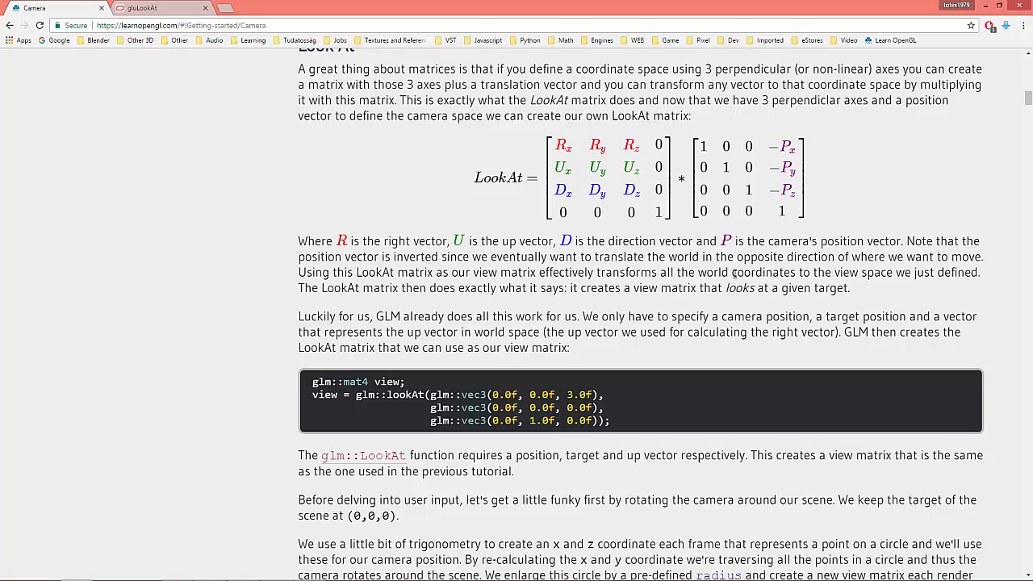
pyautogui.moveTo(910, 277)
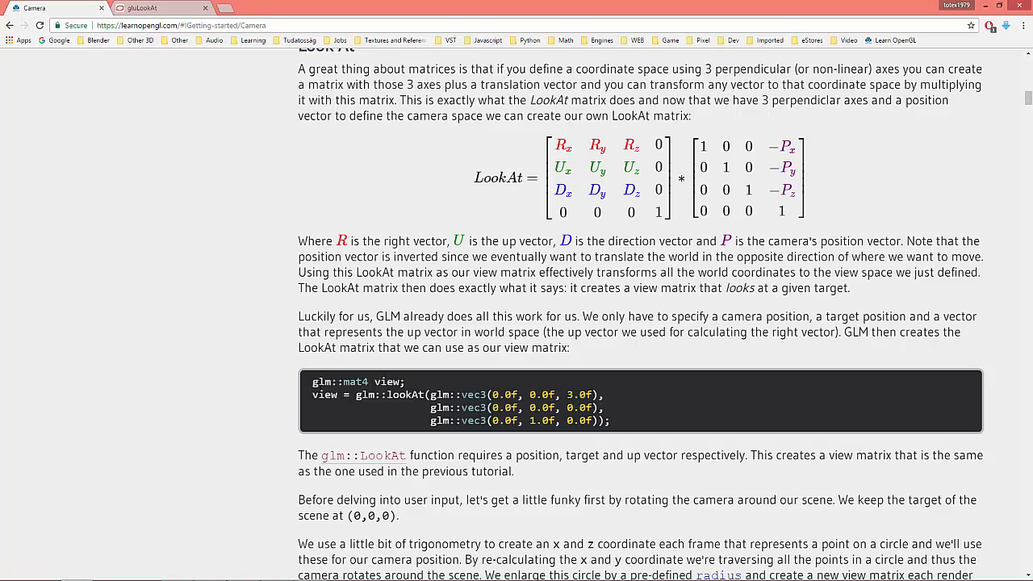
pyautogui.moveTo(410, 305)
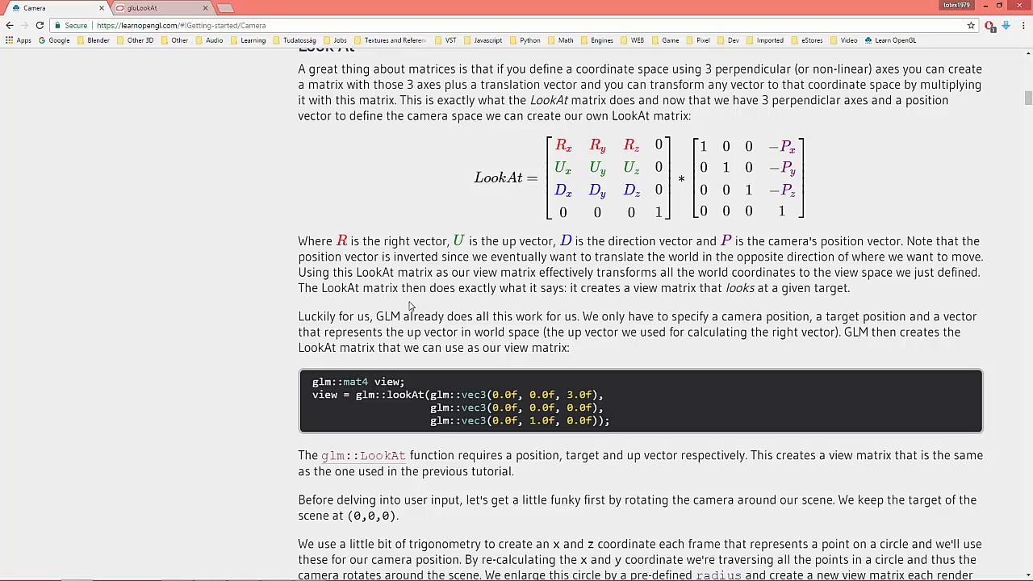
pyautogui.moveTo(498, 313)
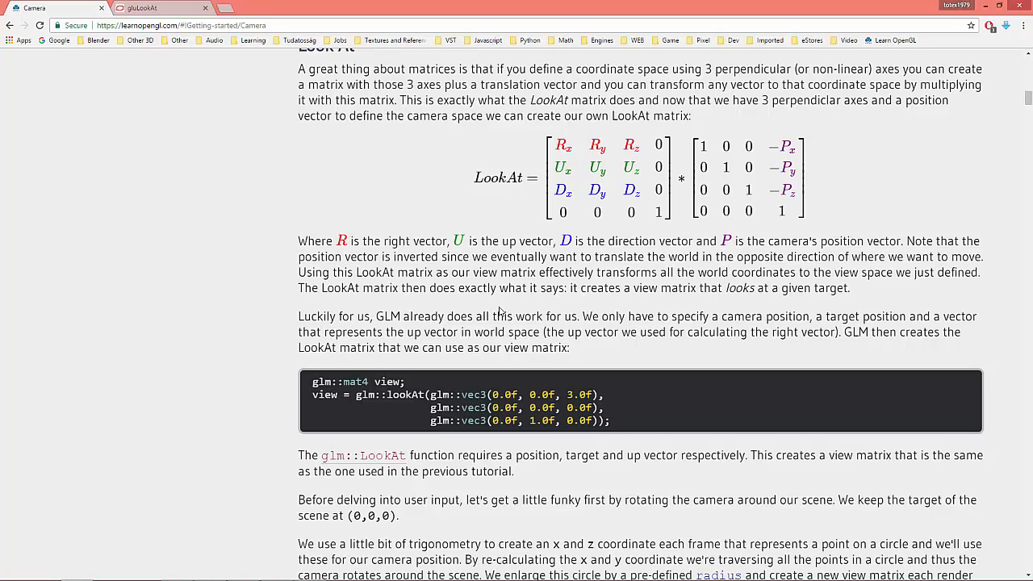
pyautogui.moveTo(656, 310)
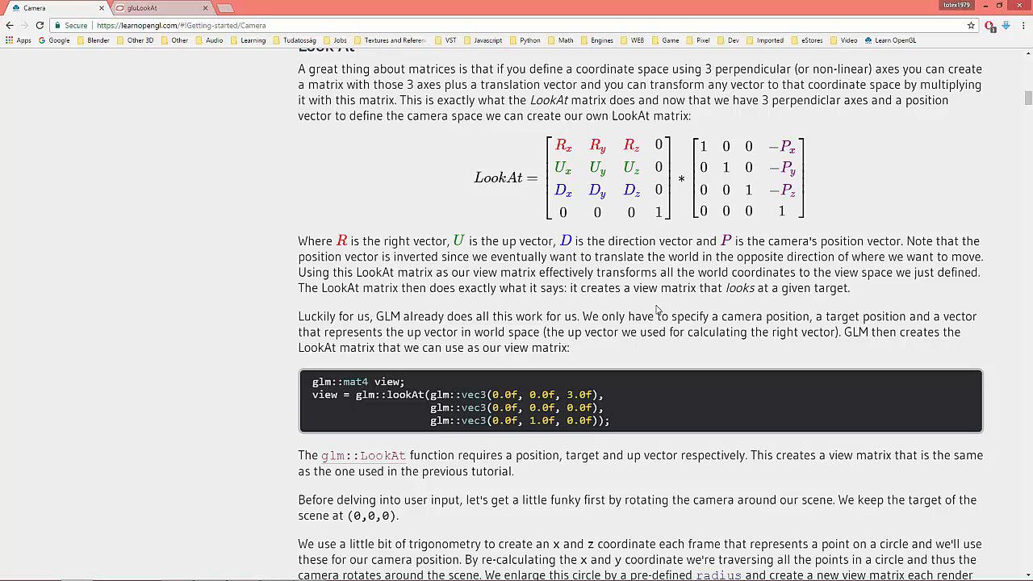
pyautogui.moveTo(821, 293)
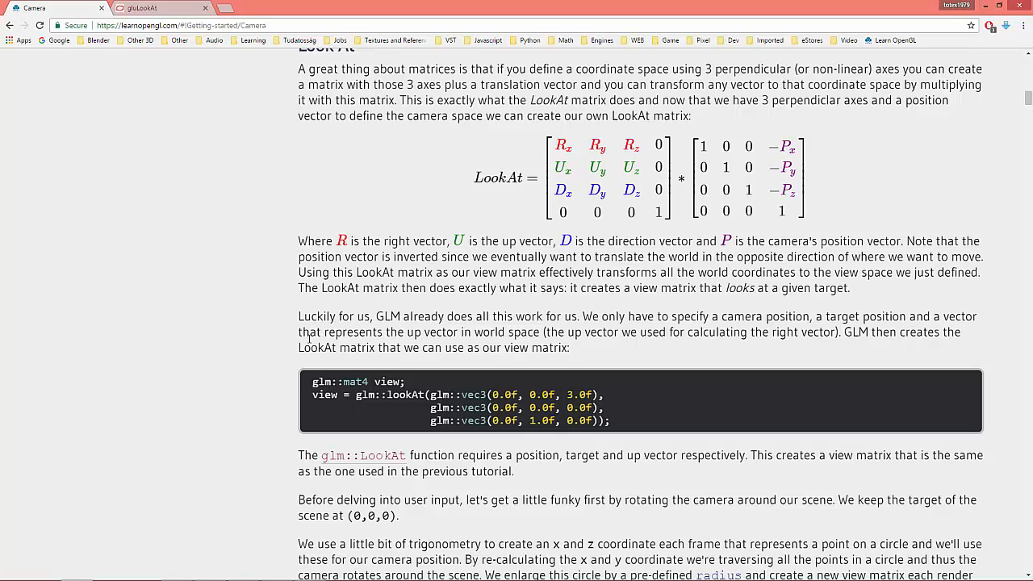
# Reach the Exercises section and open the solution for the custom LookAt exercise.
pyautogui.scroll(-3)
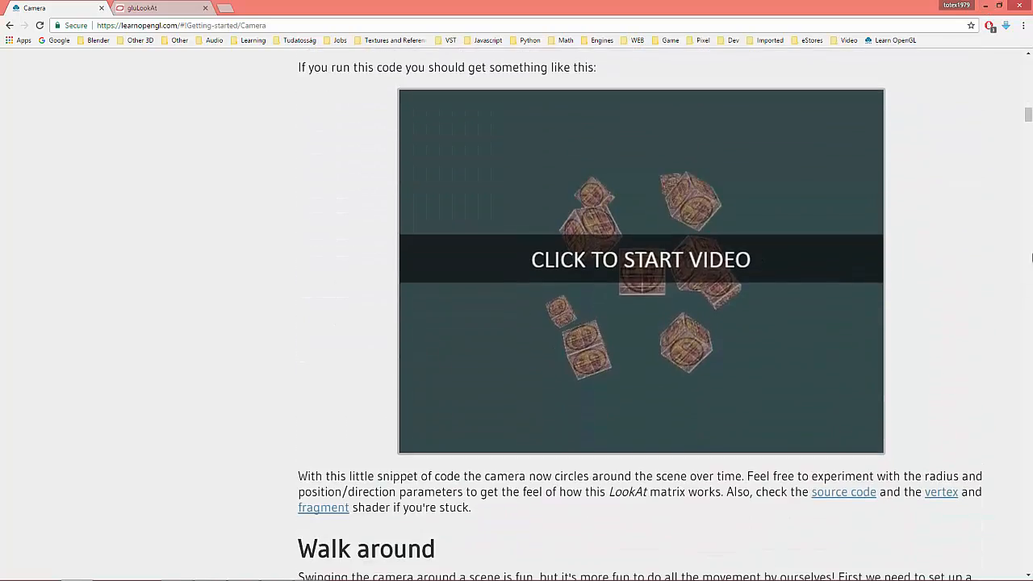
pyautogui.scroll(-3)
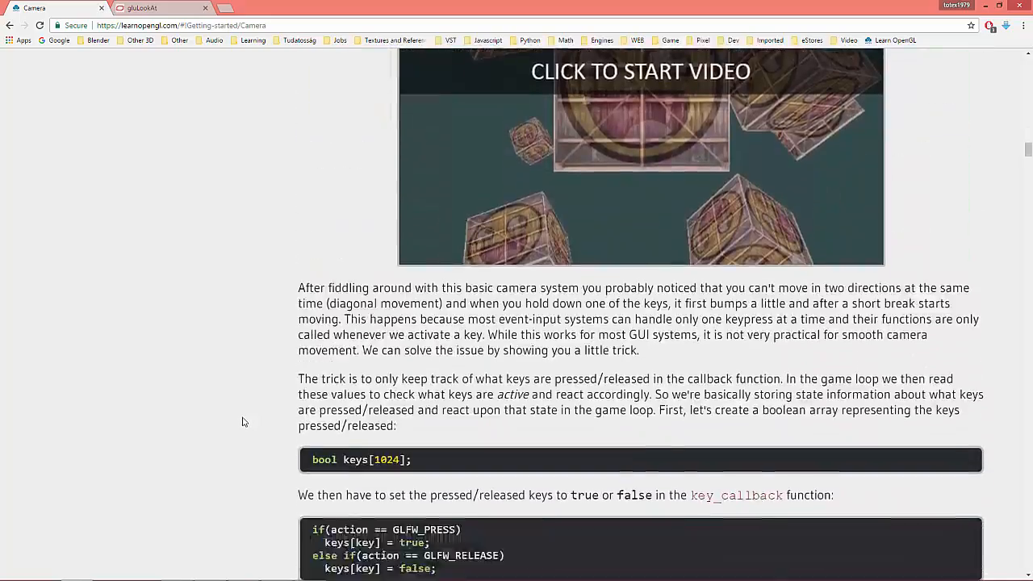
pyautogui.scroll(-3)
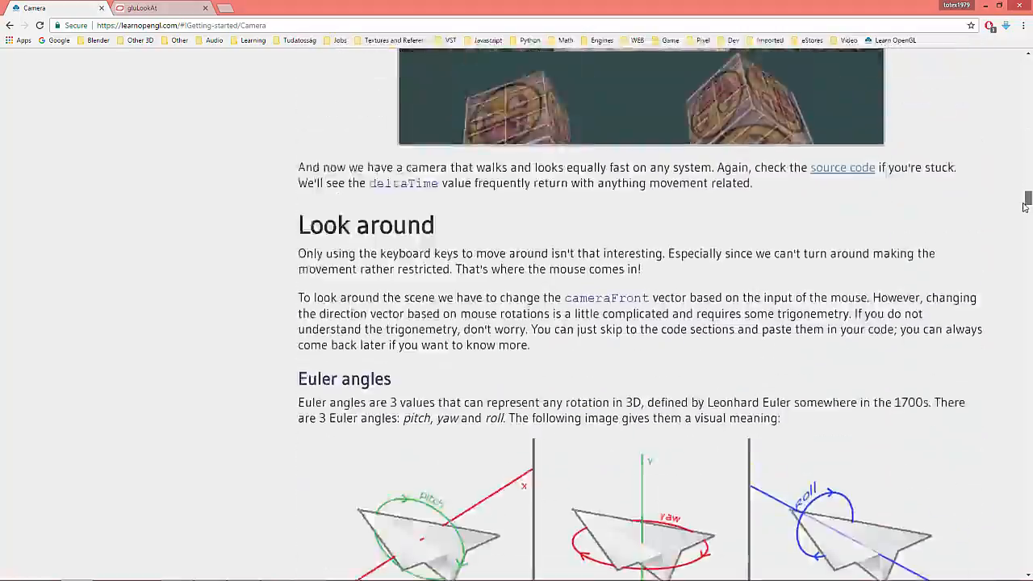
pyautogui.scroll(-3)
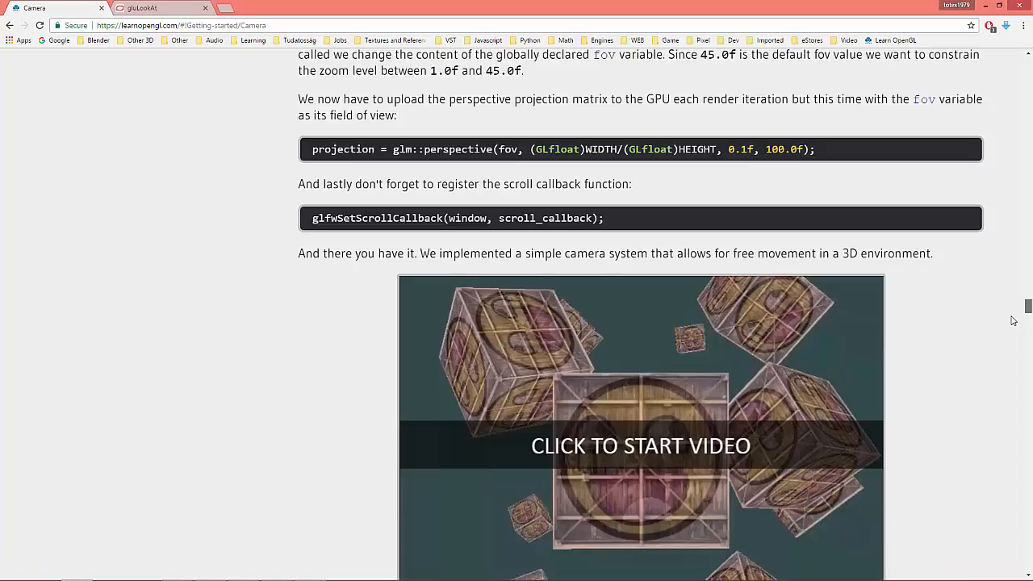
pyautogui.scroll(-3)
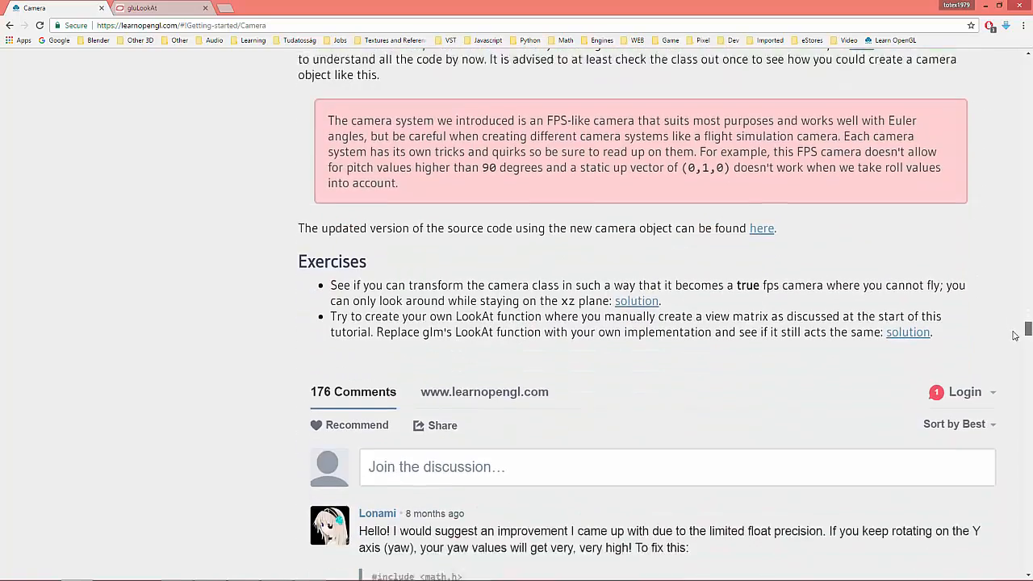
pyautogui.scroll(-3)
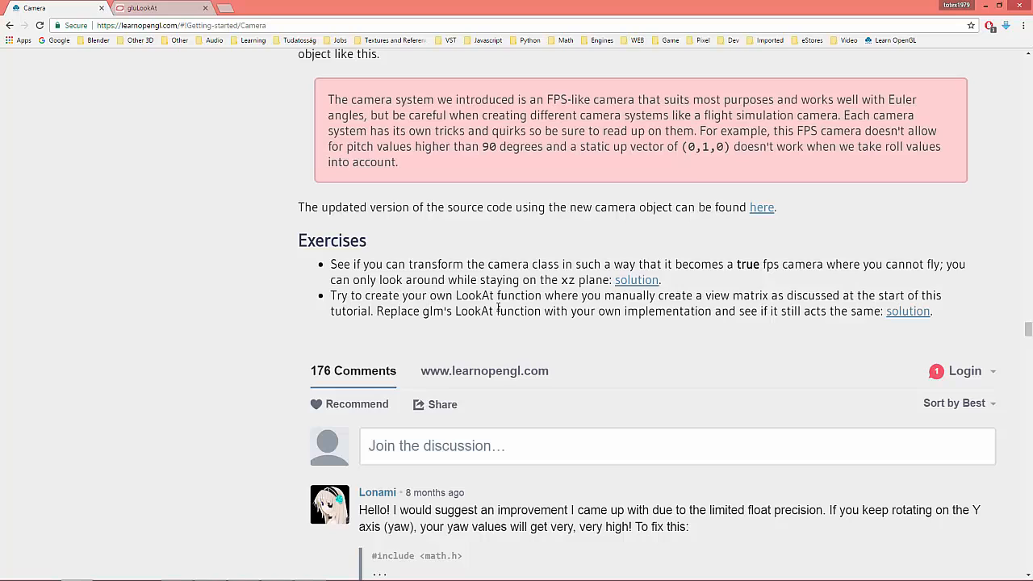
pyautogui.moveTo(730, 304)
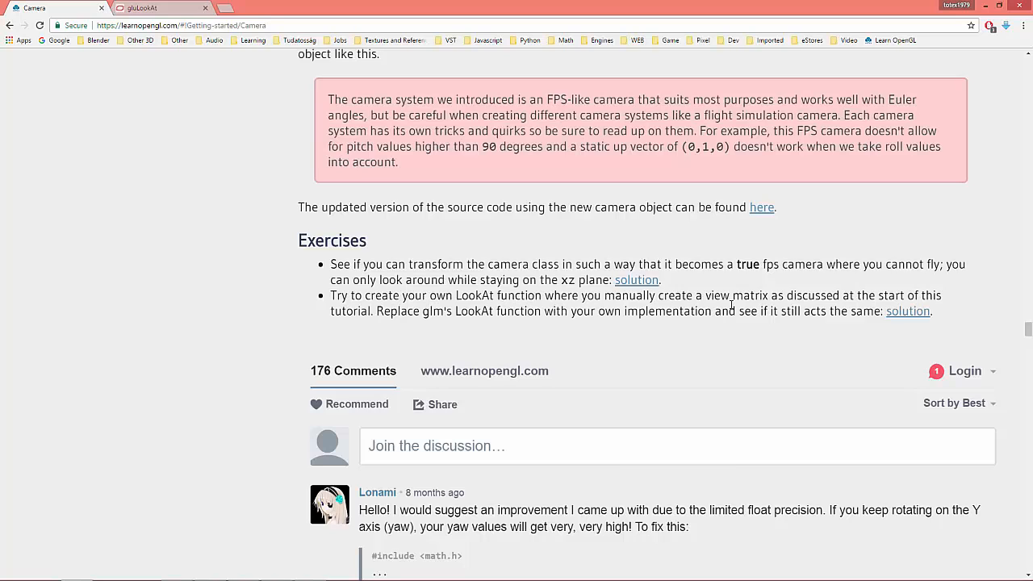
pyautogui.moveTo(409, 330)
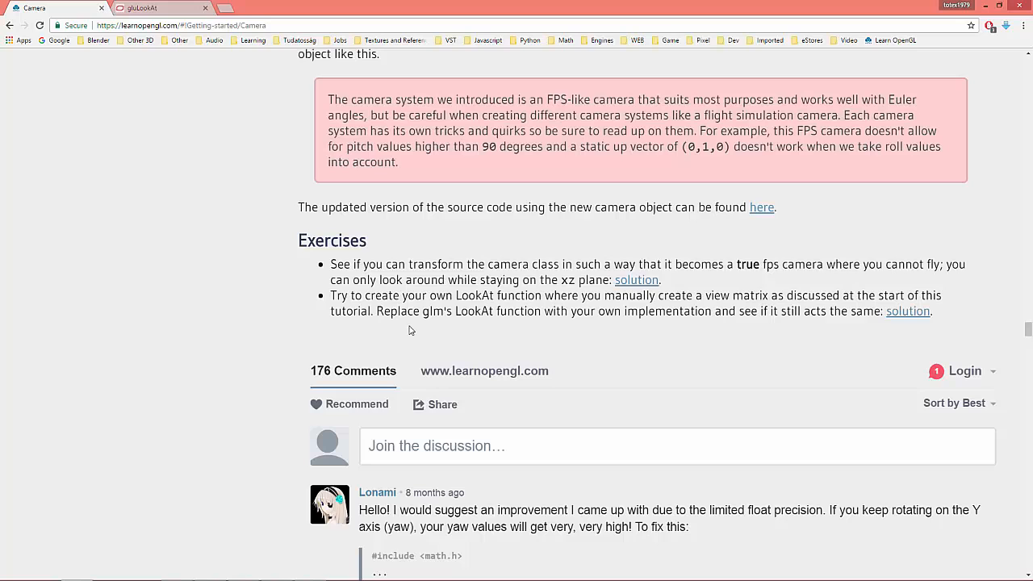
pyautogui.click(907, 312)
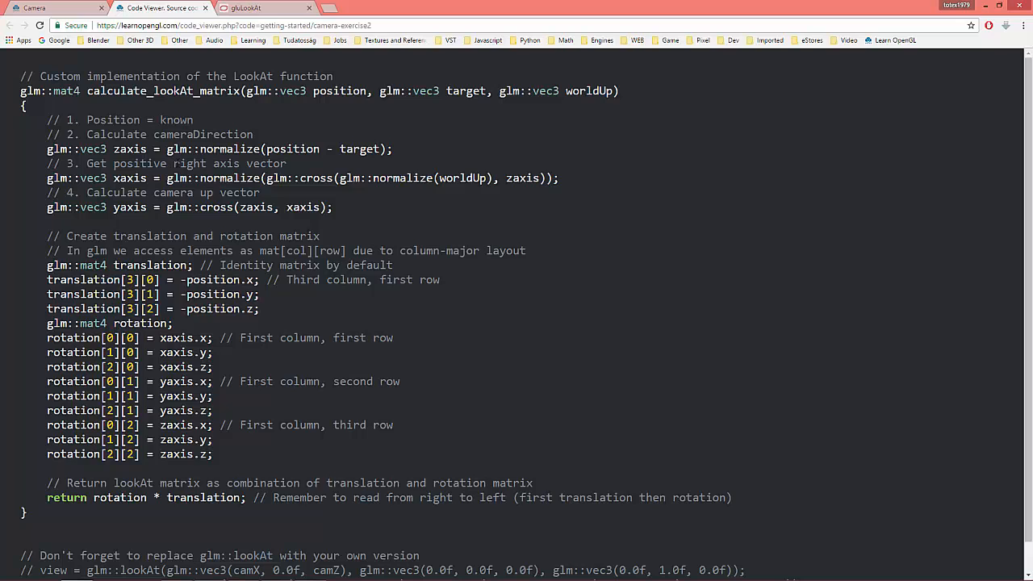
pyautogui.moveTo(223, 235)
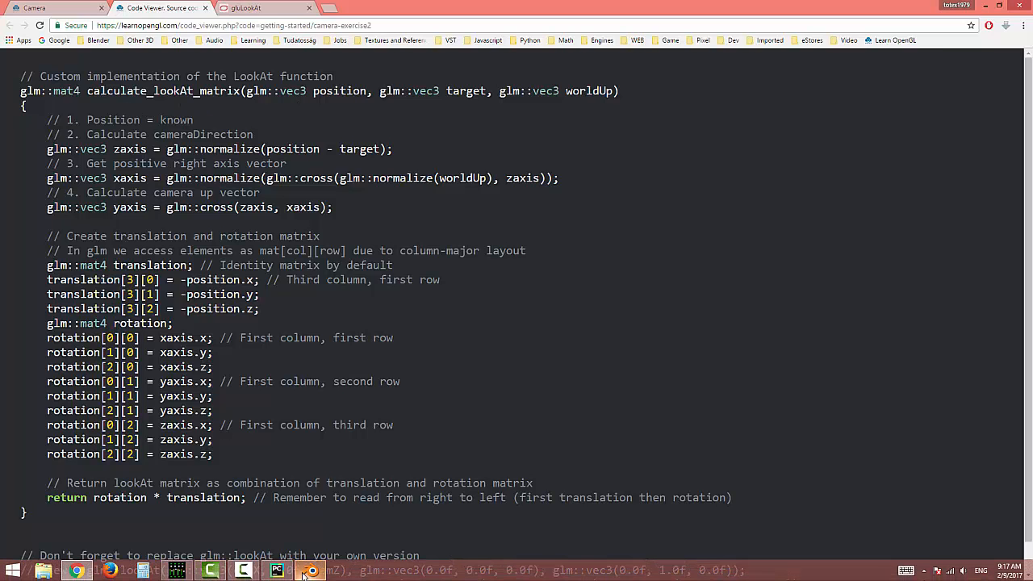
# View the custom C++ calculate_lookAt_matrix solution in the Code Viewer tab.
pyautogui.click(278, 571)
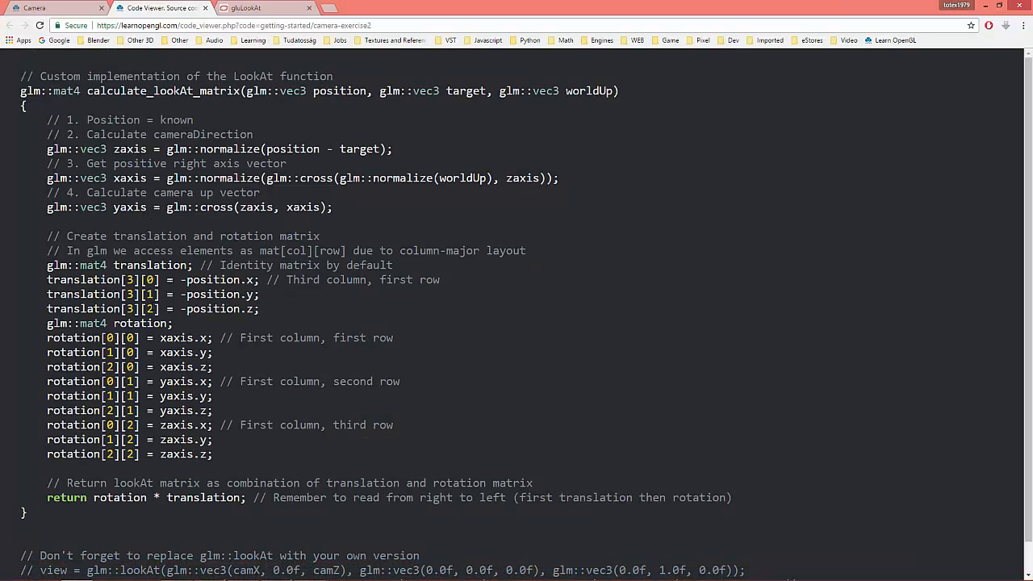
pyautogui.moveTo(1006, 7)
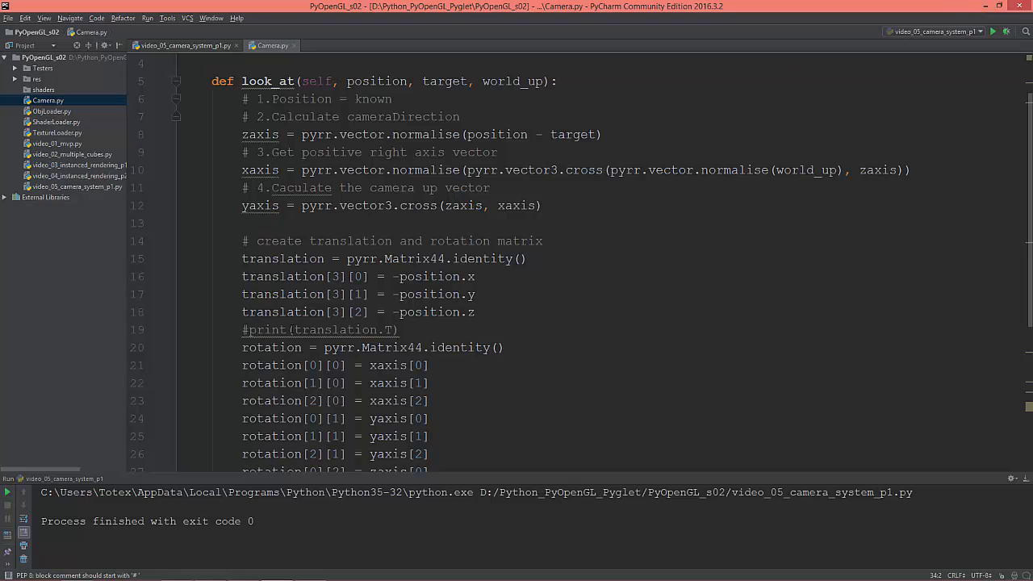
pyautogui.scroll(3)
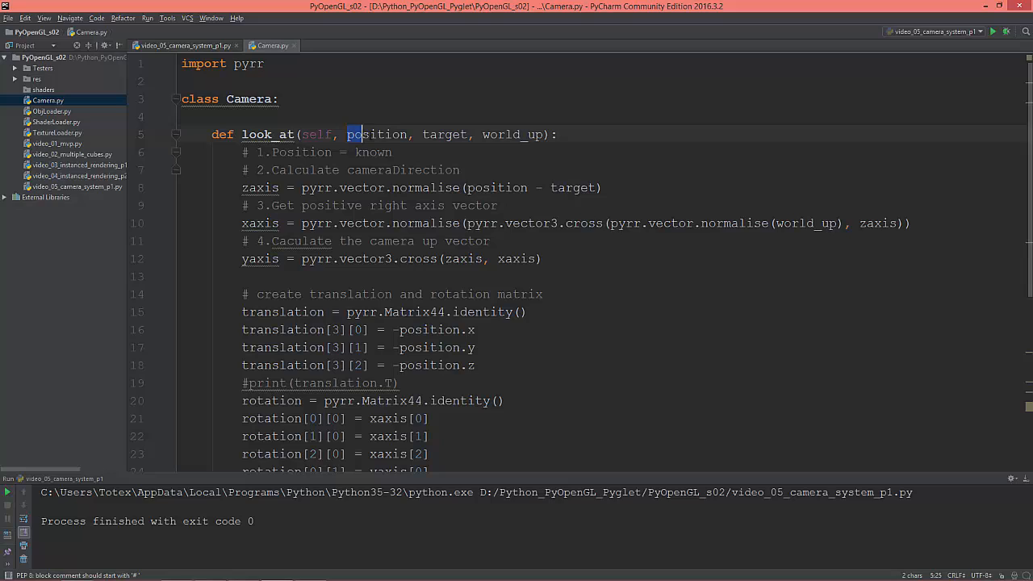
pyautogui.doubleClick(377, 134)
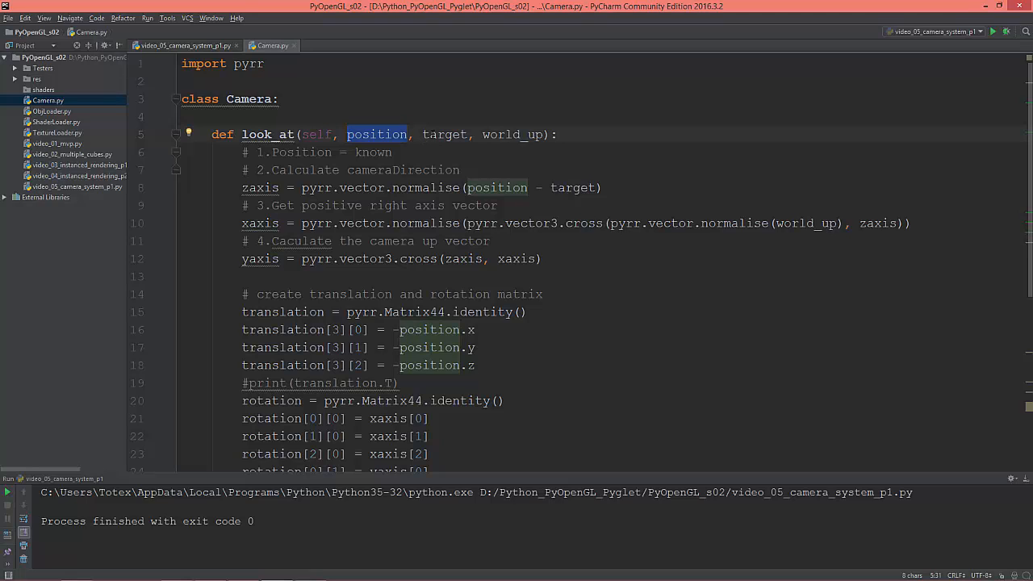
pyautogui.click(557, 134)
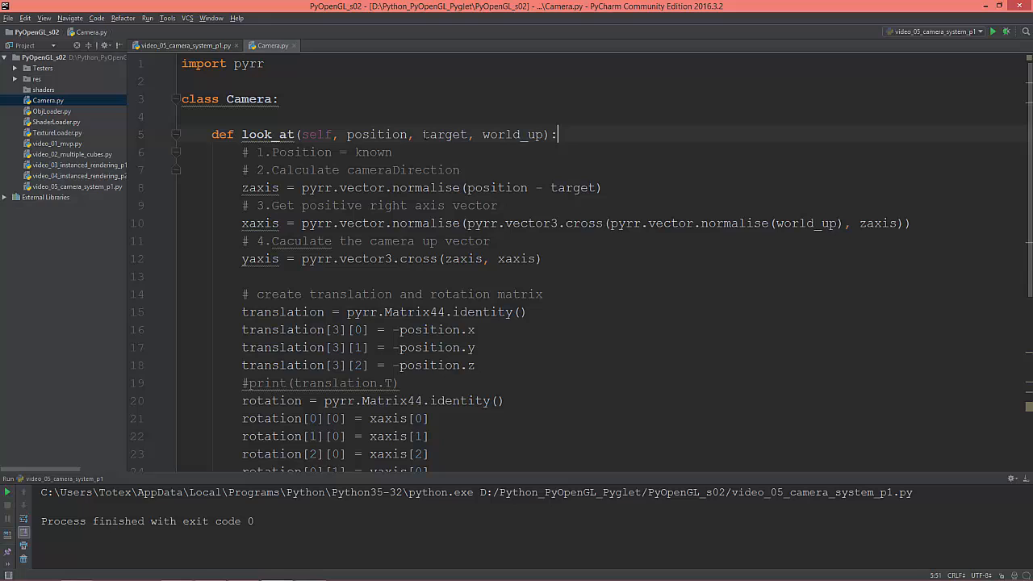
pyautogui.doubleClick(445, 134)
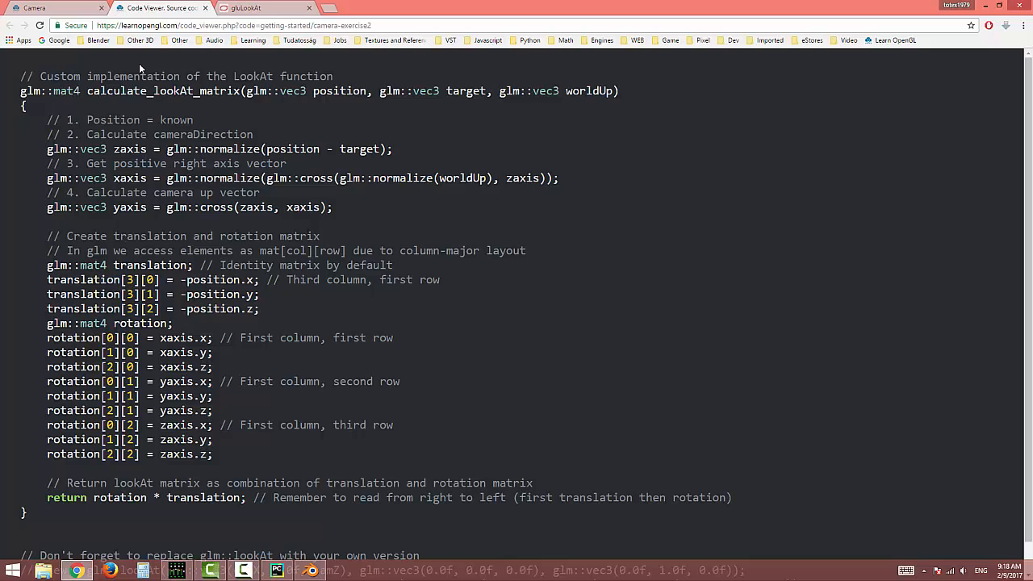
# Review the gluLookAt reference, highlighting the eyeY, centerX and up parameters in the C specification.
pyautogui.click(261, 7)
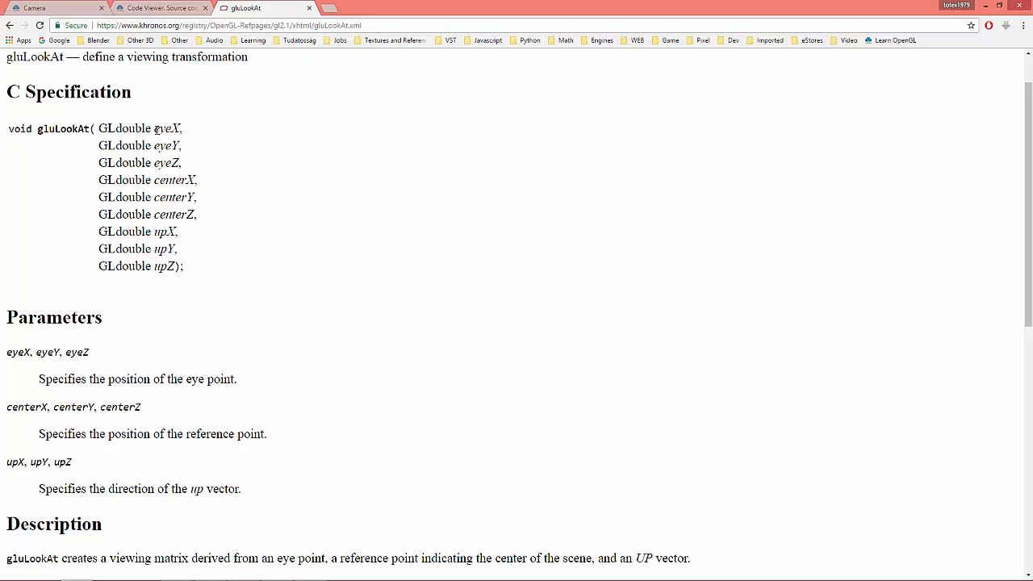
pyautogui.doubleClick(164, 145)
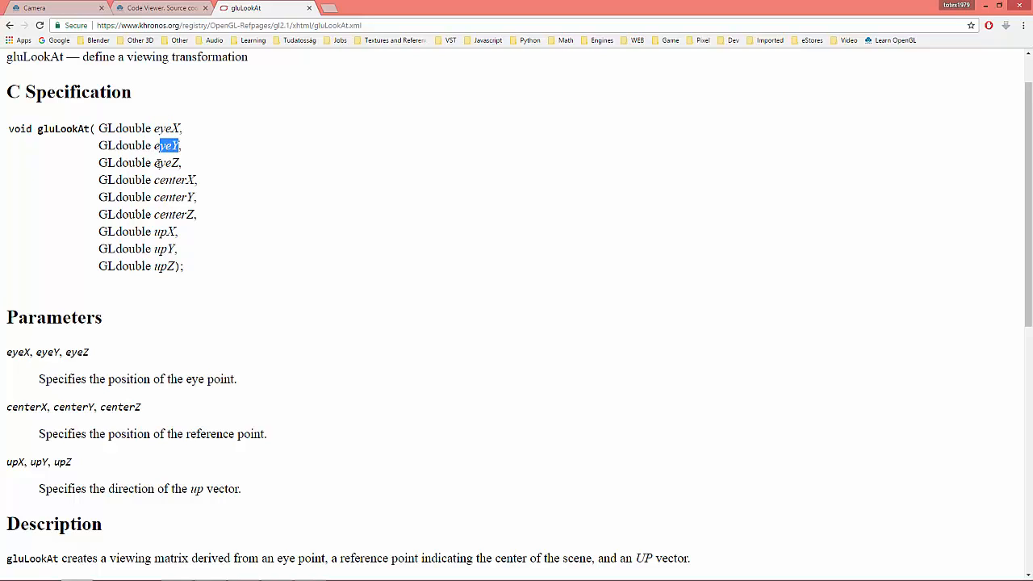
pyautogui.doubleClick(169, 179)
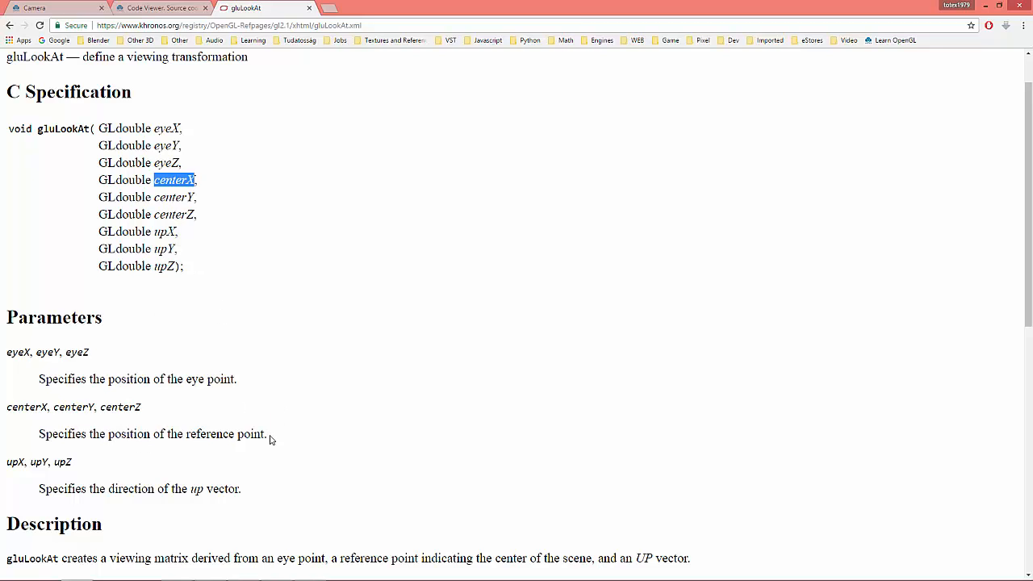
pyautogui.moveTo(155, 230)
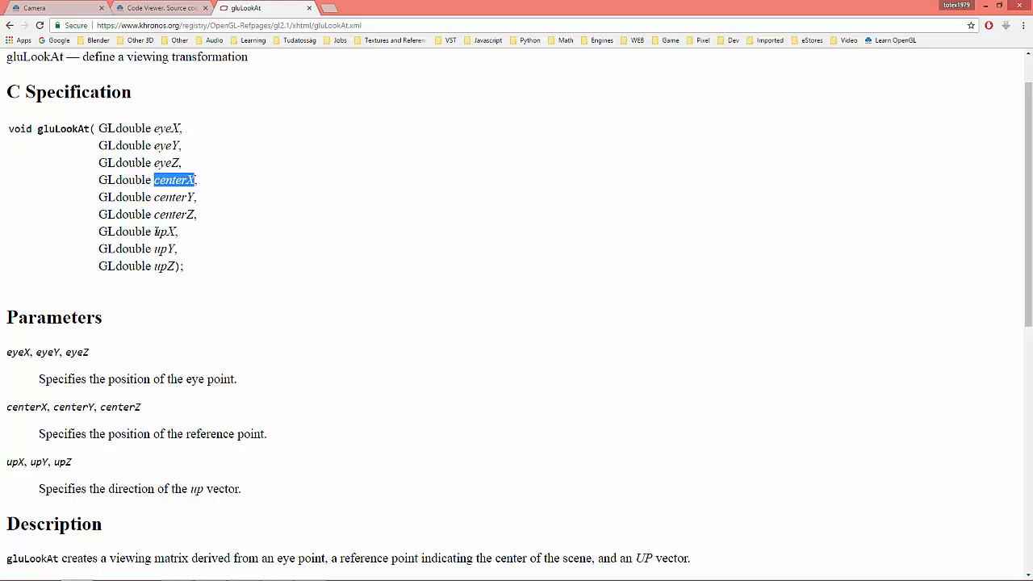
pyautogui.doubleClick(161, 248)
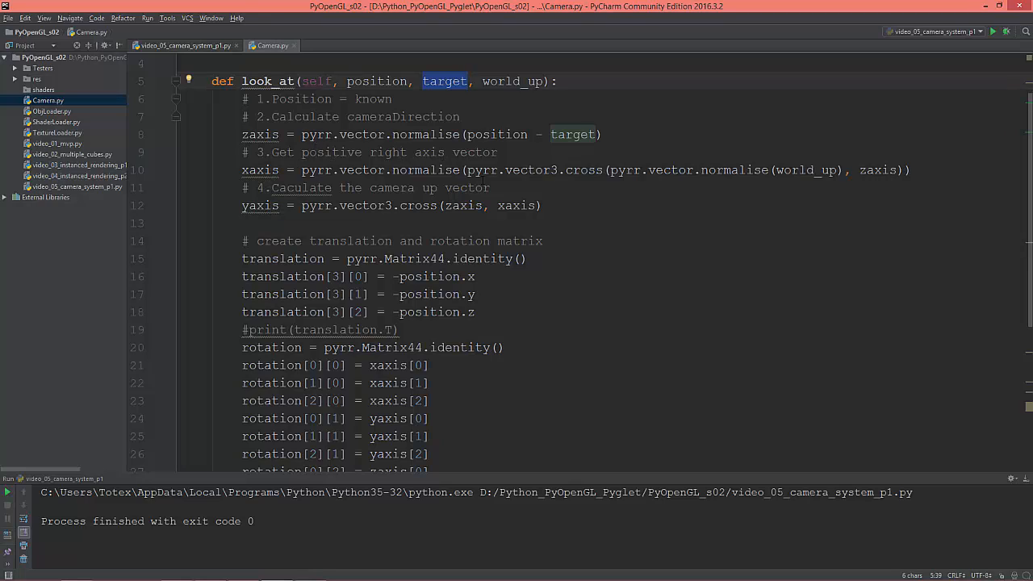
pyautogui.click(749, 169)
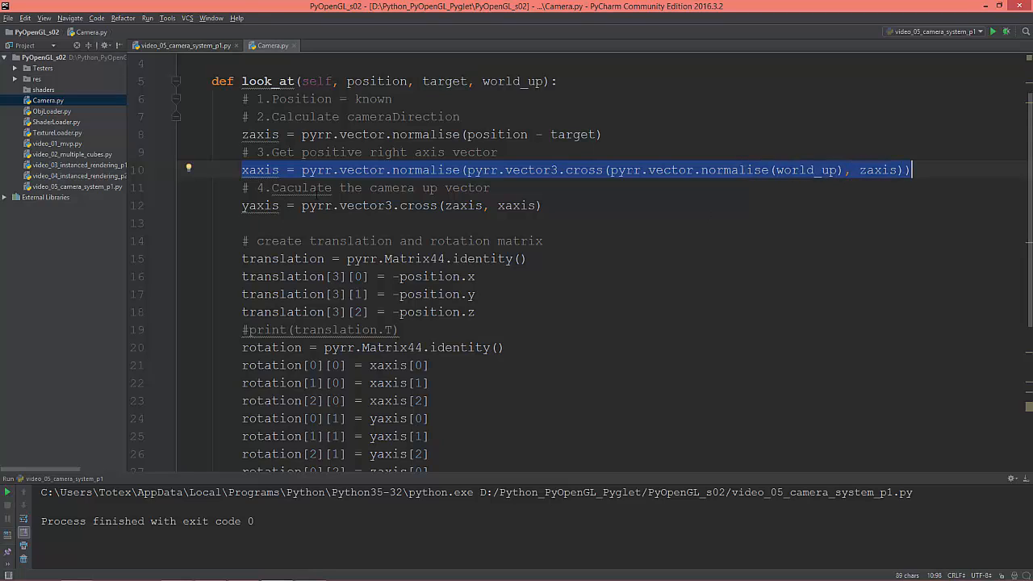
pyautogui.moveTo(259, 205)
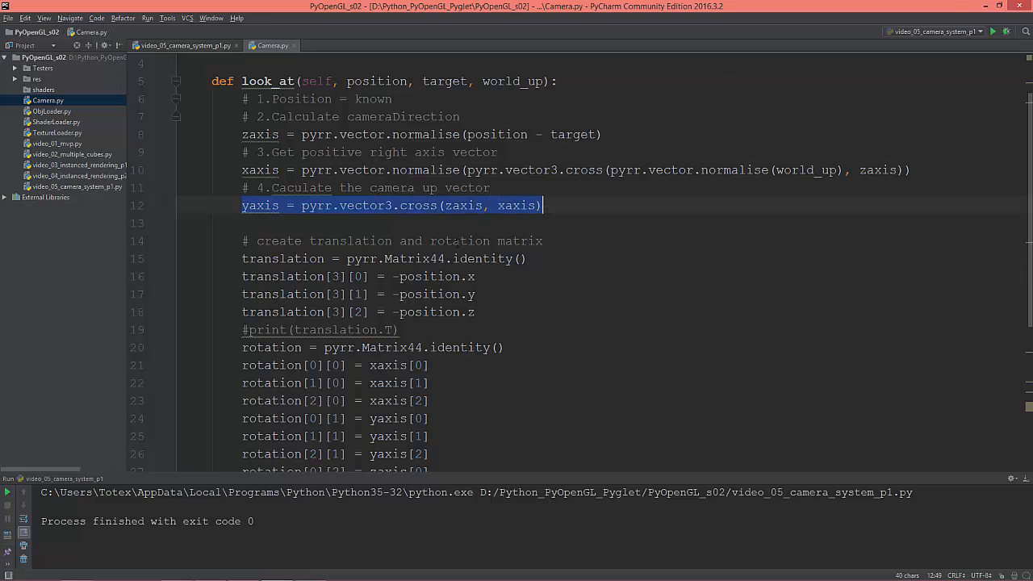
pyautogui.scroll(-3)
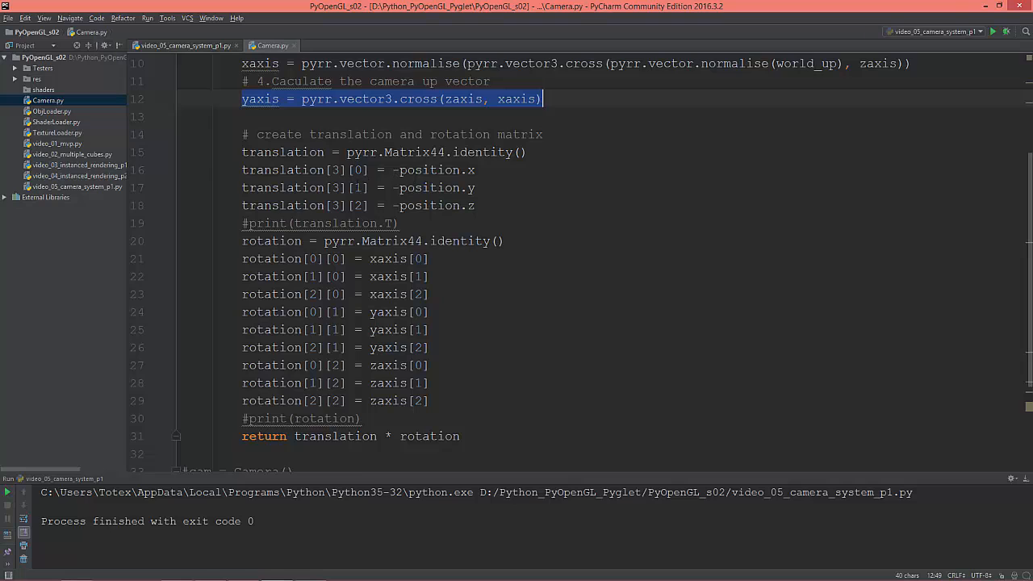
pyautogui.scroll(3)
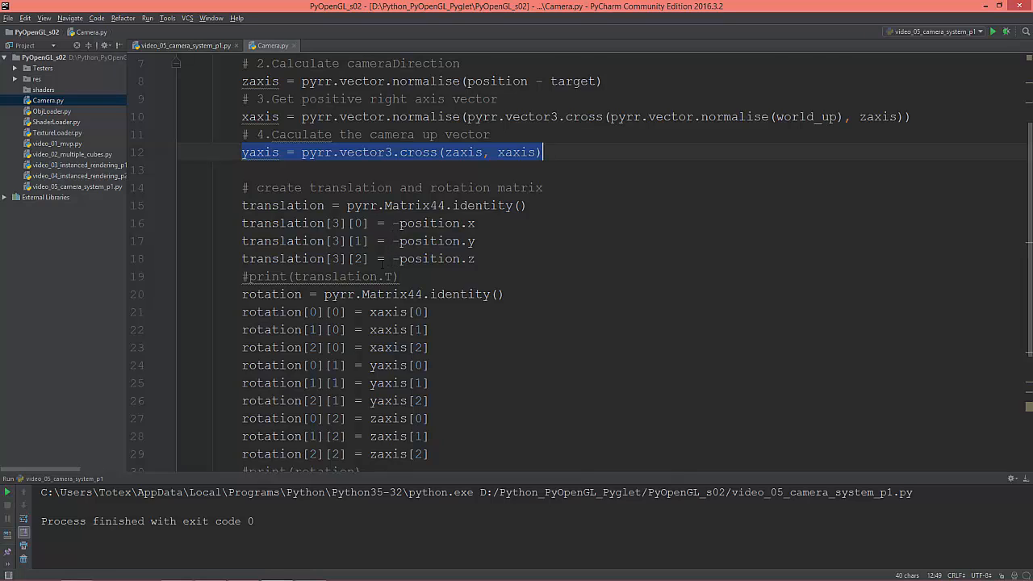
pyautogui.scroll(-3)
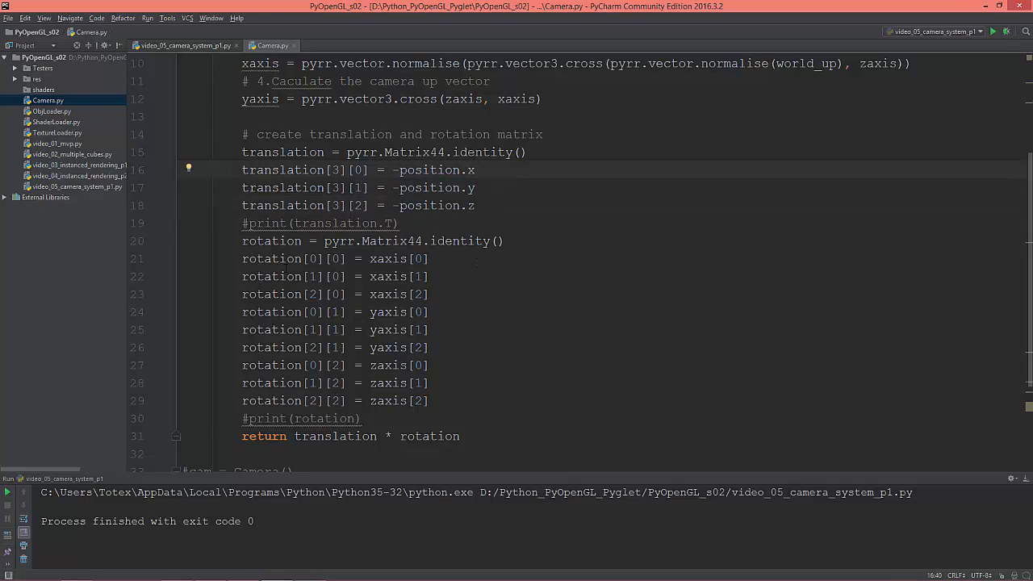
pyautogui.scroll(-3)
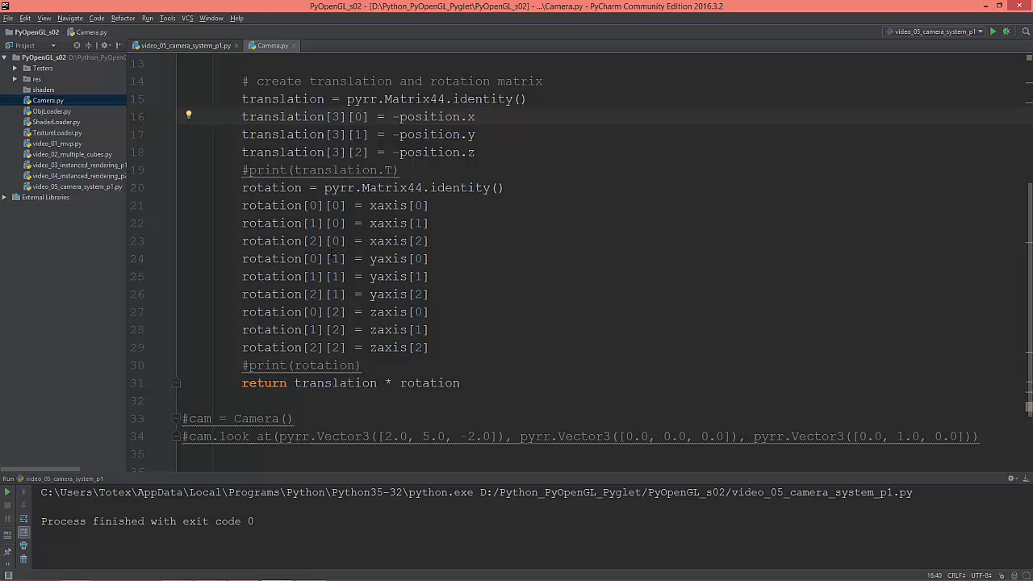
pyautogui.scroll(-3)
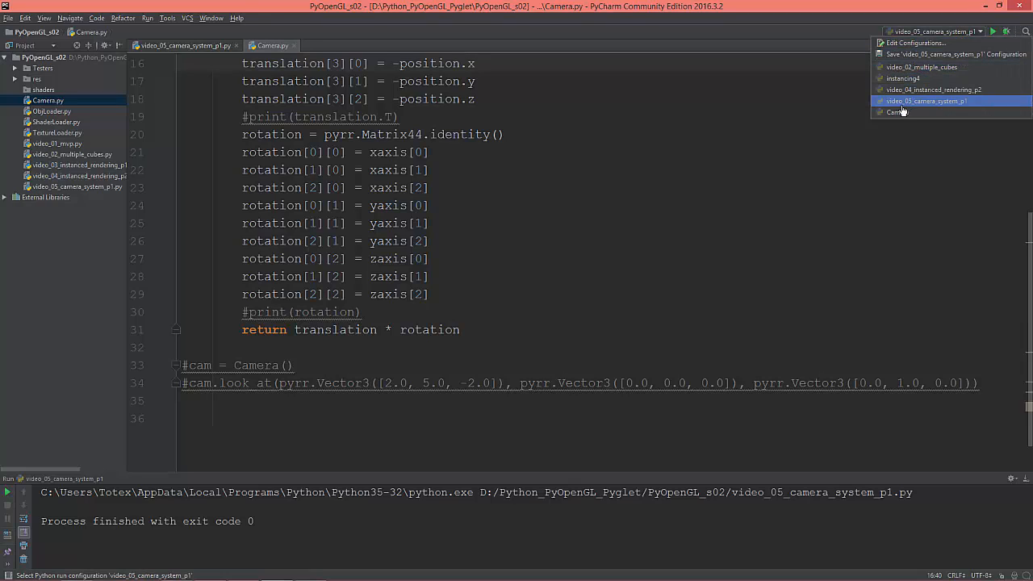
# Run Camera.py directly via its run configuration, then go to the commented-out translation print line.
pyautogui.click(898, 111)
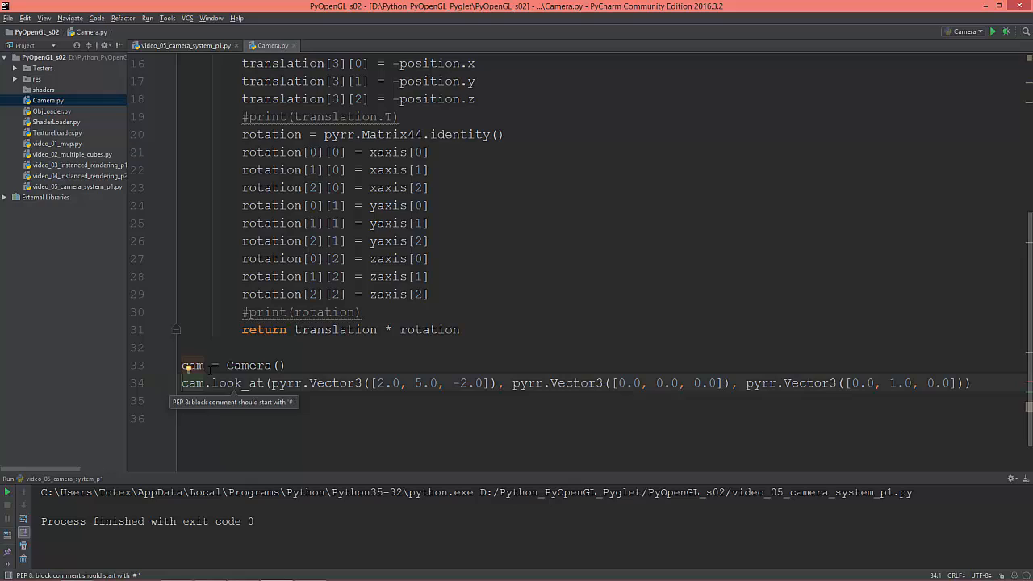
pyautogui.moveTo(245, 400)
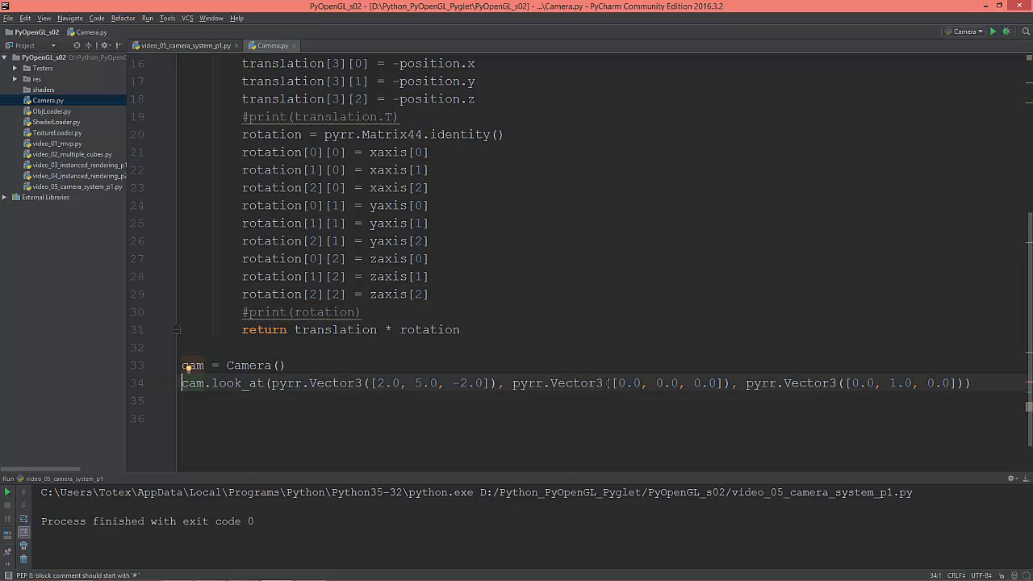
pyautogui.moveTo(991, 42)
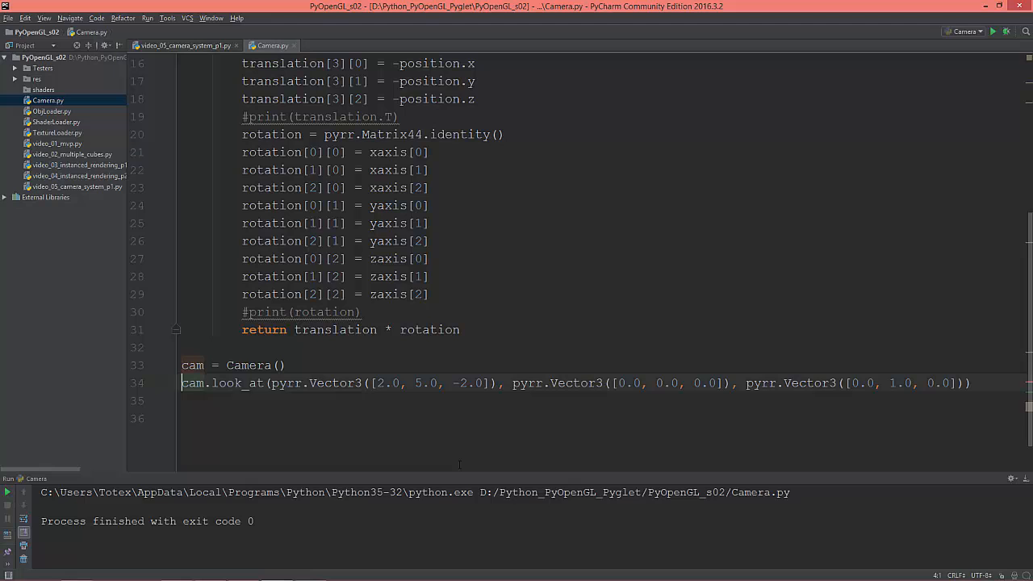
pyautogui.moveTo(465, 478); pyautogui.dragTo(465, 426)
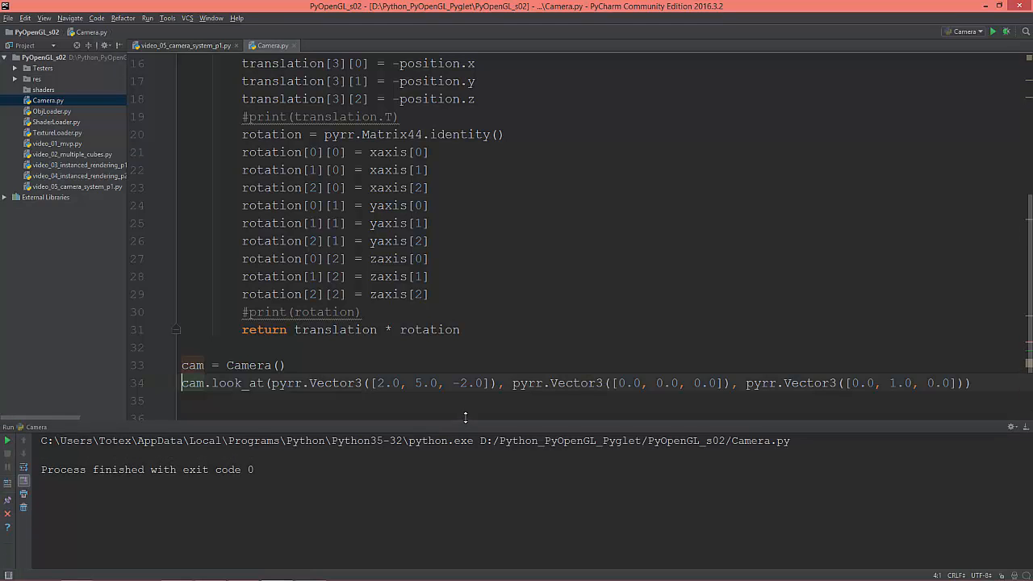
pyautogui.scroll(3)
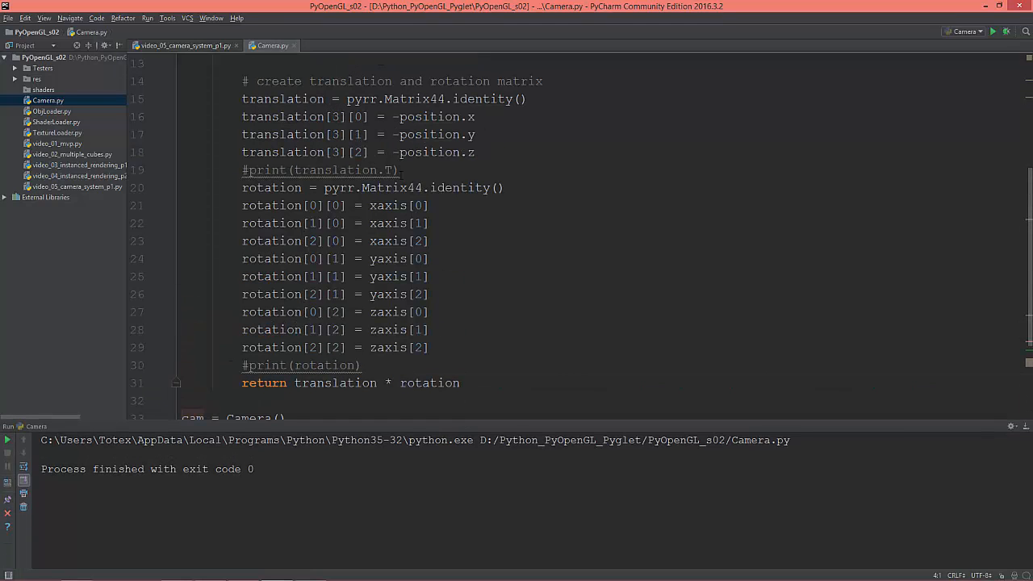
pyautogui.click(250, 169)
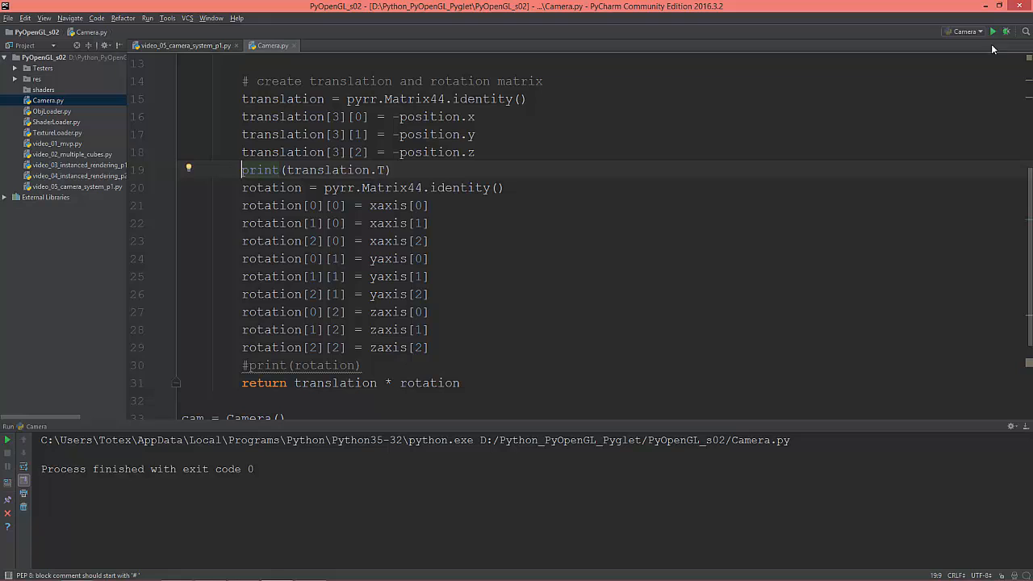
# Rerun Camera.py to print translation.T, showing -2, -5 and 2 in its last column.
pyautogui.click(992, 32)
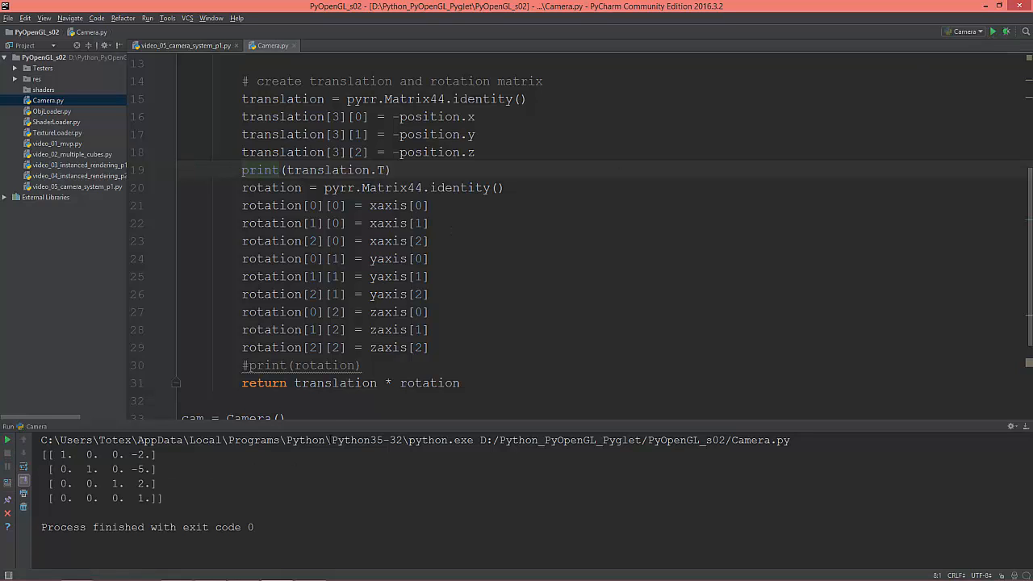
pyautogui.scroll(-3)
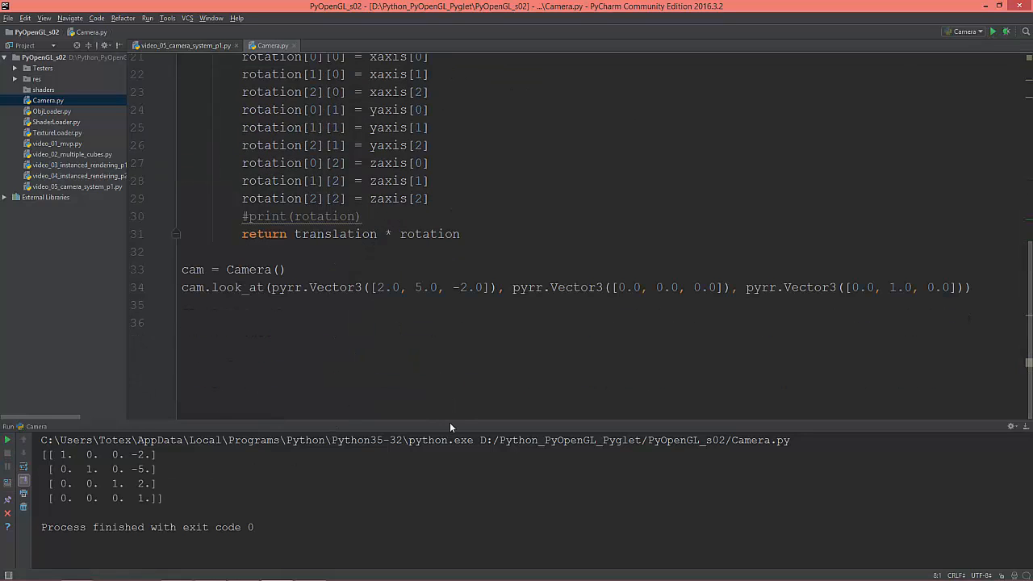
pyautogui.moveTo(444, 426); pyautogui.dragTo(444, 360)
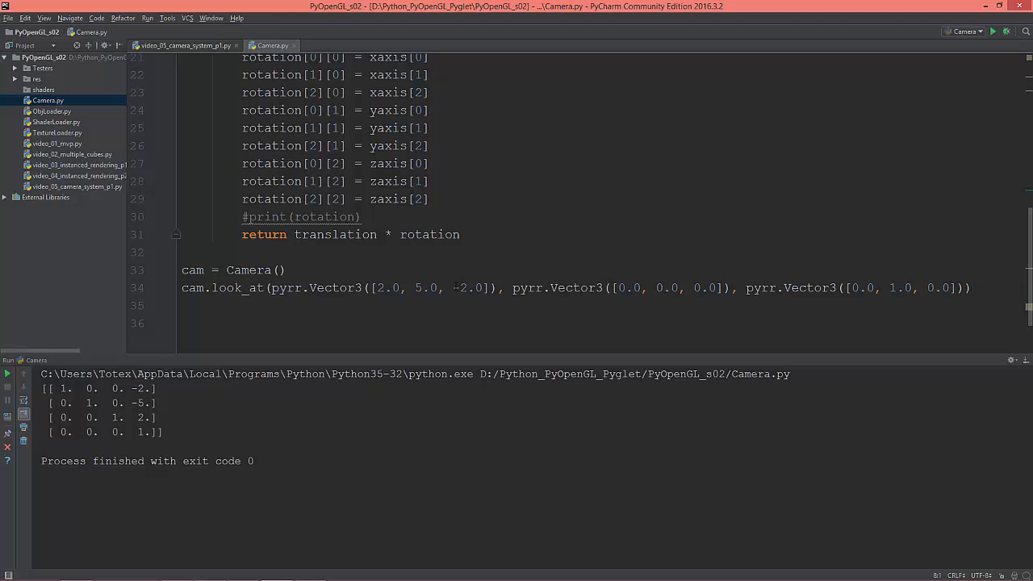
pyautogui.scroll(3)
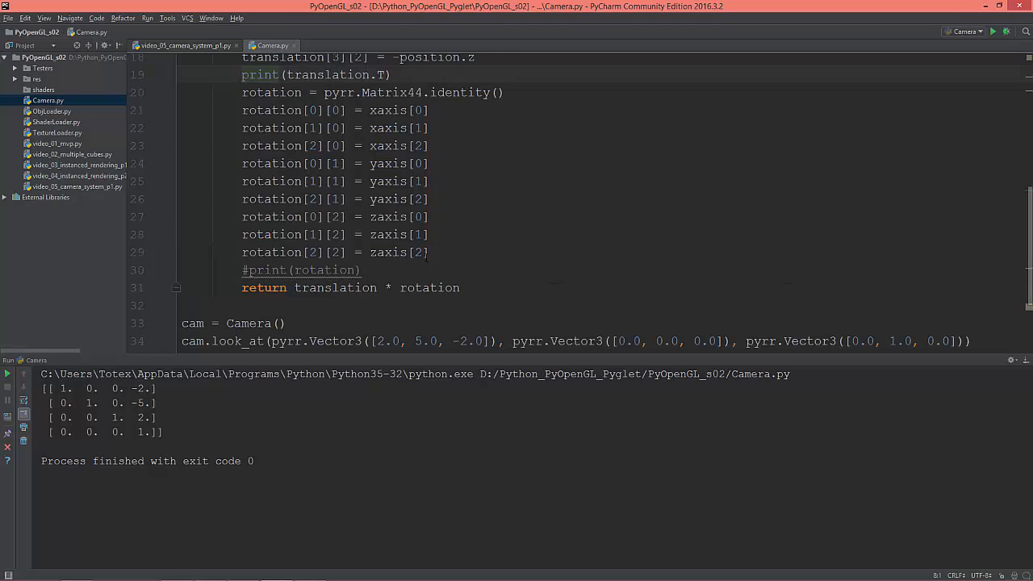
pyautogui.scroll(3)
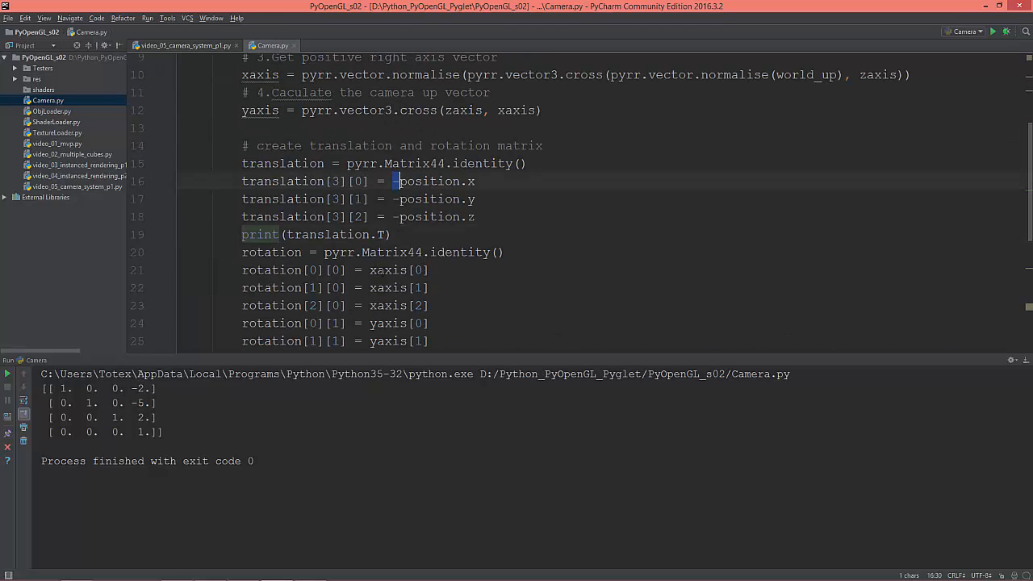
pyautogui.scroll(-3)
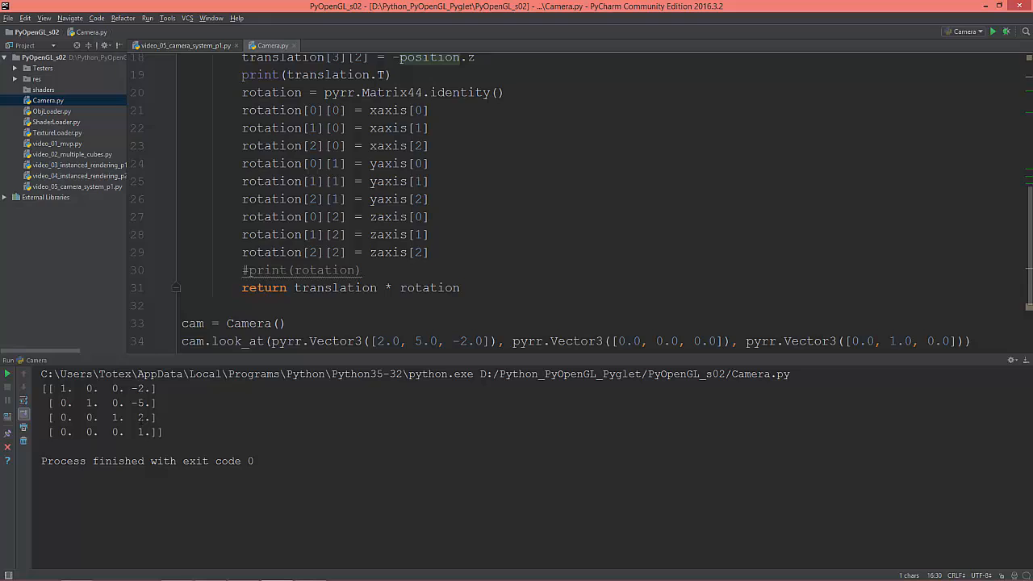
pyautogui.scroll(-3)
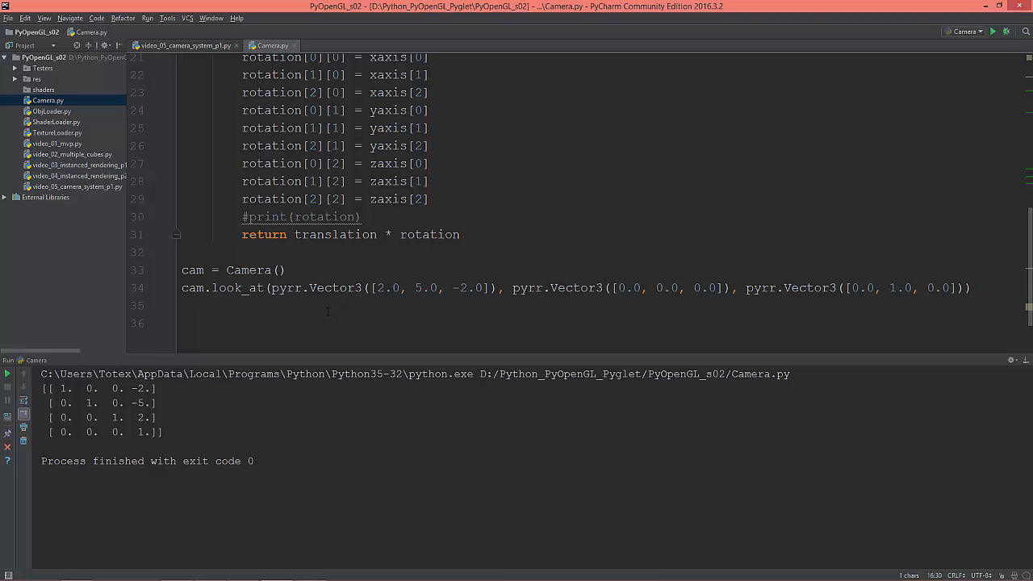
pyautogui.scroll(3)
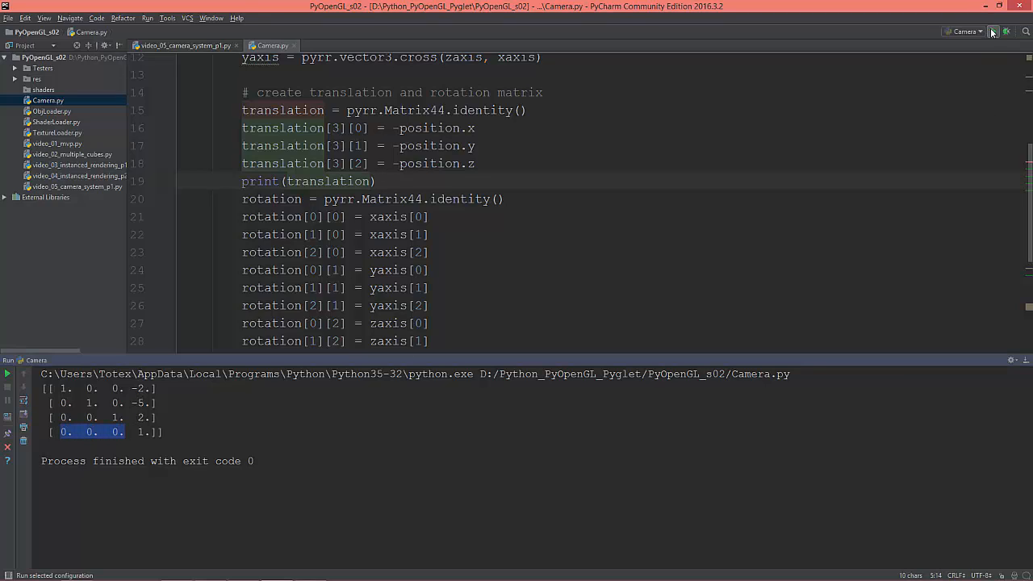
# Run with print(translation) untransposed, restore .T, and compare the two matrix outputs.
pyautogui.click(992, 32)
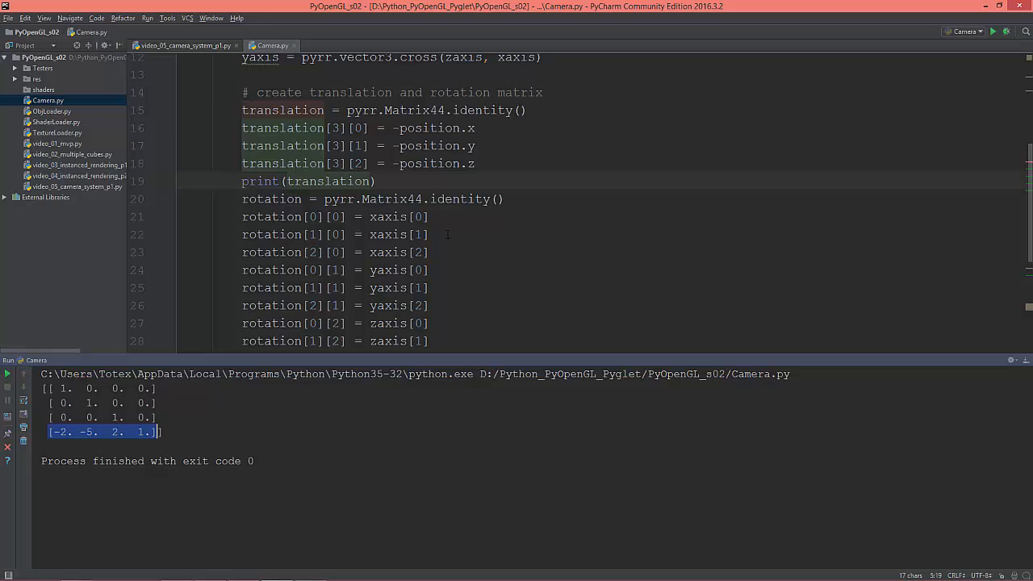
pyautogui.scroll(-3)
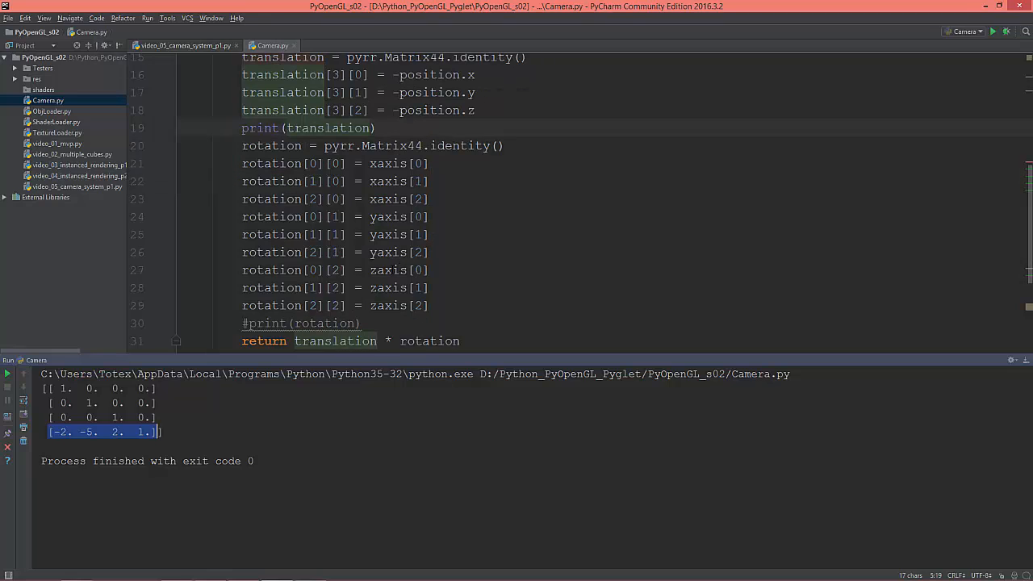
pyautogui.write('.T')
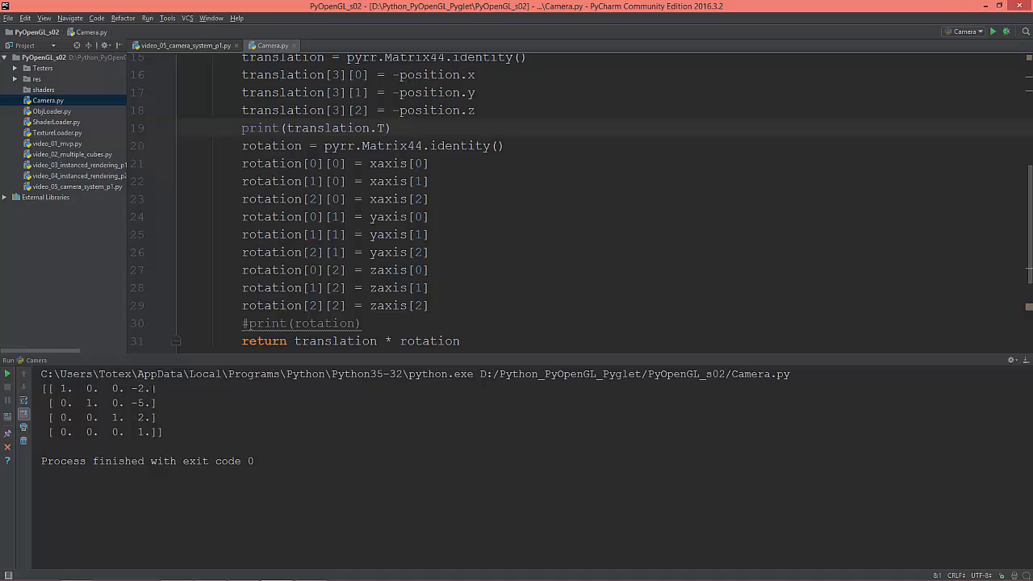
pyautogui.scroll(3)
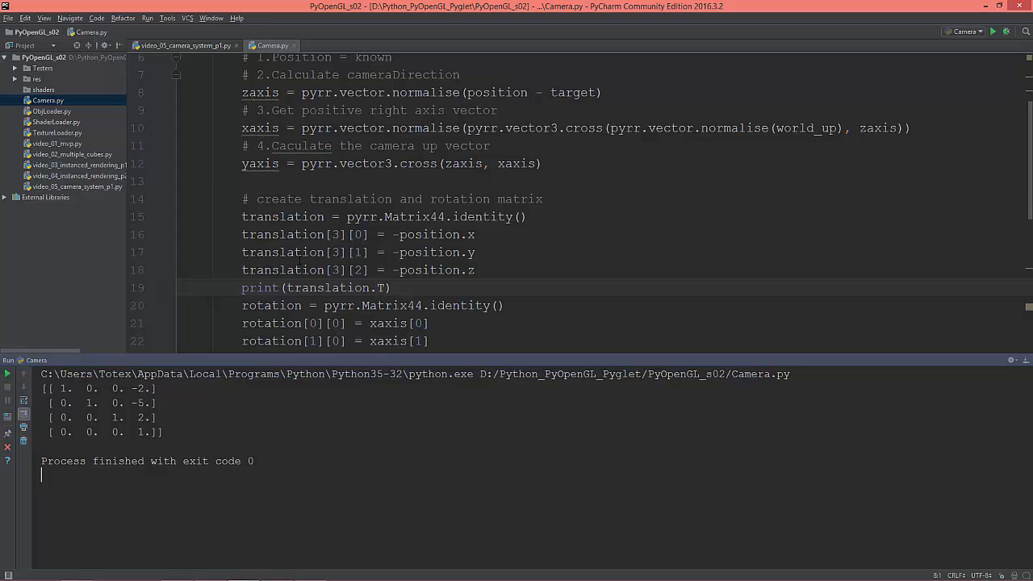
pyautogui.scroll(-3)
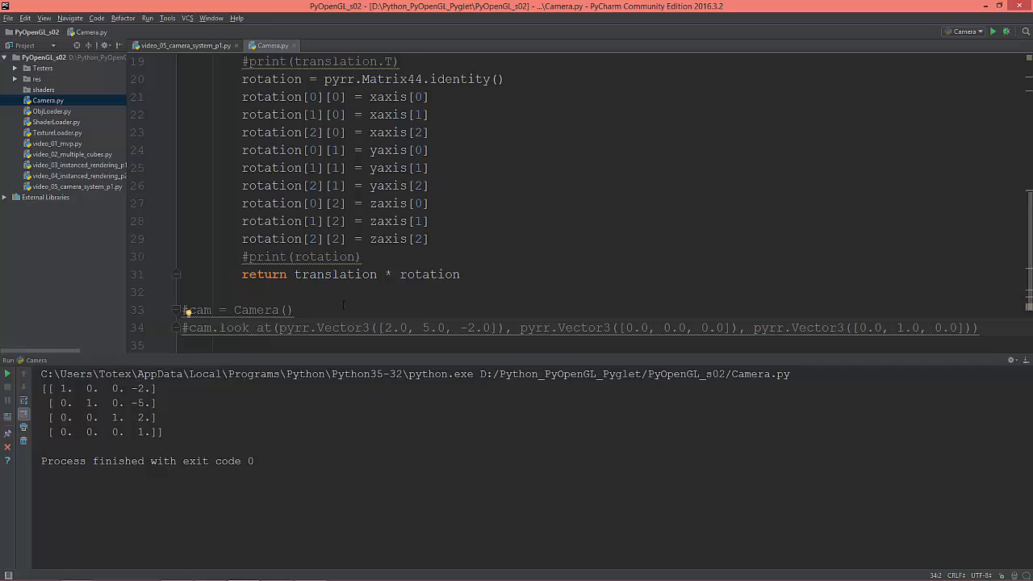
pyautogui.scroll(-3)
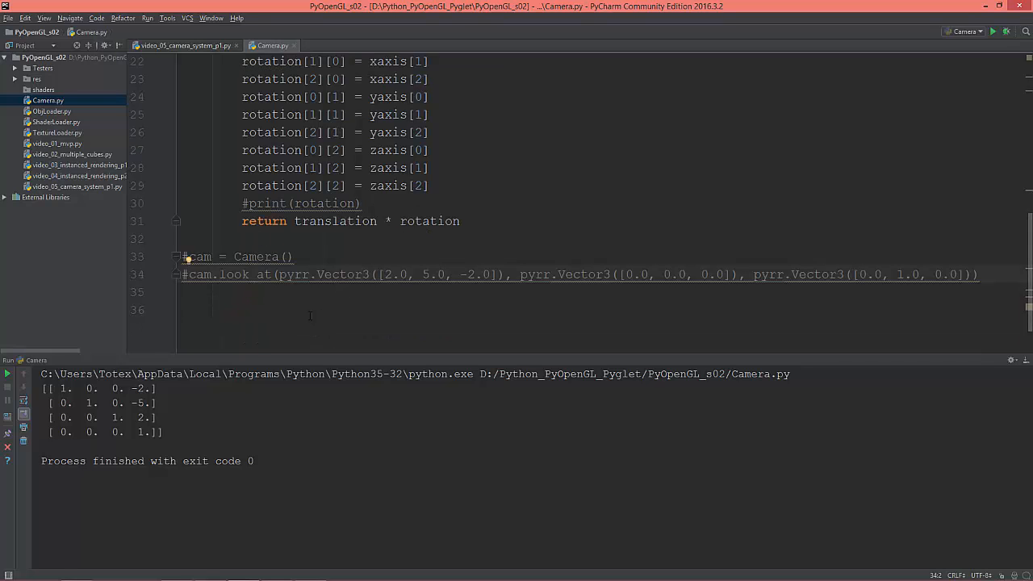
pyautogui.scroll(3)
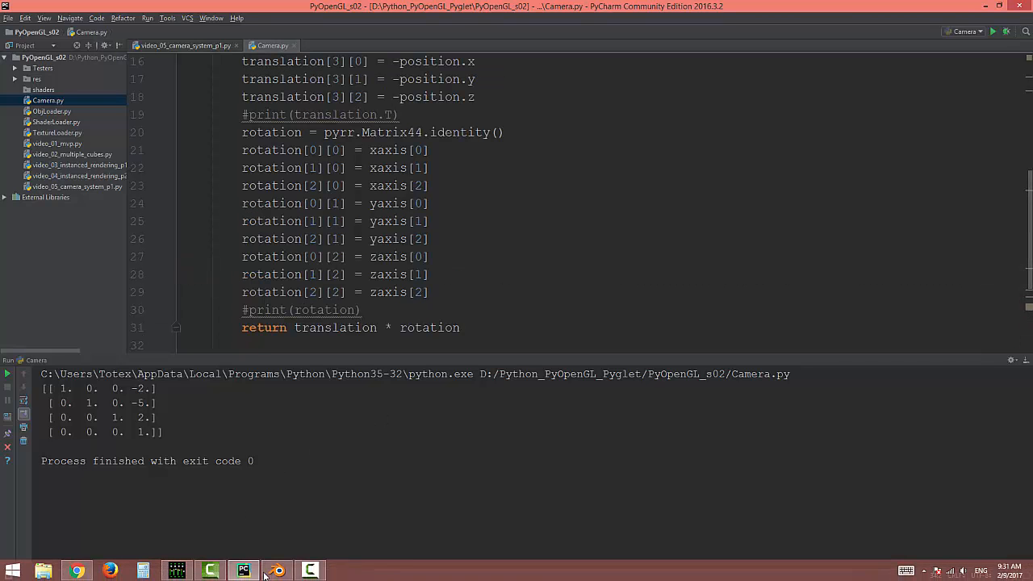
# Switch to Blender and play the camera animation toward the red, green and blue cubes.
pyautogui.click(276, 572)
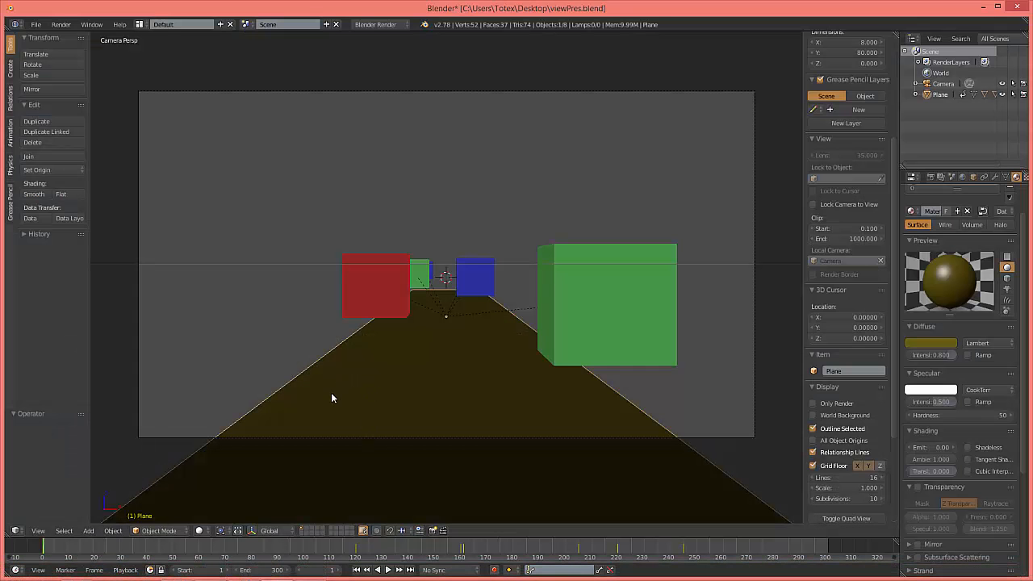
pyautogui.moveTo(287, 427)
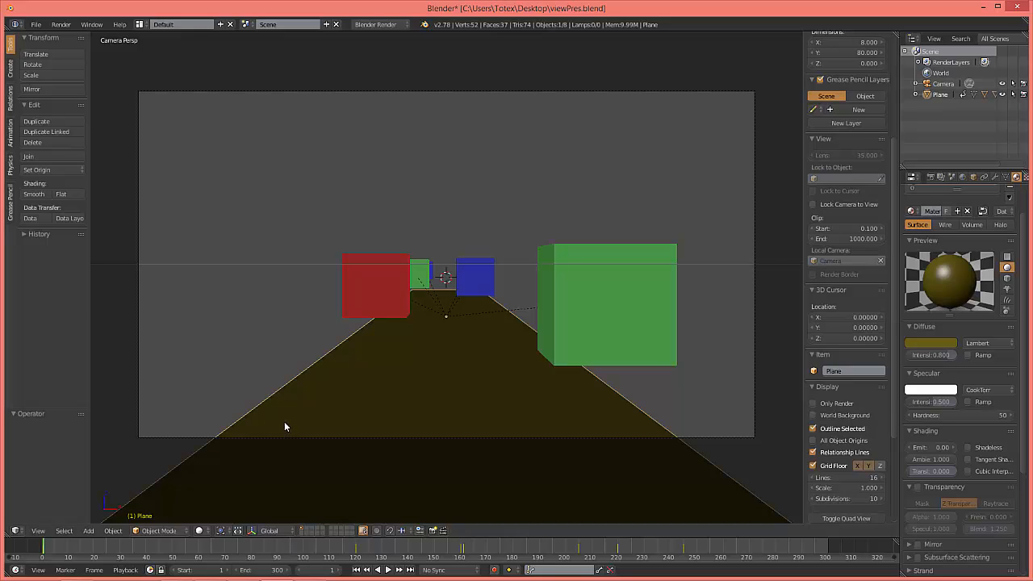
pyautogui.moveTo(284, 442)
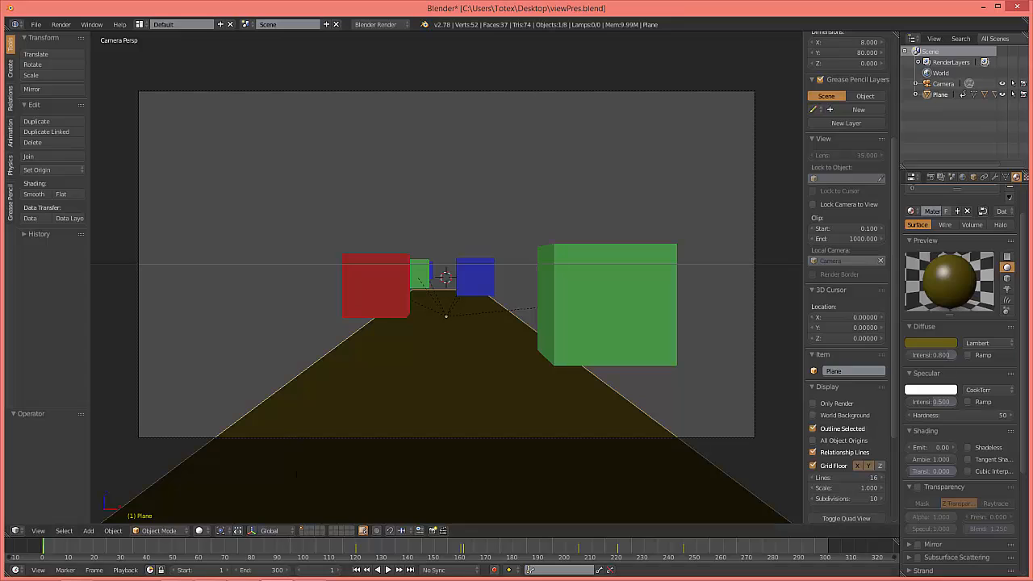
pyautogui.moveTo(311, 431)
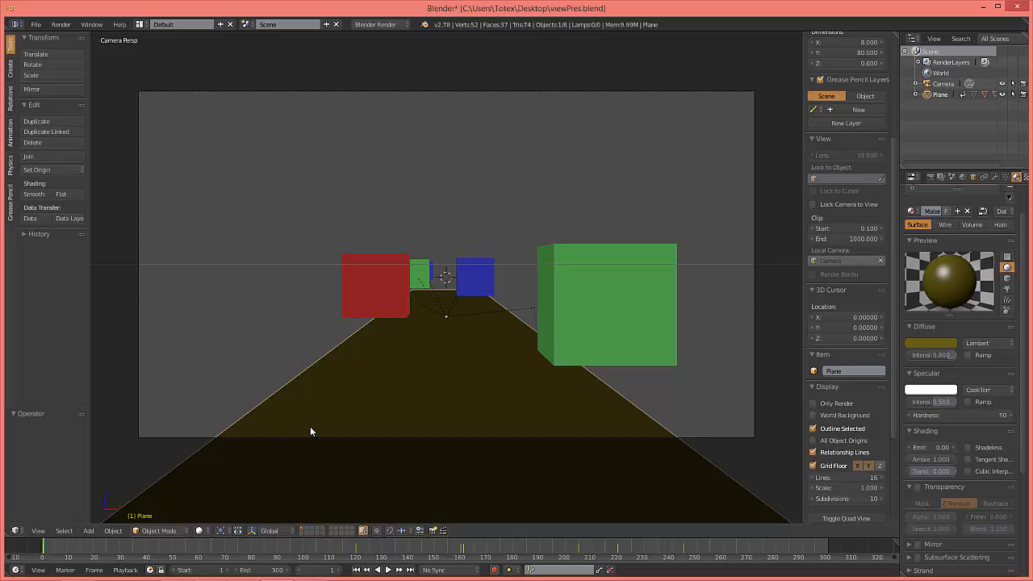
pyautogui.moveTo(363, 497)
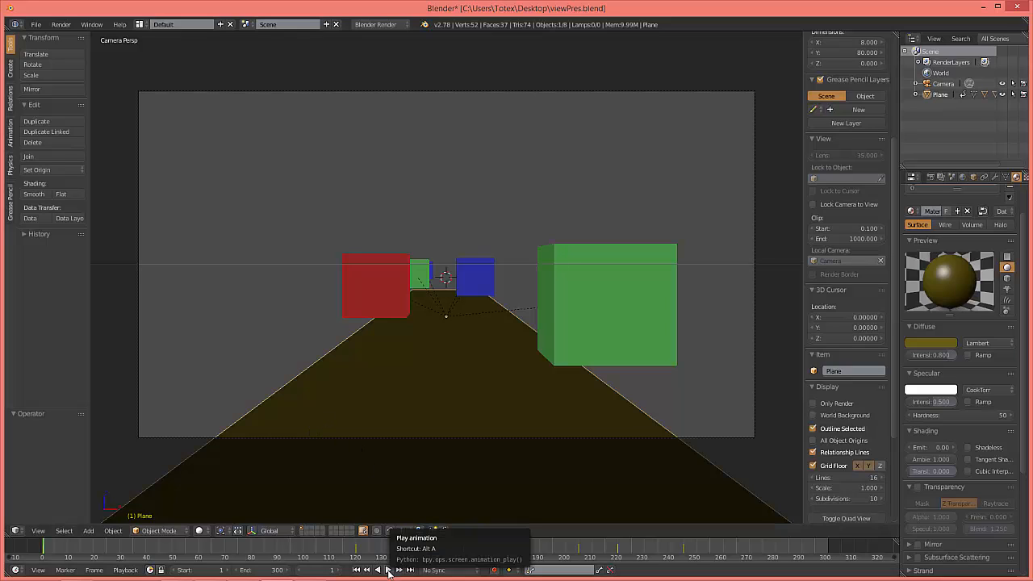
pyautogui.click(387, 569)
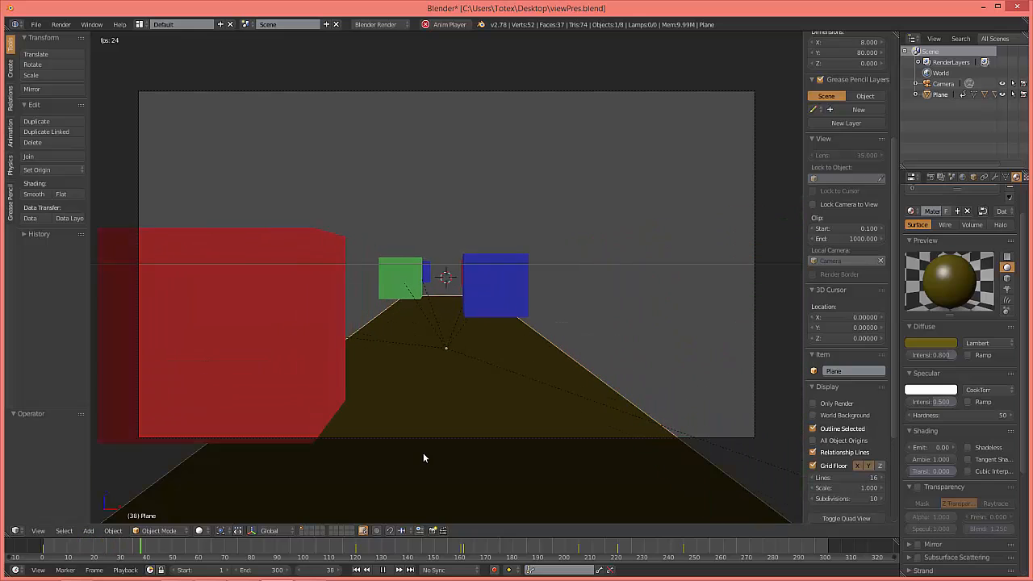
pyautogui.click(371, 568)
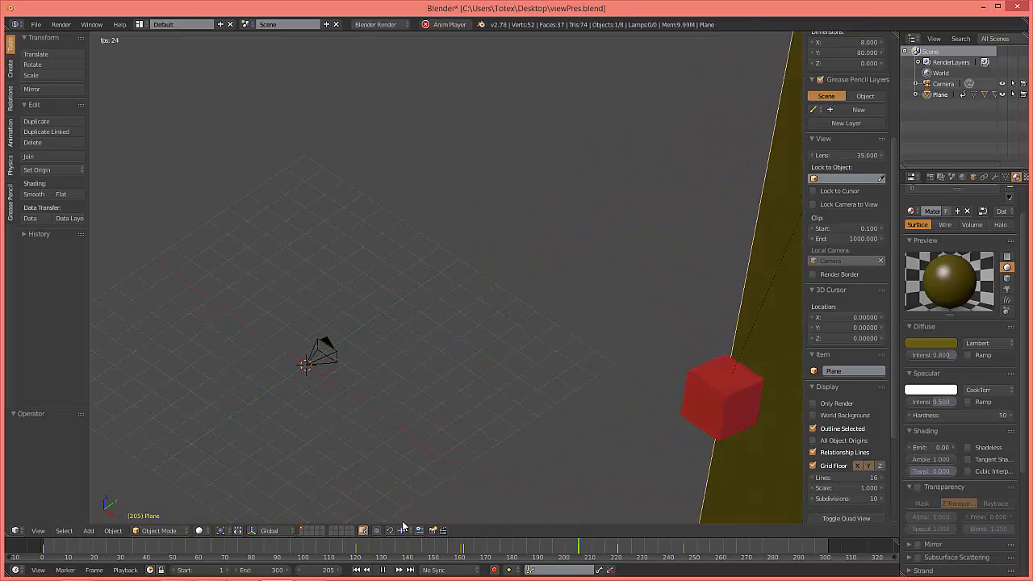
# Show the whole cube scene in Blender's viewport, then bring PyCharm's Camera.py window to the front.
pyautogui.click(380, 569)
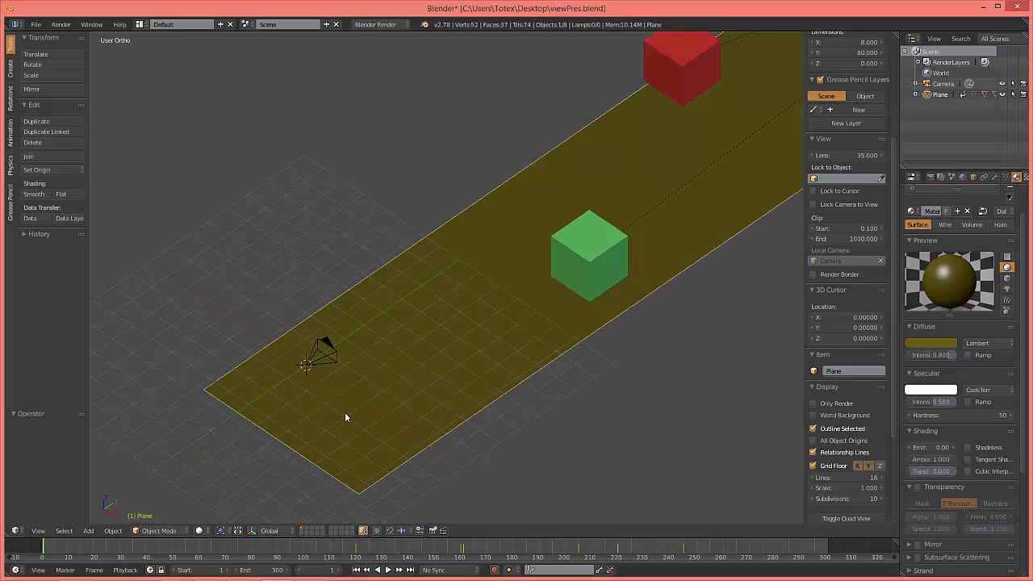
pyautogui.moveTo(321, 340)
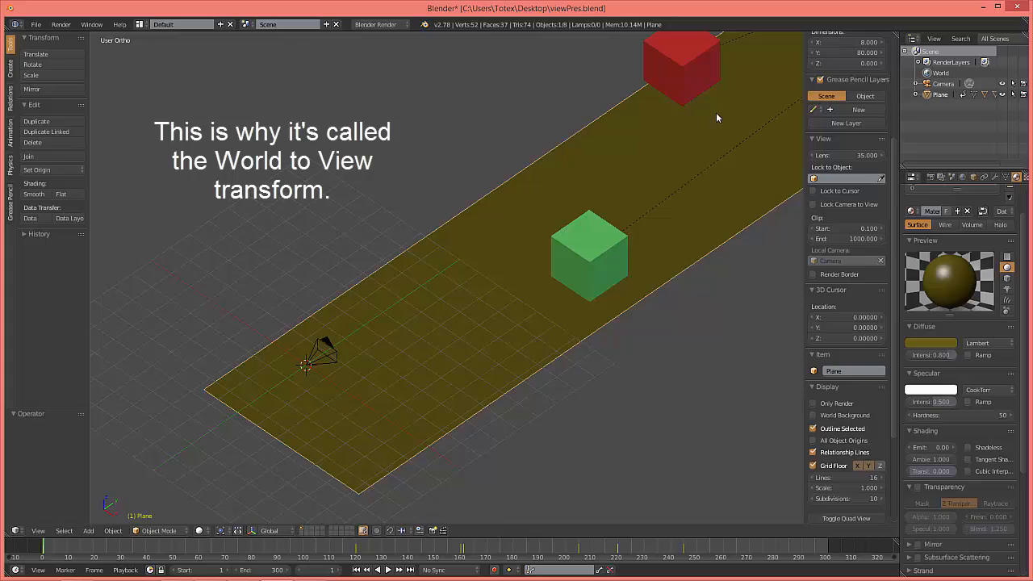
pyautogui.moveTo(587, 210)
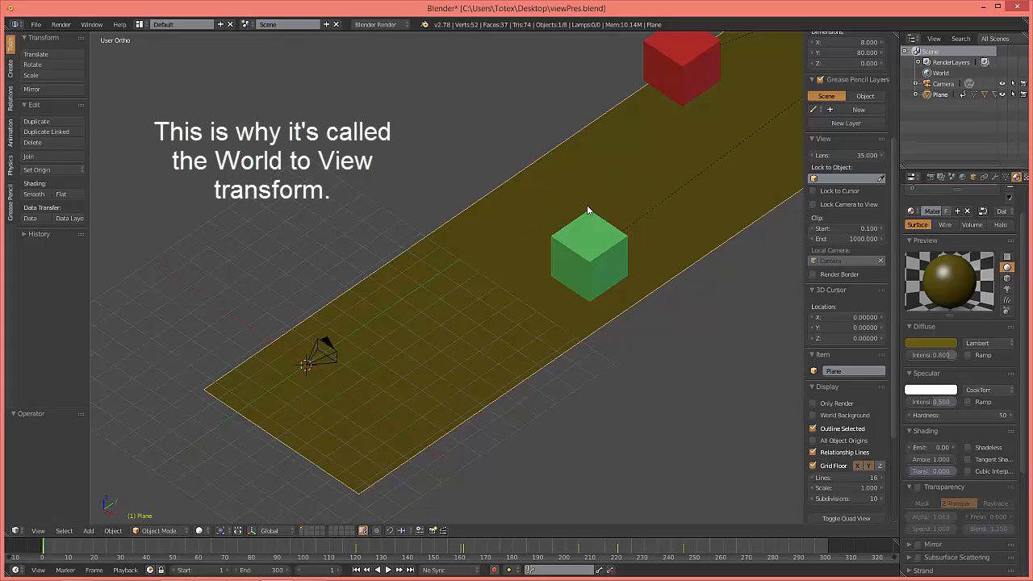
pyautogui.moveTo(455, 298)
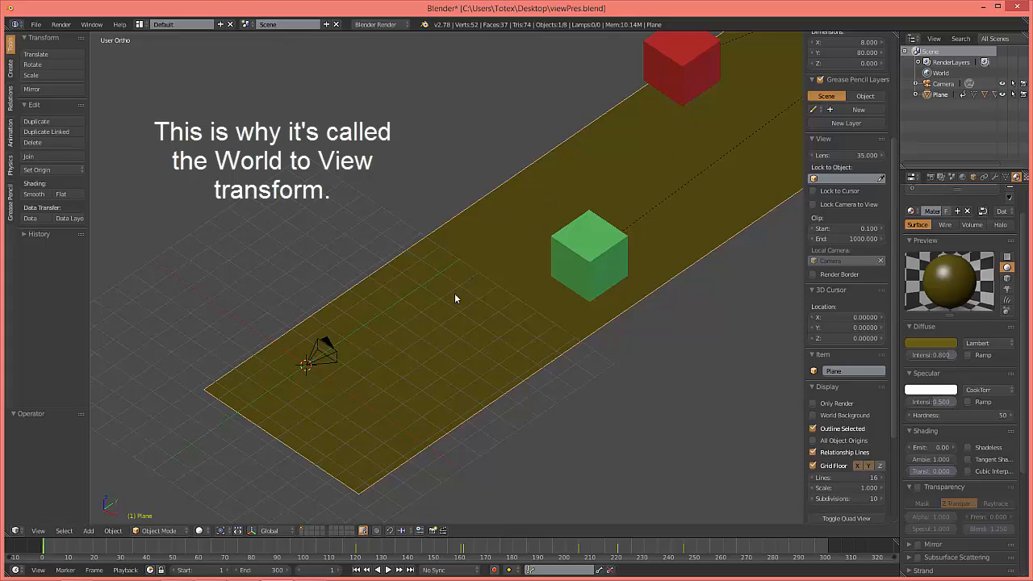
pyautogui.moveTo(322, 362)
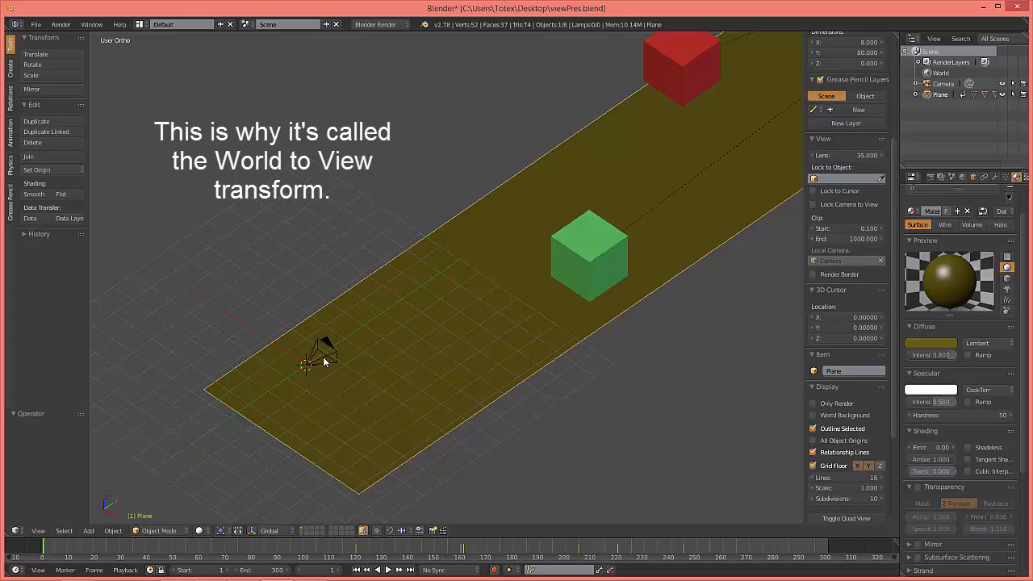
pyautogui.moveTo(326, 400)
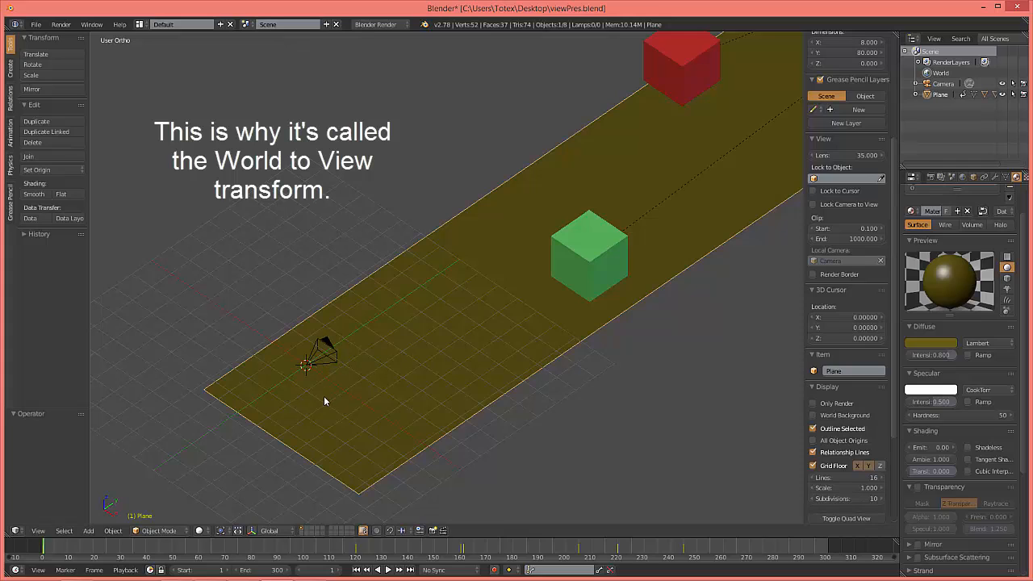
pyautogui.moveTo(337, 565)
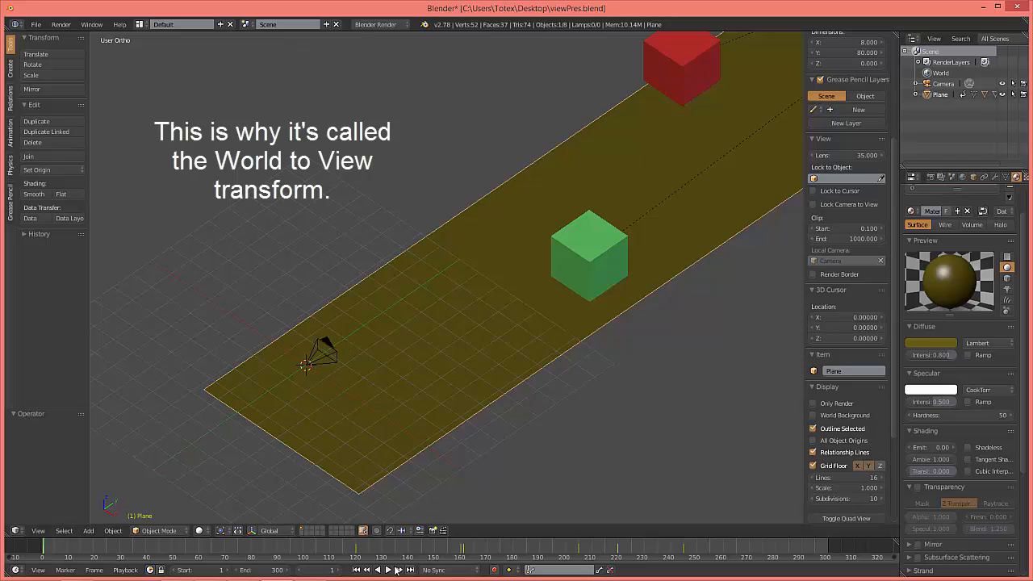
pyautogui.click(388, 569)
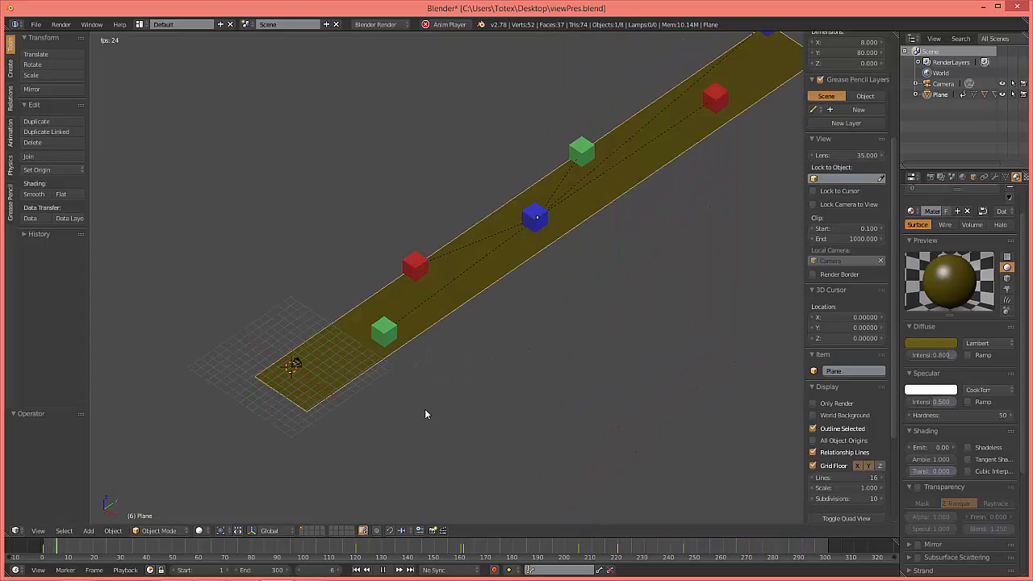
pyautogui.click(383, 570)
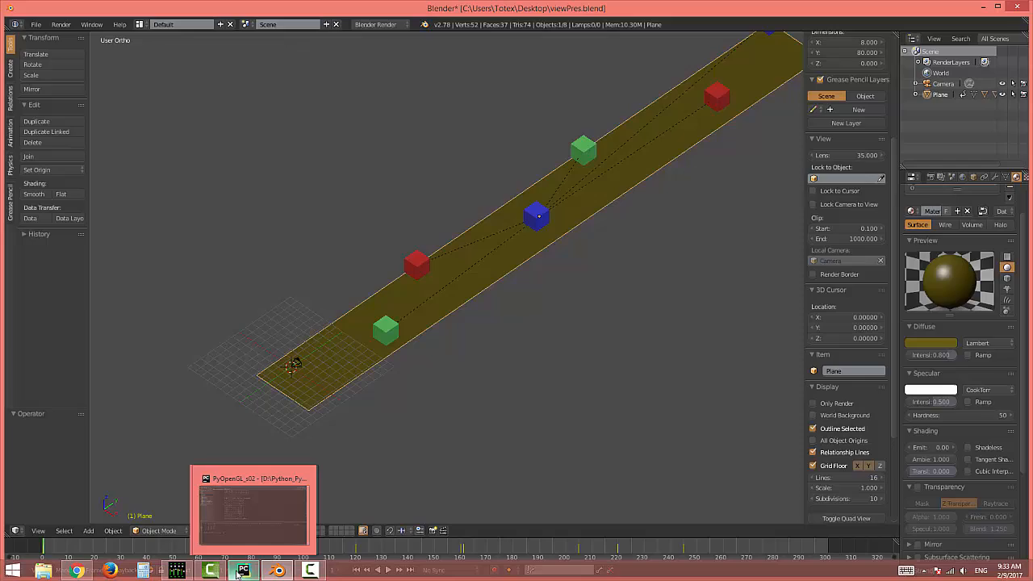
pyautogui.click(244, 571)
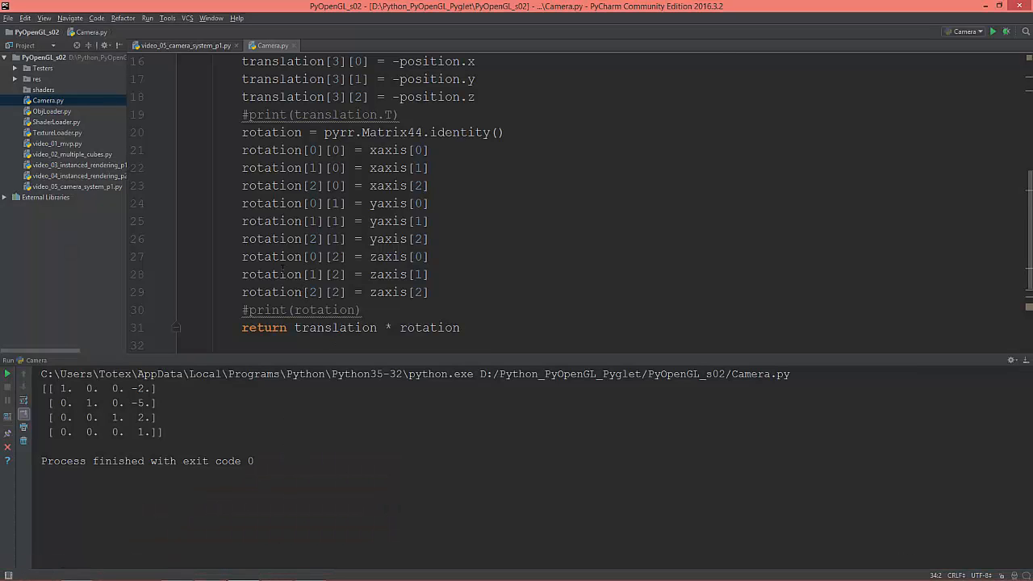
# Scroll Camera.py to review the look_at method and back.
pyautogui.scroll(3)
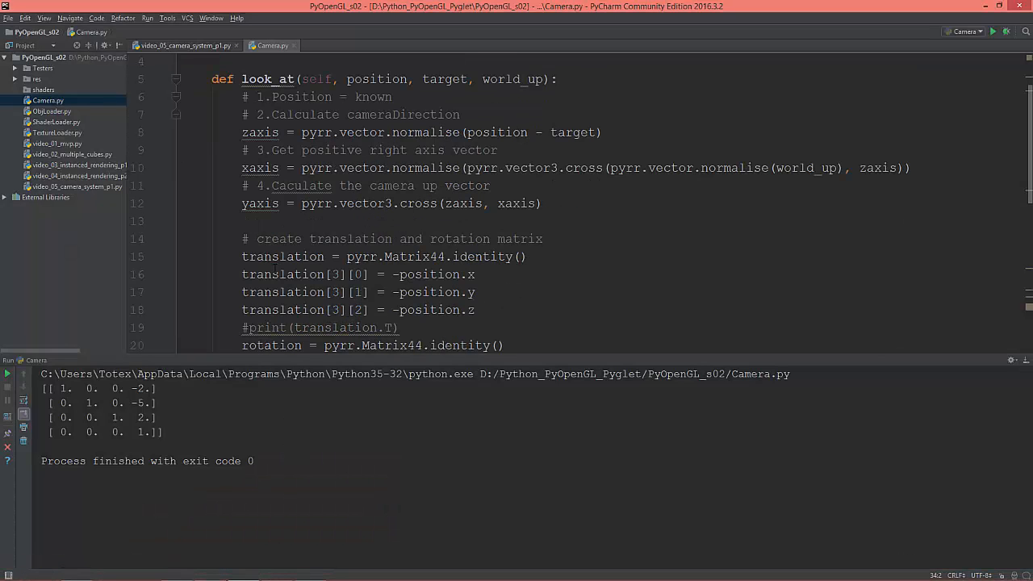
pyautogui.scroll(-3)
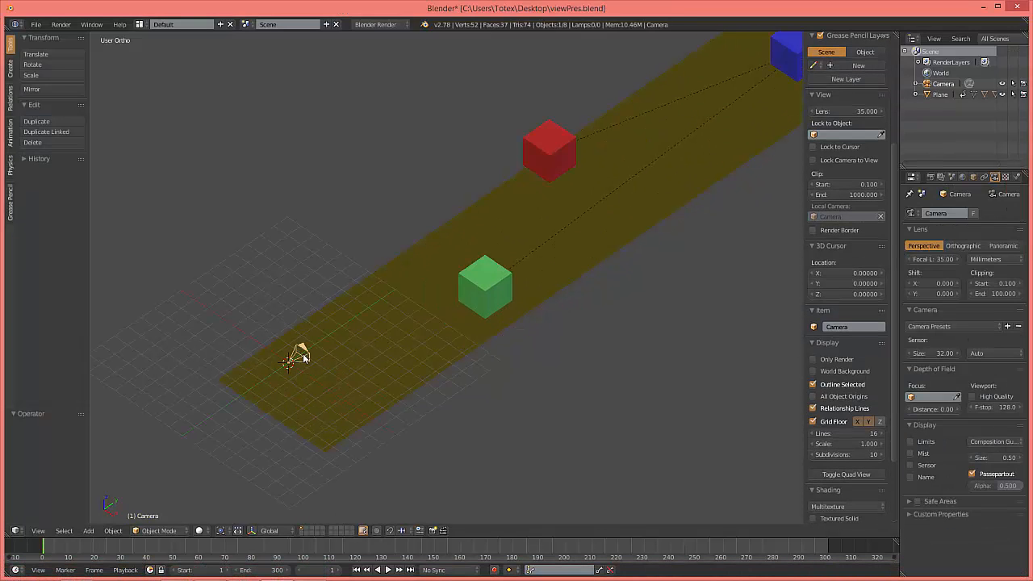
pyautogui.moveTo(542, 203)
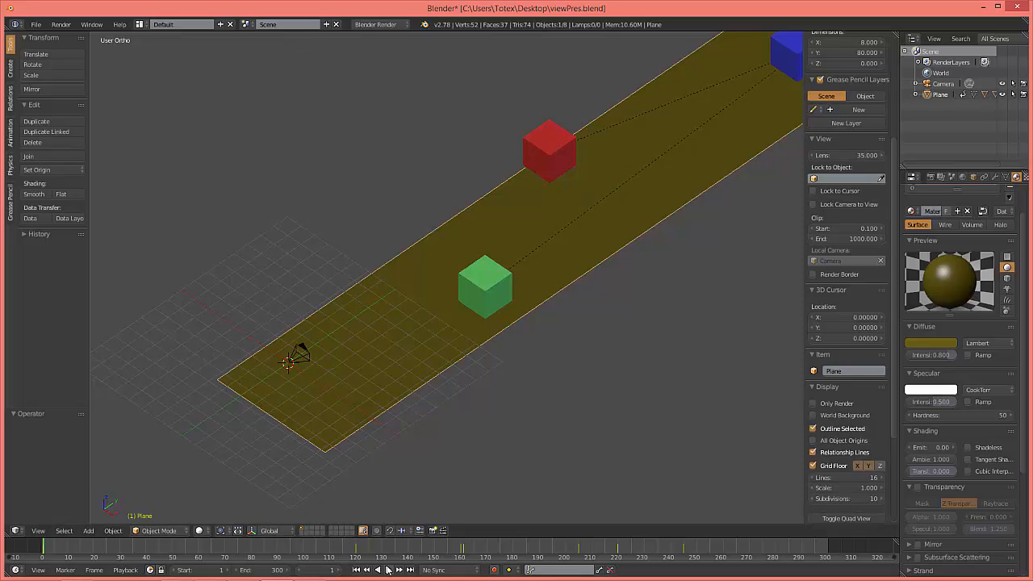
# Finish in the Blender viewport before switching to the camera system script.
pyautogui.click(381, 570)
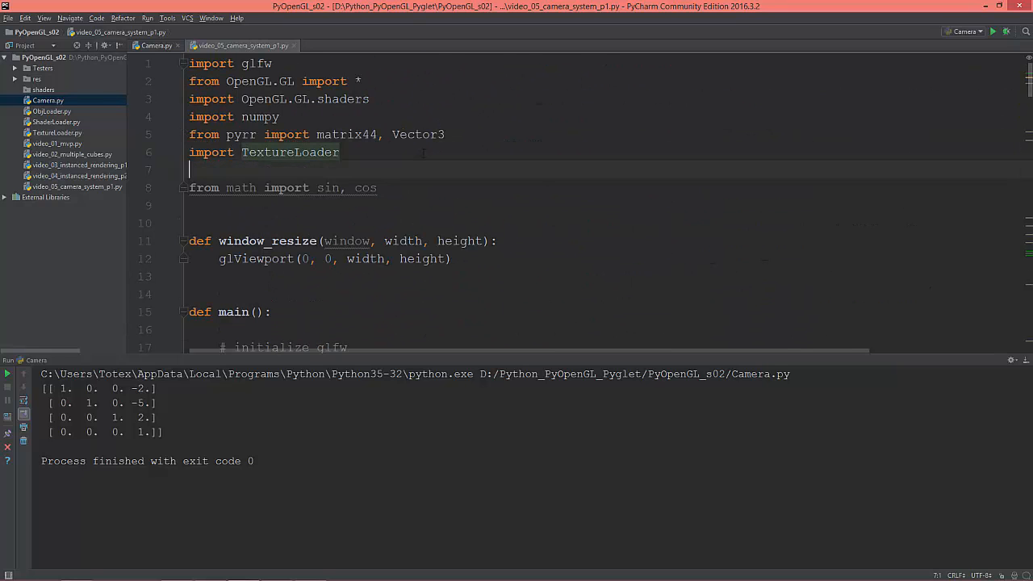
# Add 'from Camera import Camera' under the script's imports.
pyautogui.write('from')
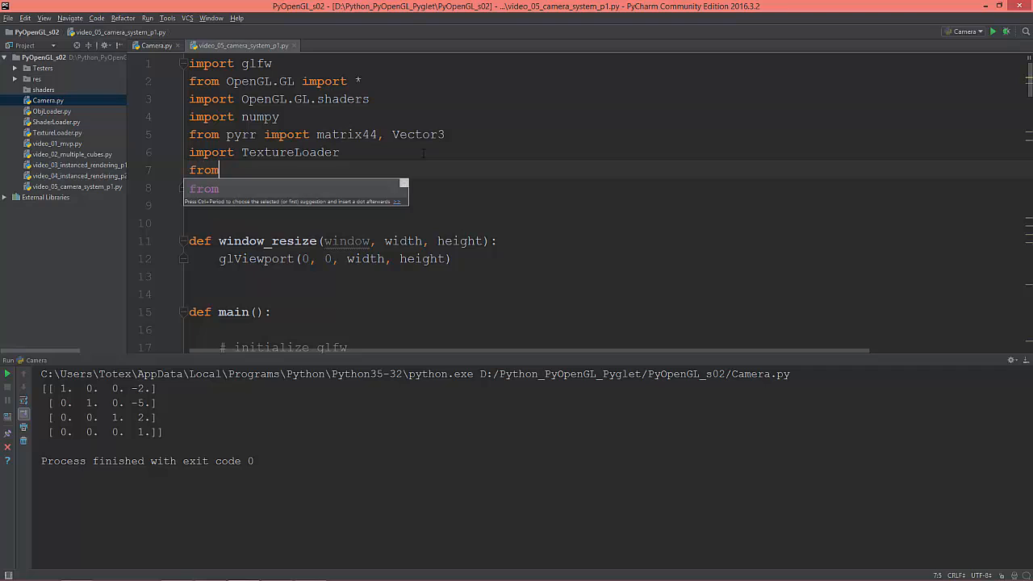
pyautogui.write('Camera')
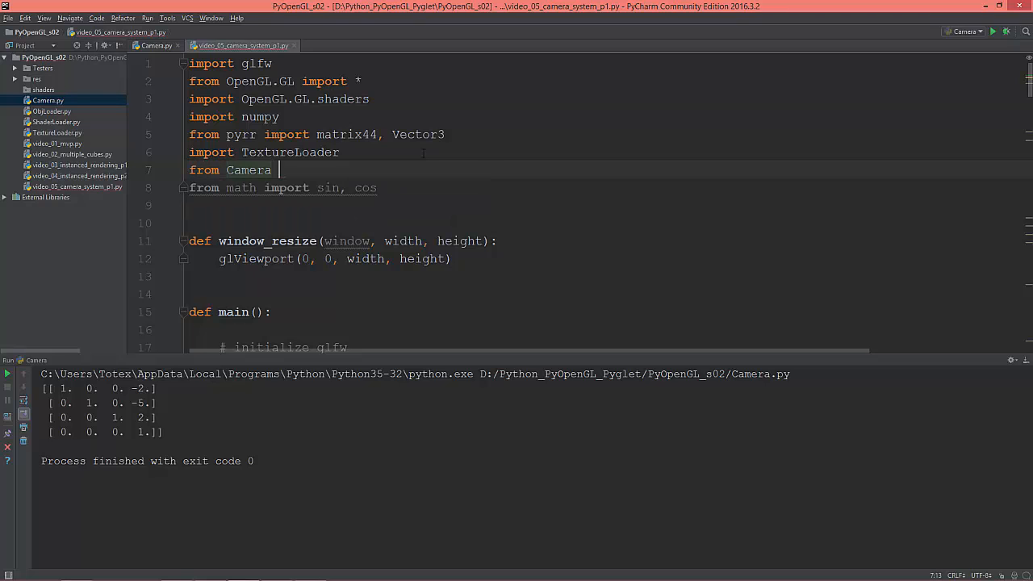
pyautogui.write('import')
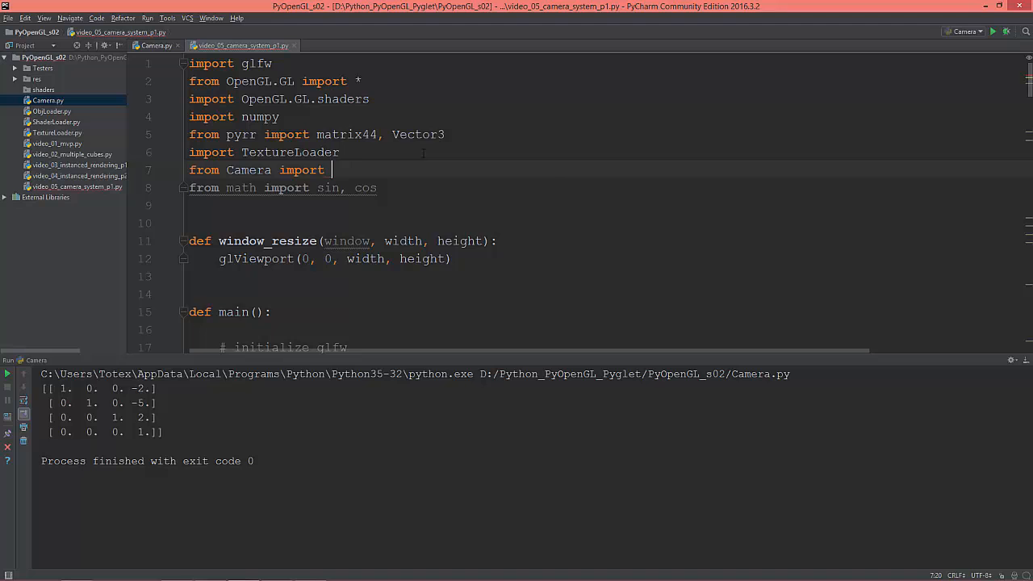
pyautogui.write('Camera')
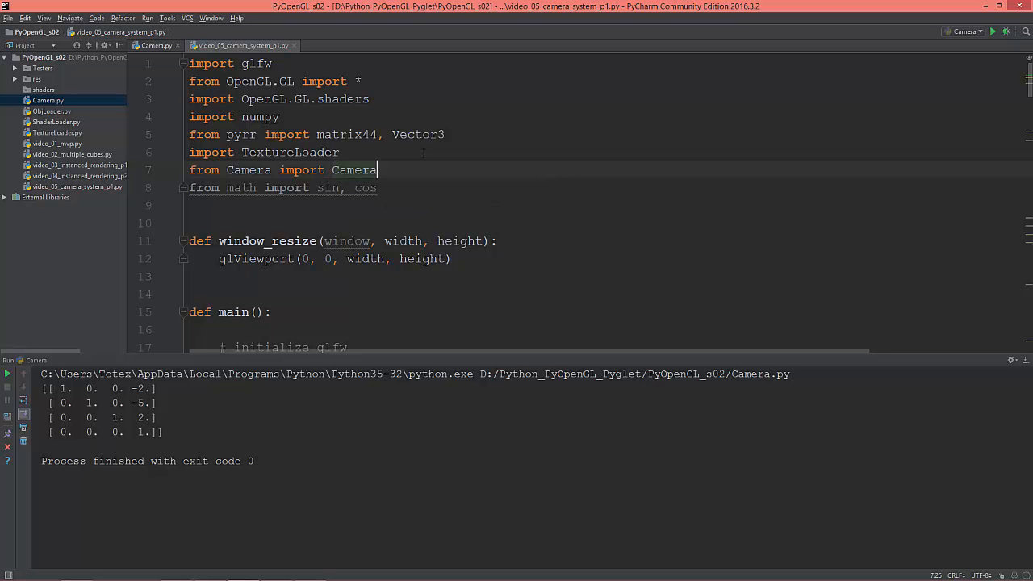
# Create cam = Camera() just above the render loop.
pyautogui.scroll(-3)
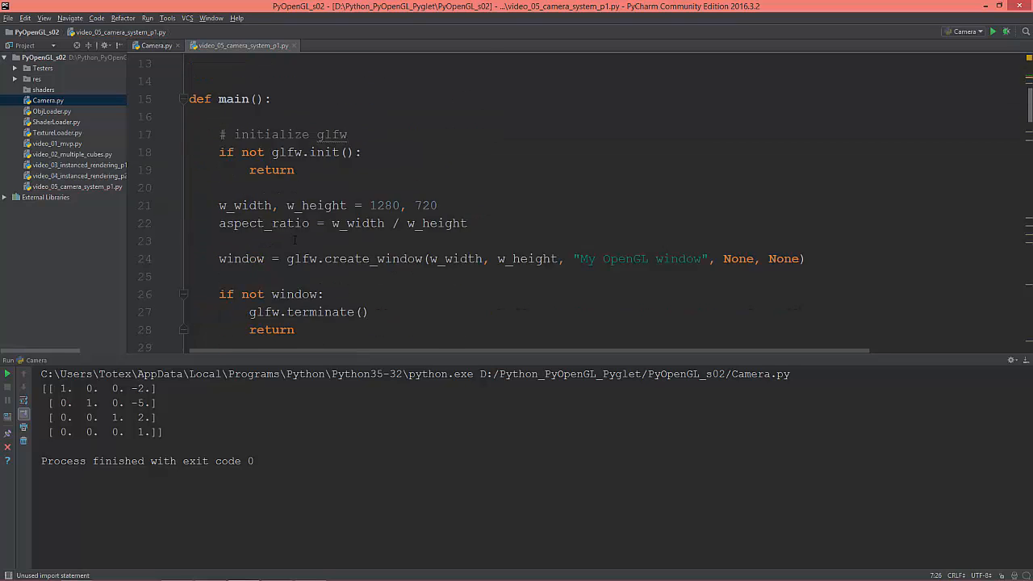
pyautogui.scroll(-3)
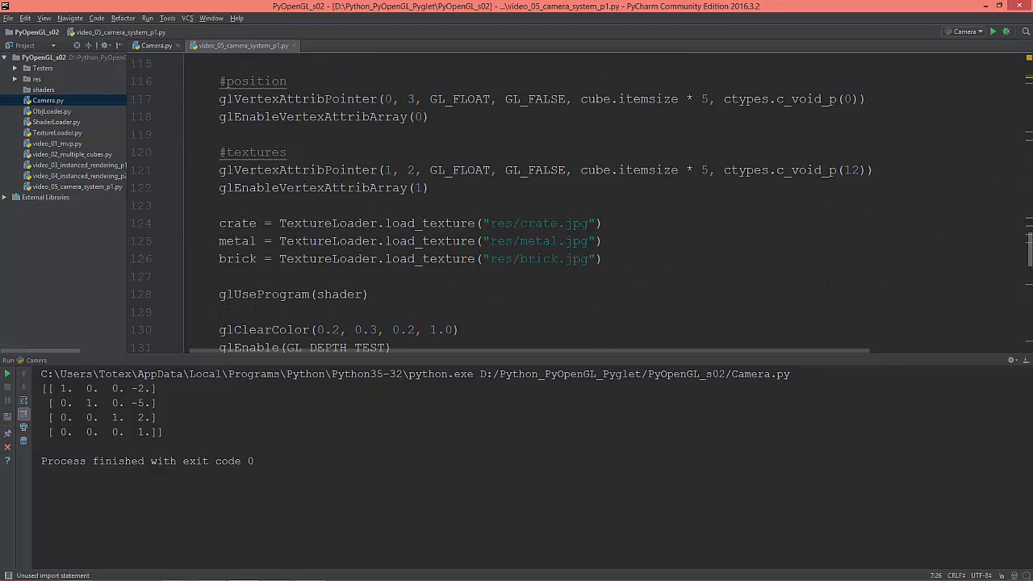
pyautogui.scroll(-3)
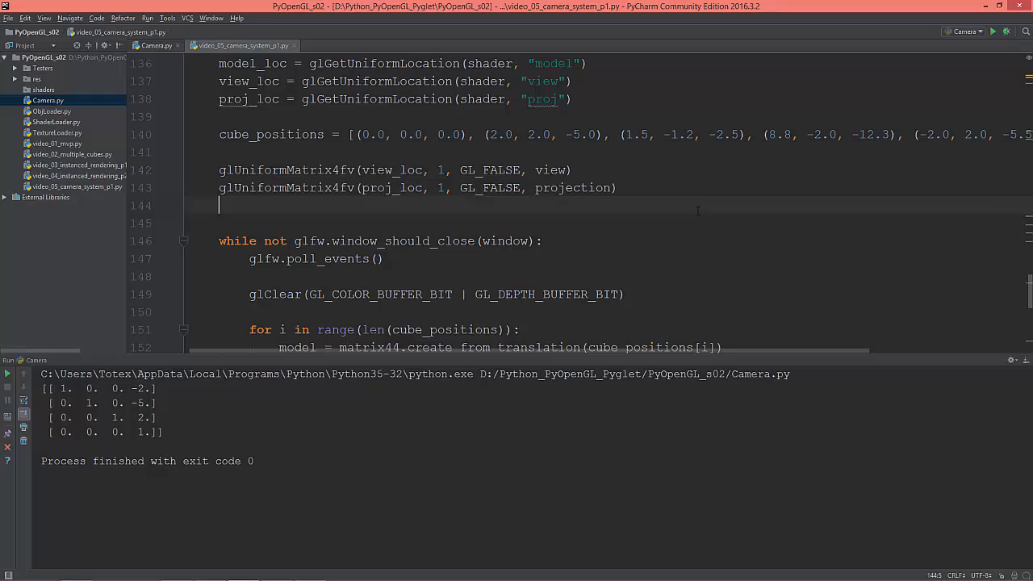
pyautogui.write('cam')
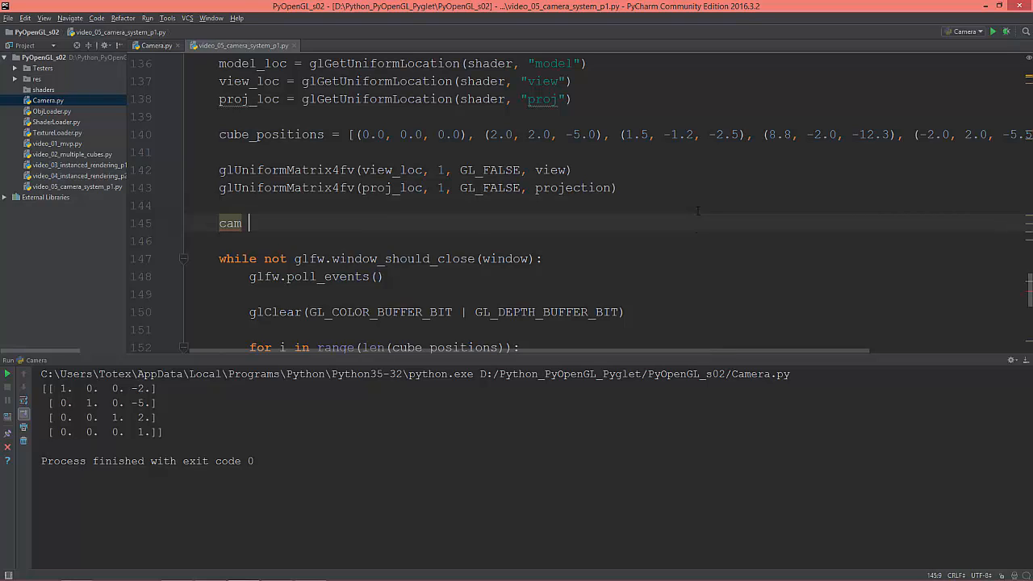
pyautogui.write('= Camer')
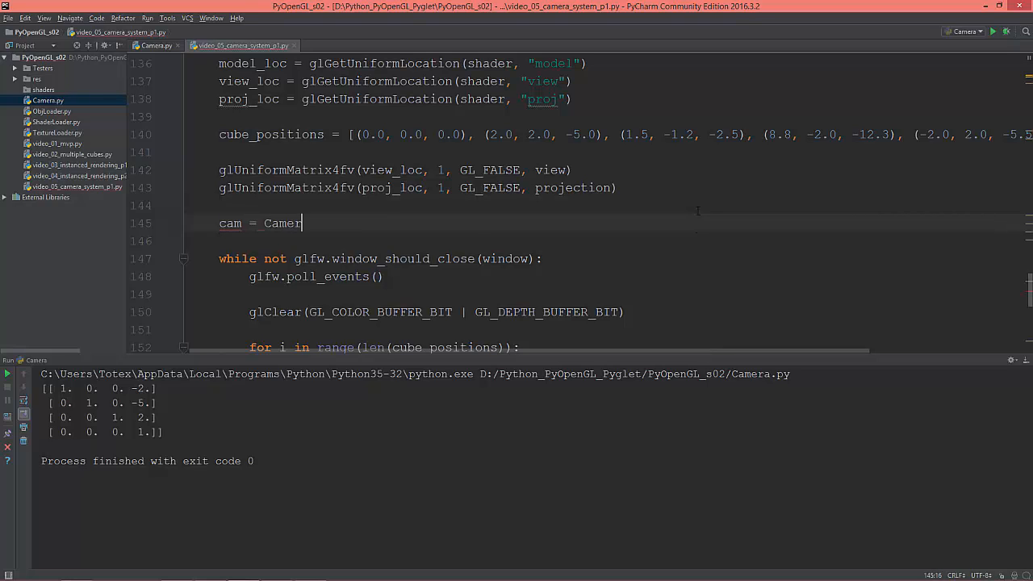
pyautogui.write('a()')
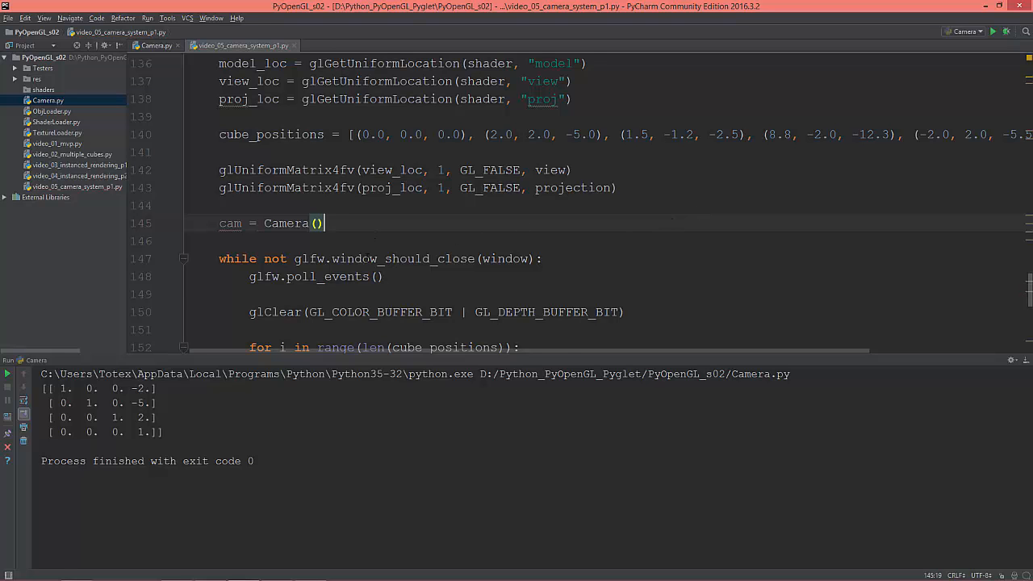
pyautogui.scroll(-3)
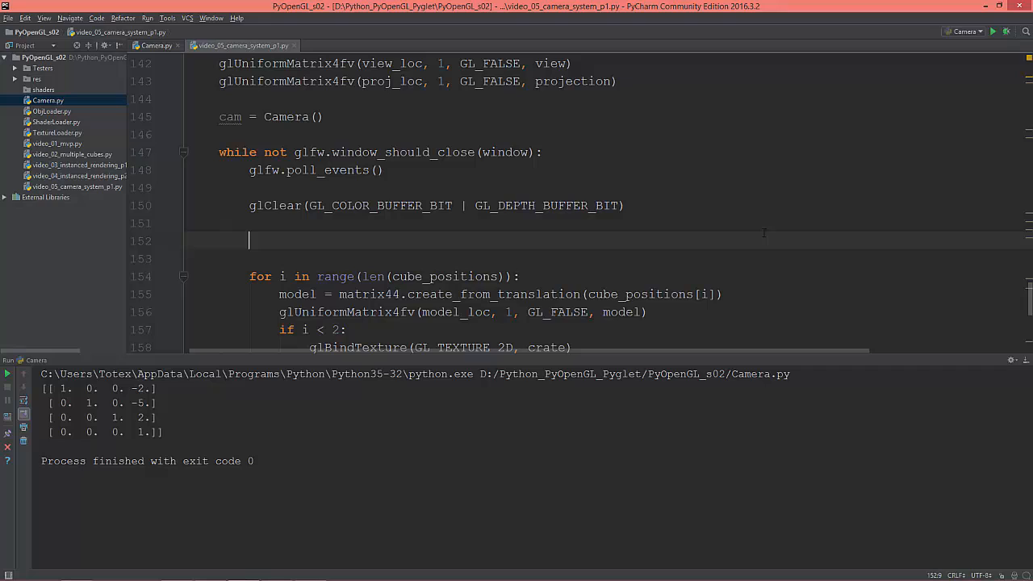
# Compute camX = sin(glfw.get_time()) * 10 inside the render loop.
pyautogui.write('camX =')
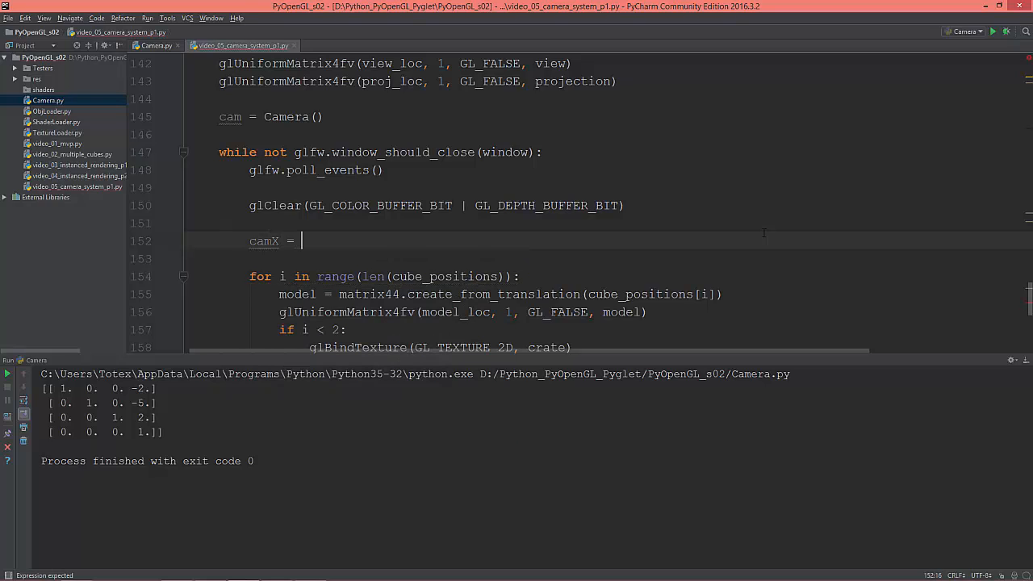
pyautogui.write('sin')
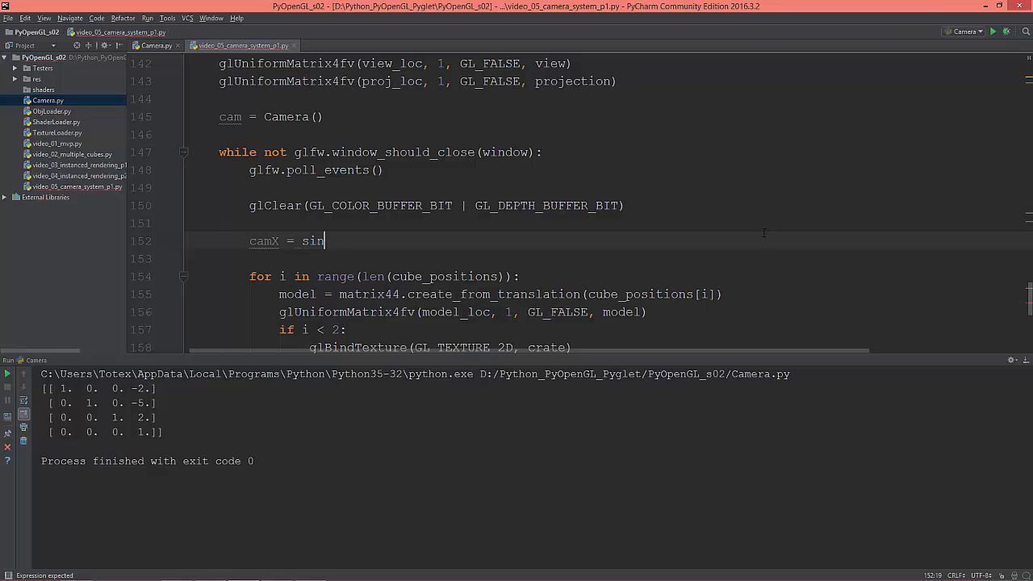
pyautogui.write('(')
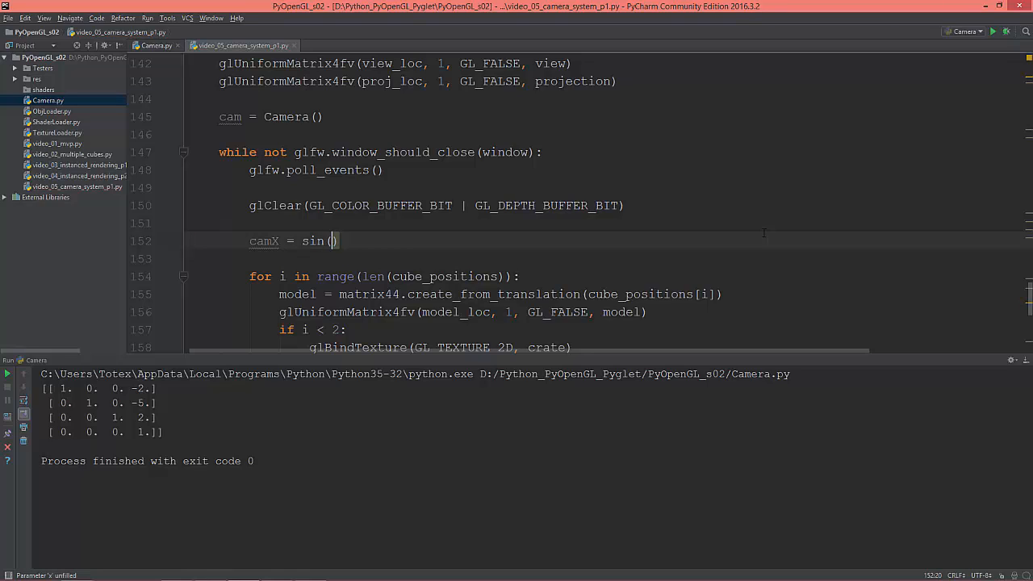
pyautogui.write('glfw')
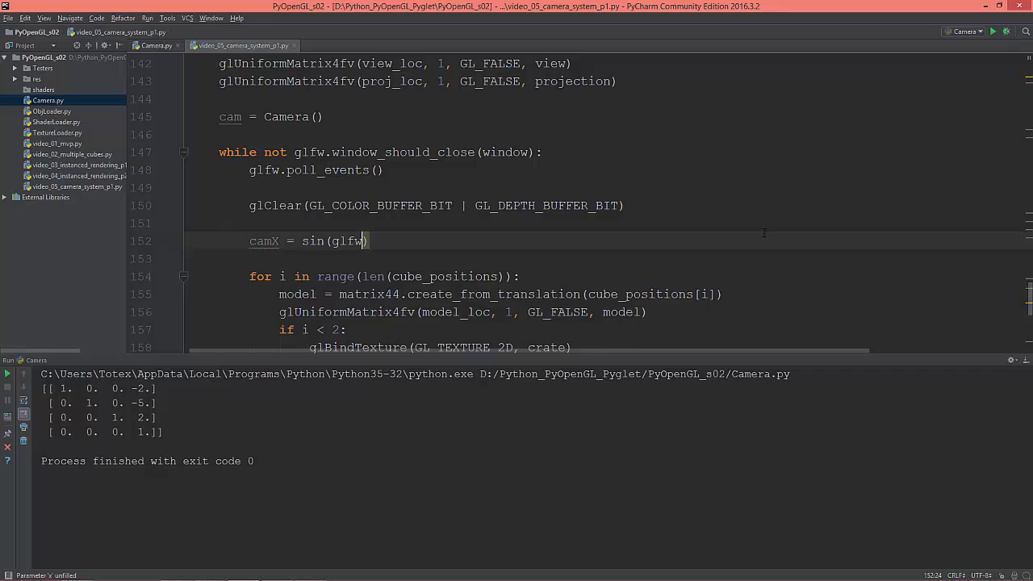
pyautogui.write('.get_time()')
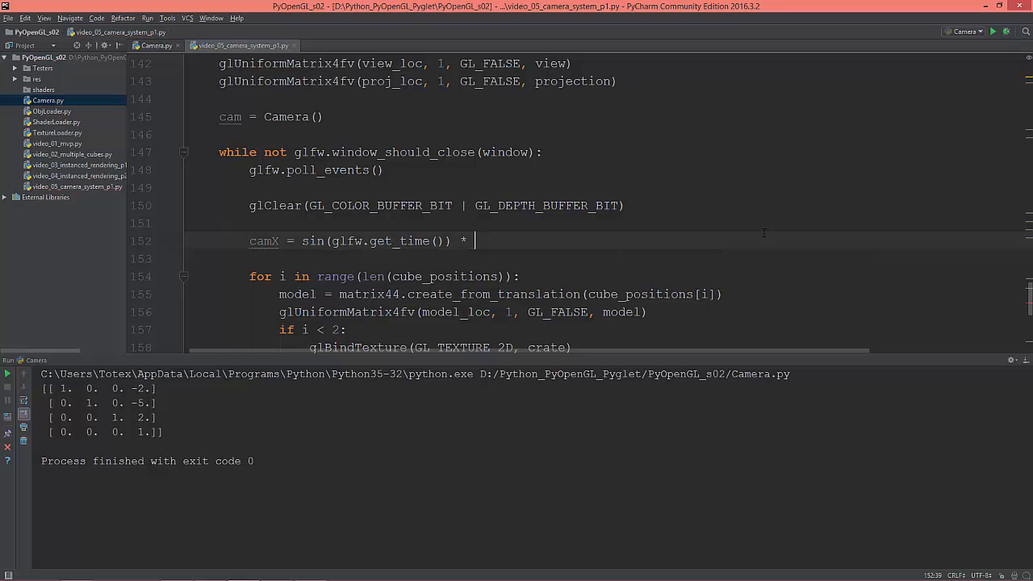
pyautogui.write('10')
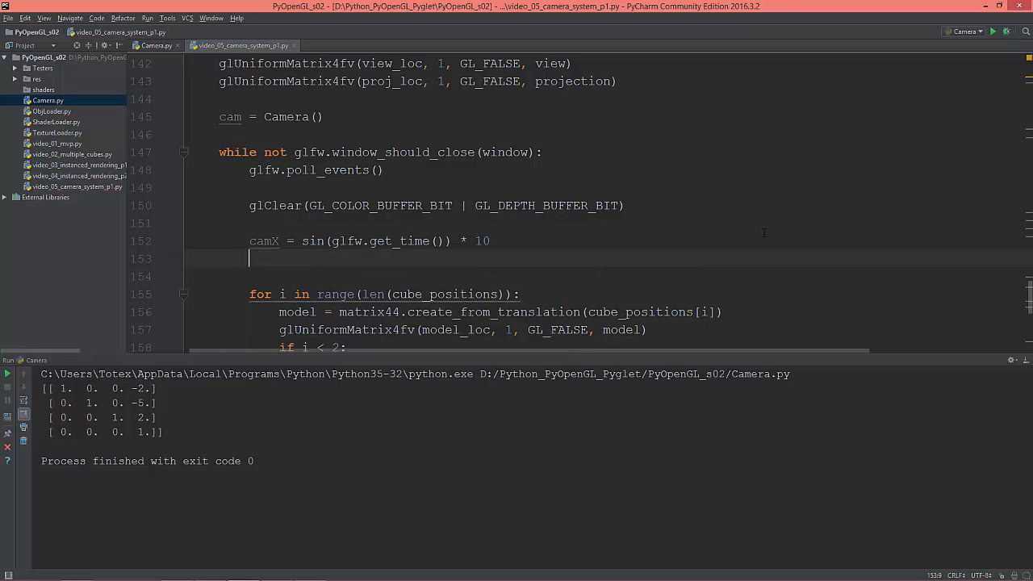
# Compute camZ = cos(glfw.get_time()) * 10 on the next line.
pyautogui.write('cam')
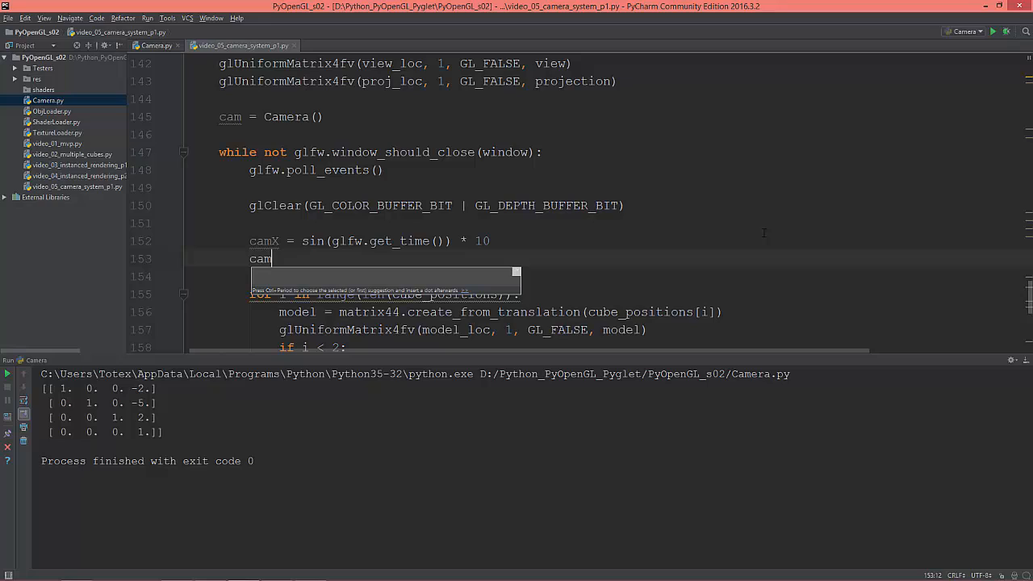
pyautogui.write('Z =')
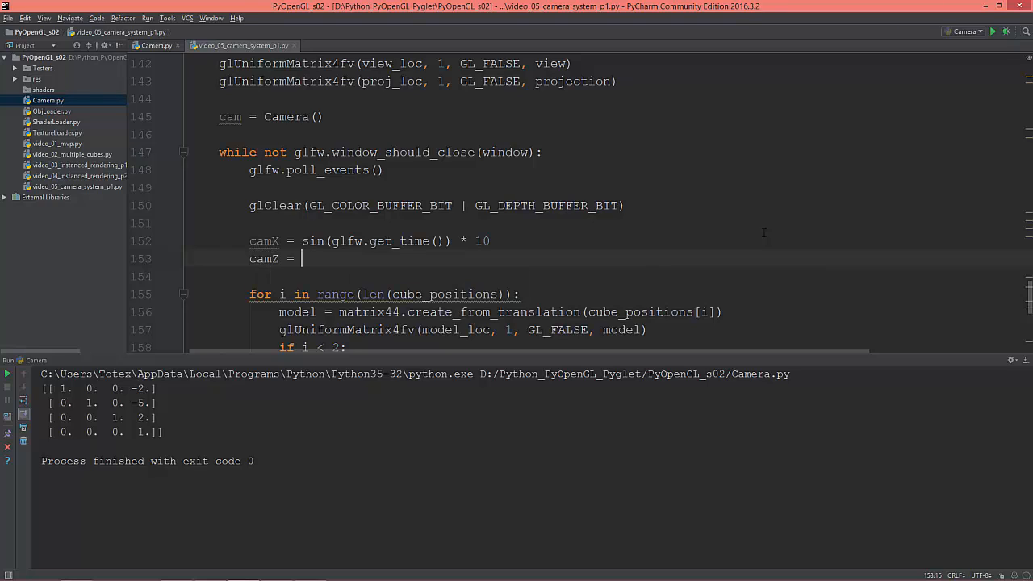
pyautogui.write('cos')
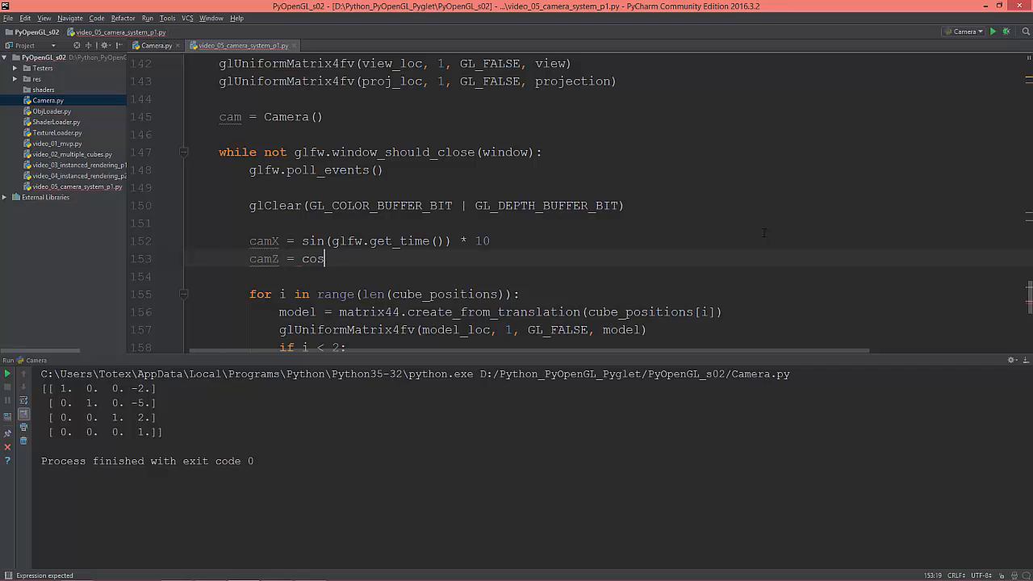
pyautogui.write('(glfw.get_time()) *')
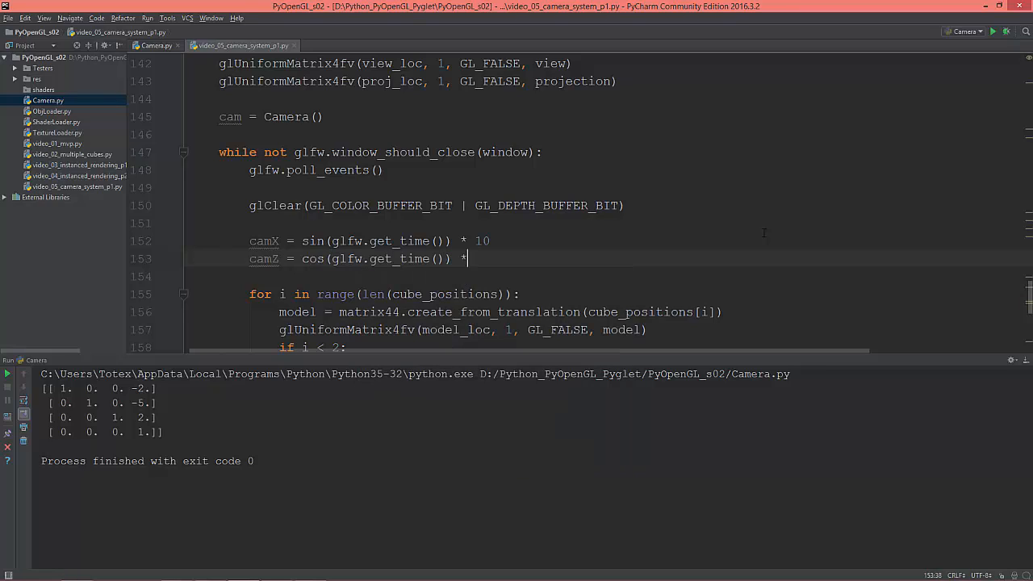
pyautogui.write('10')
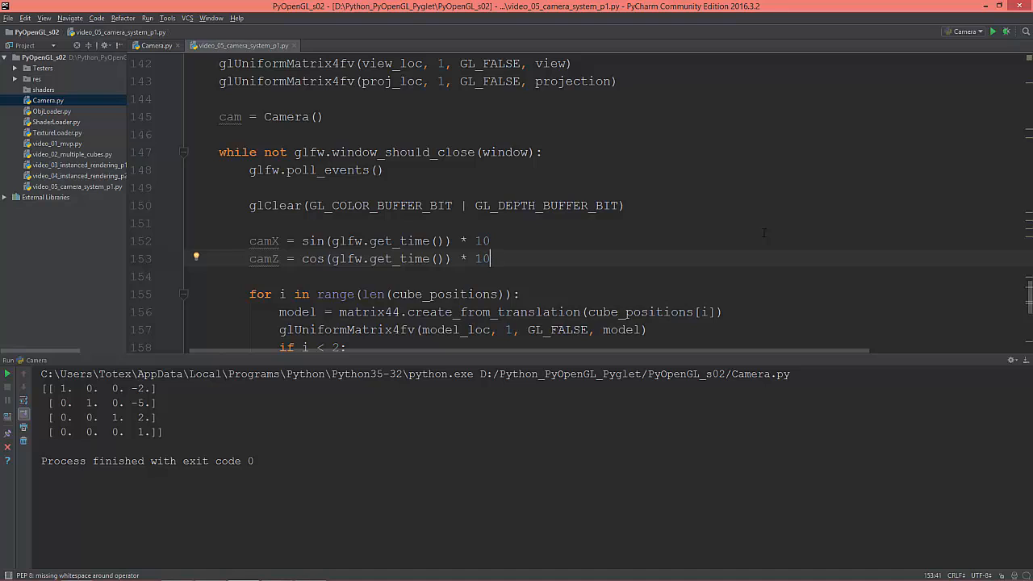
pyautogui.scroll(-3)
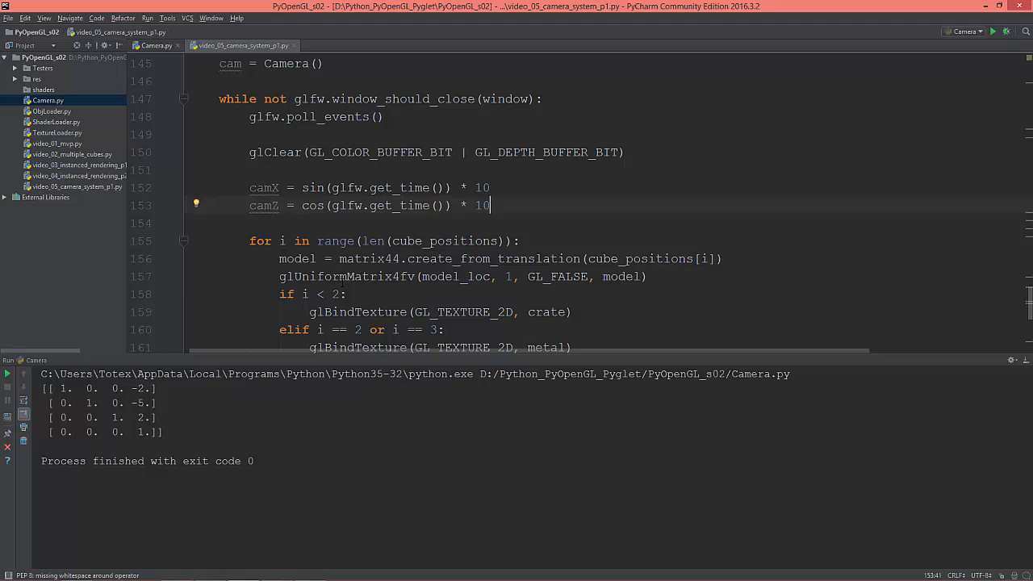
# Check the static view translation line, then open a blank line below camZ.
pyautogui.scroll(3)
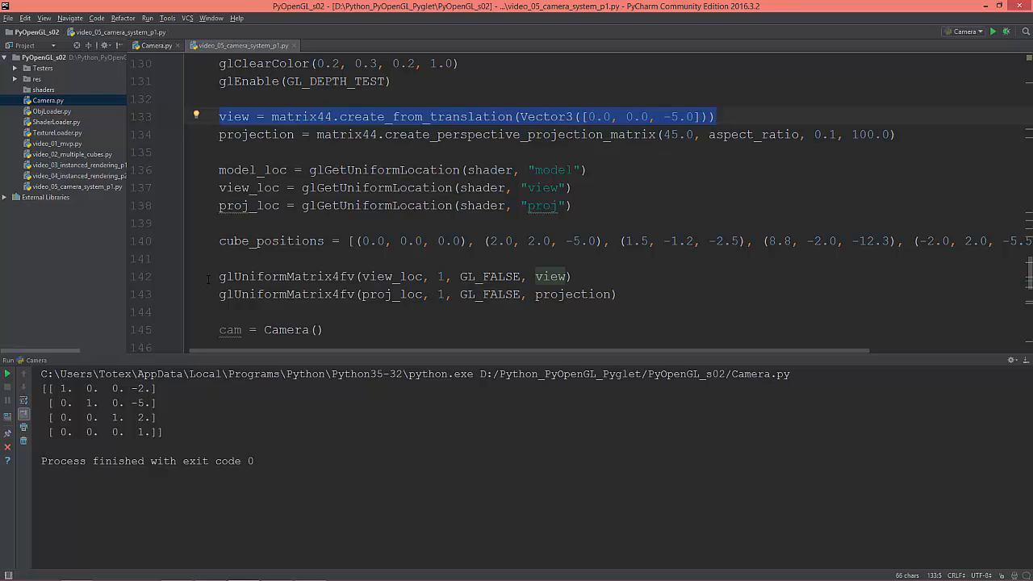
pyautogui.scroll(-3)
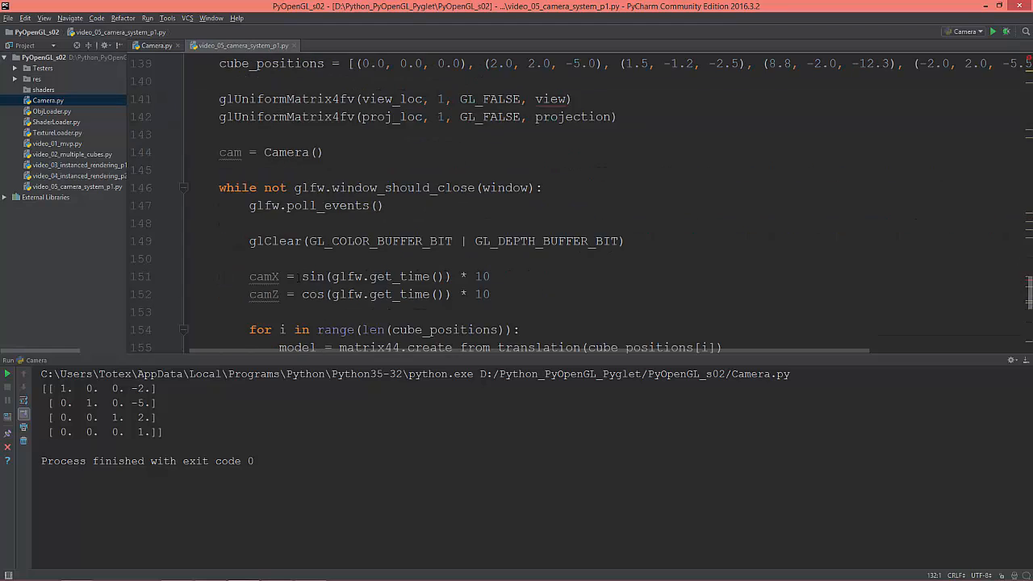
pyautogui.scroll(-3)
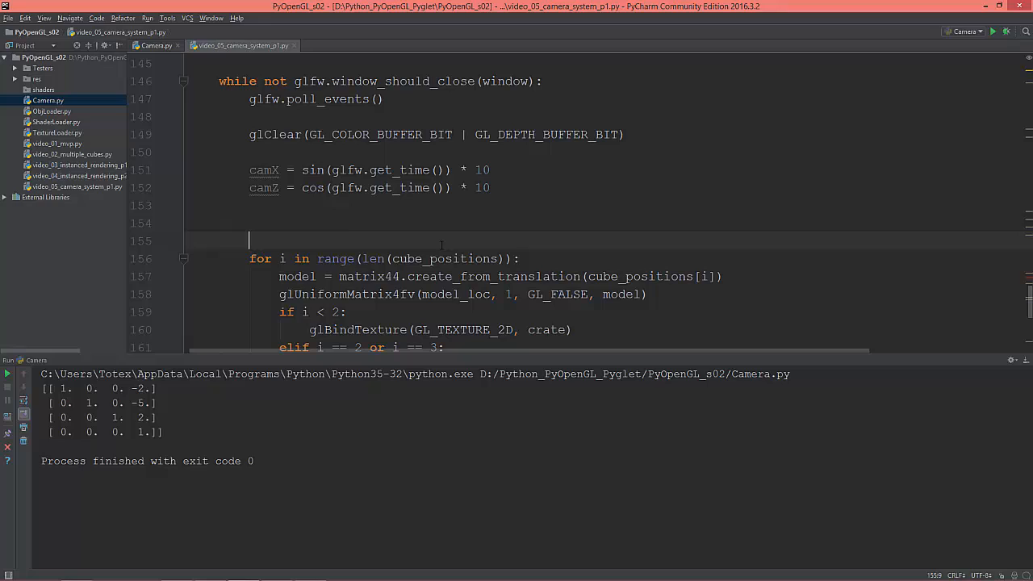
# Write view = cam.look_at with eye position Vector3([camX, 5.0, camZ]).
pyautogui.write('vie')
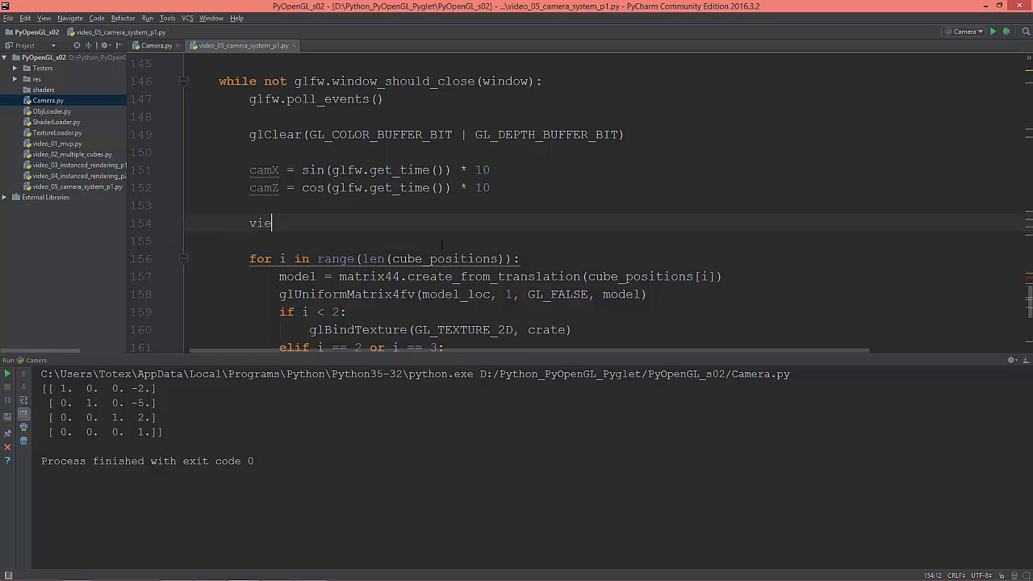
pyautogui.write('w =')
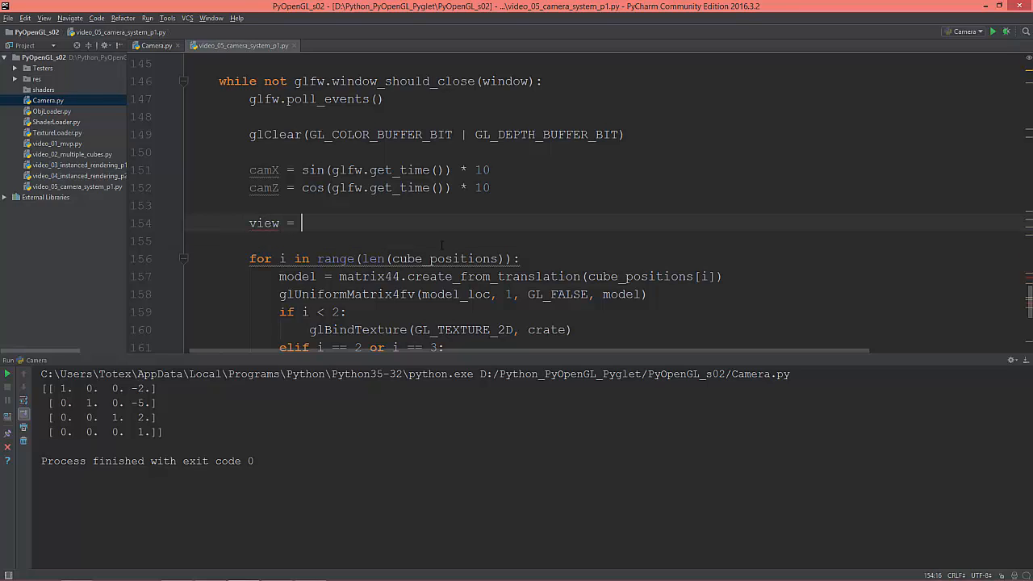
pyautogui.write('cam')
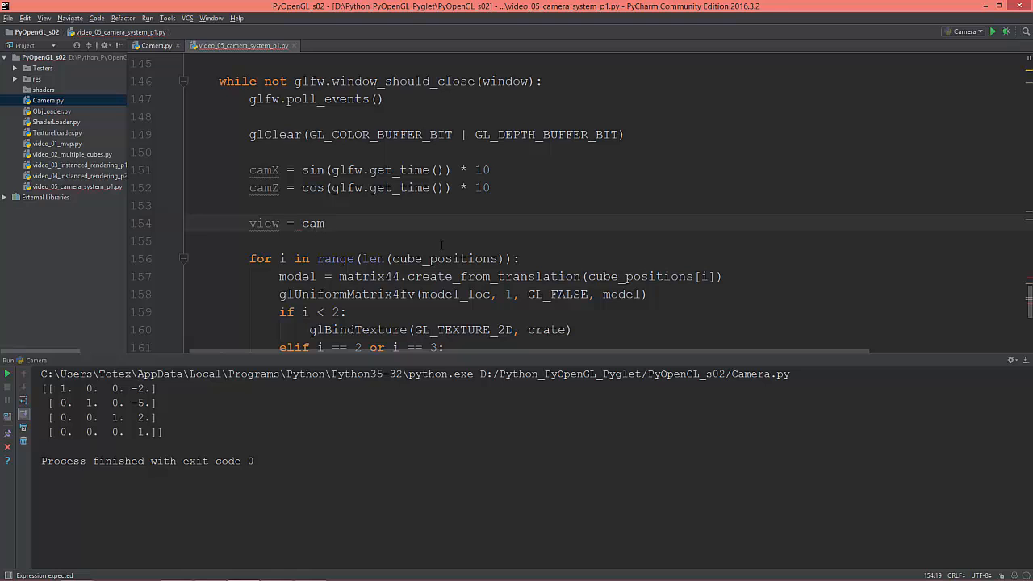
pyautogui.write('.look_at()')
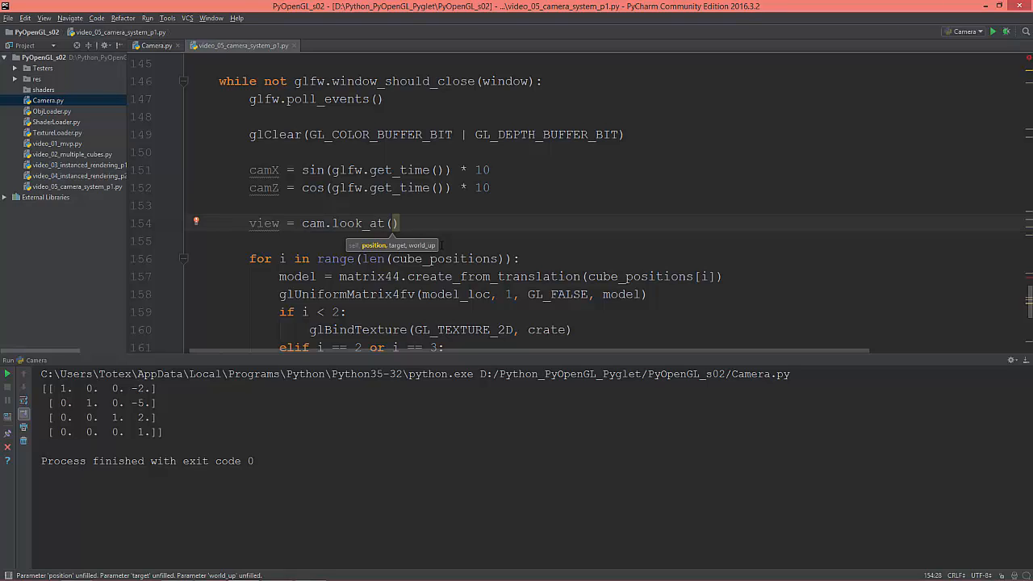
pyautogui.write('Vectoe')
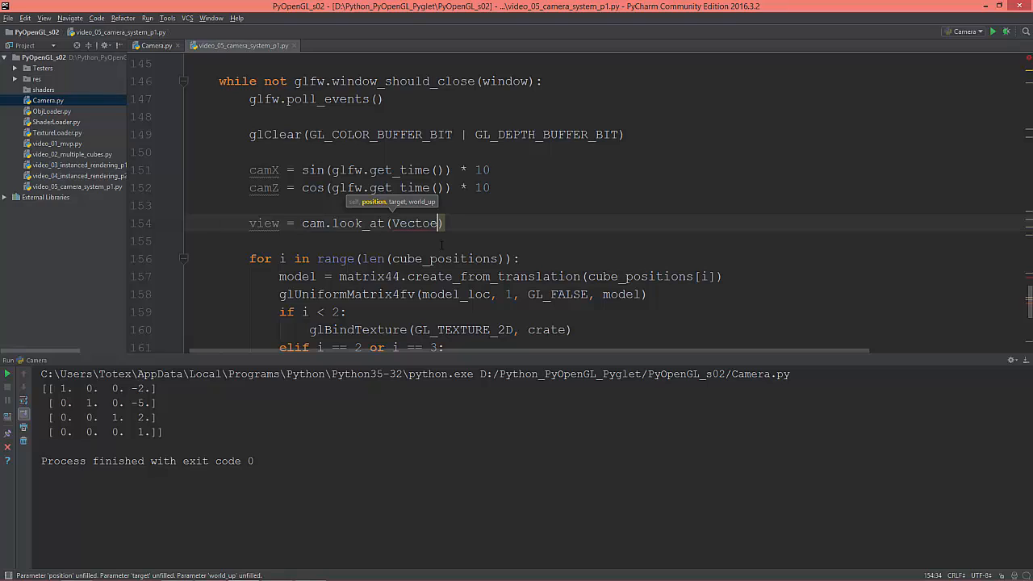
pyautogui.write('3')
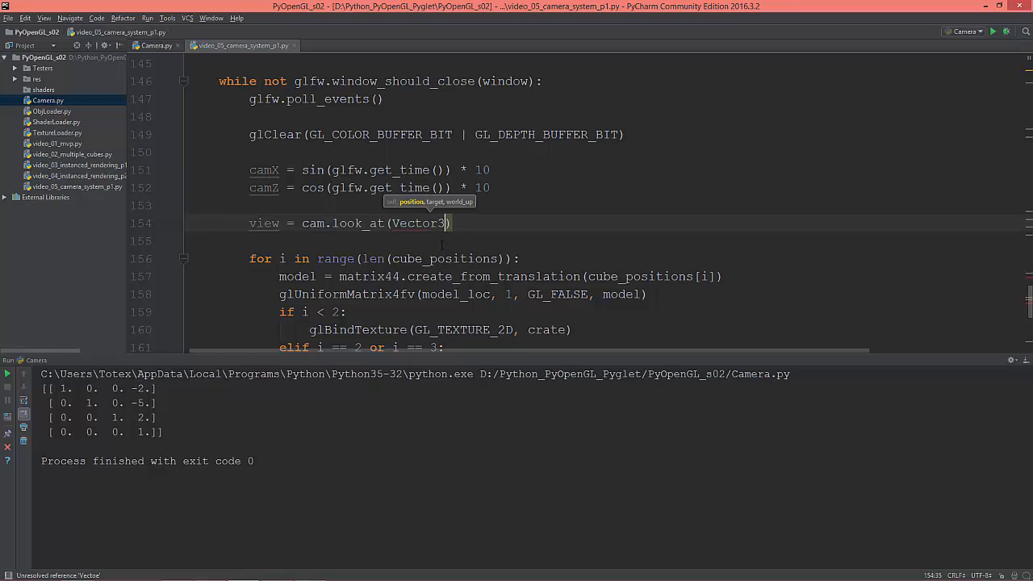
pyautogui.write('()')
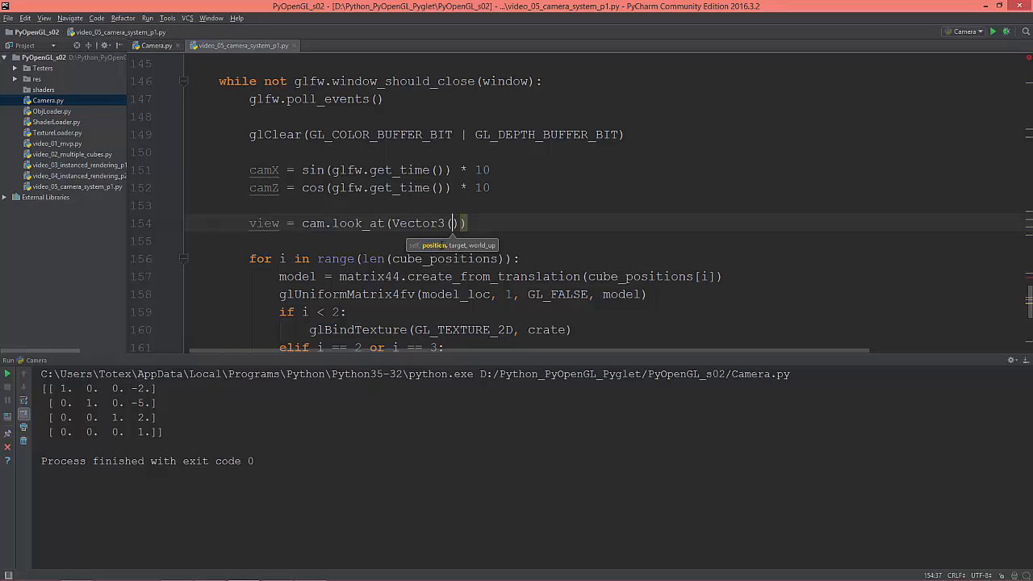
pyautogui.write('[')
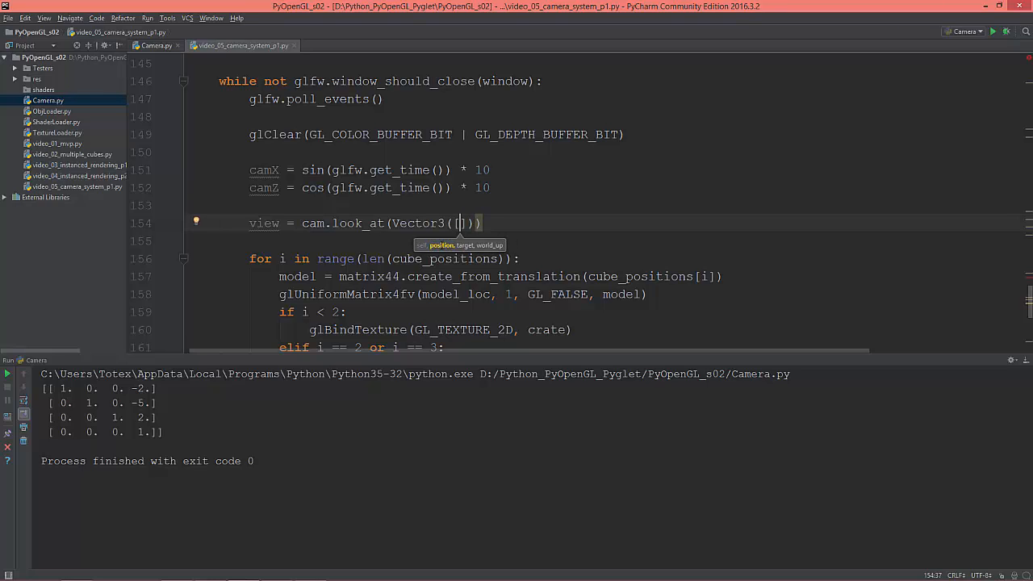
pyautogui.write('cam')
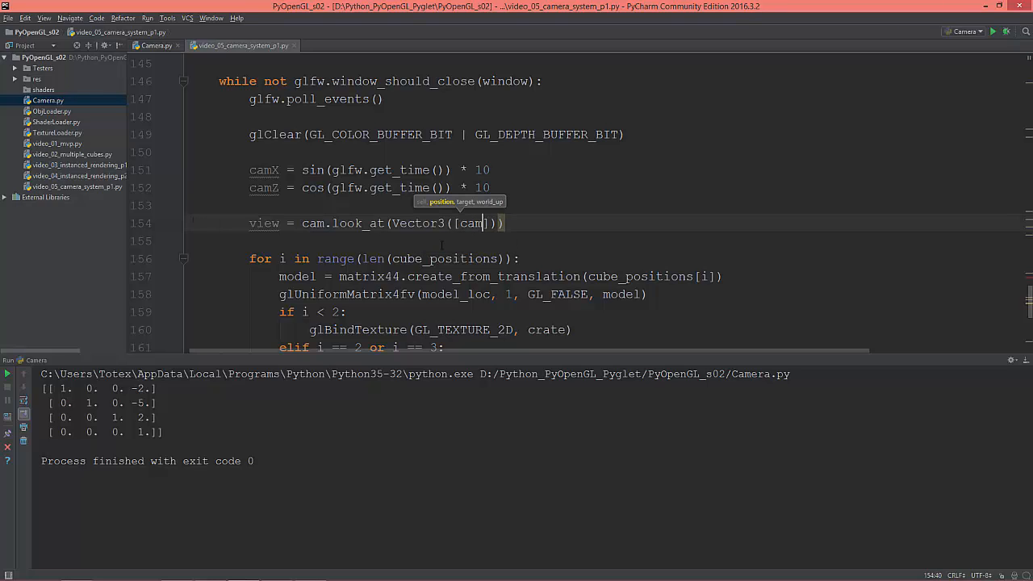
pyautogui.write('X,')
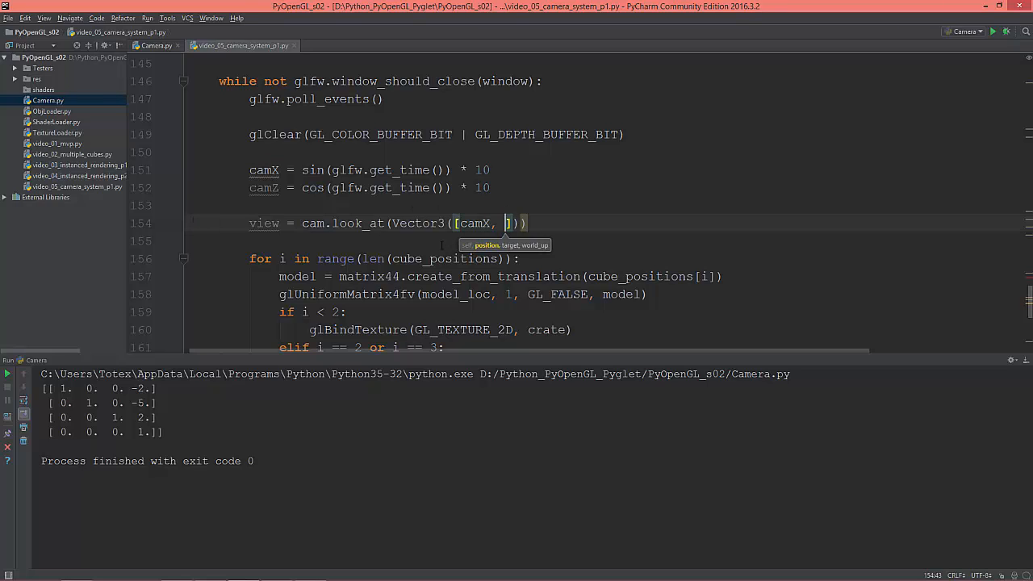
pyautogui.write('5.')
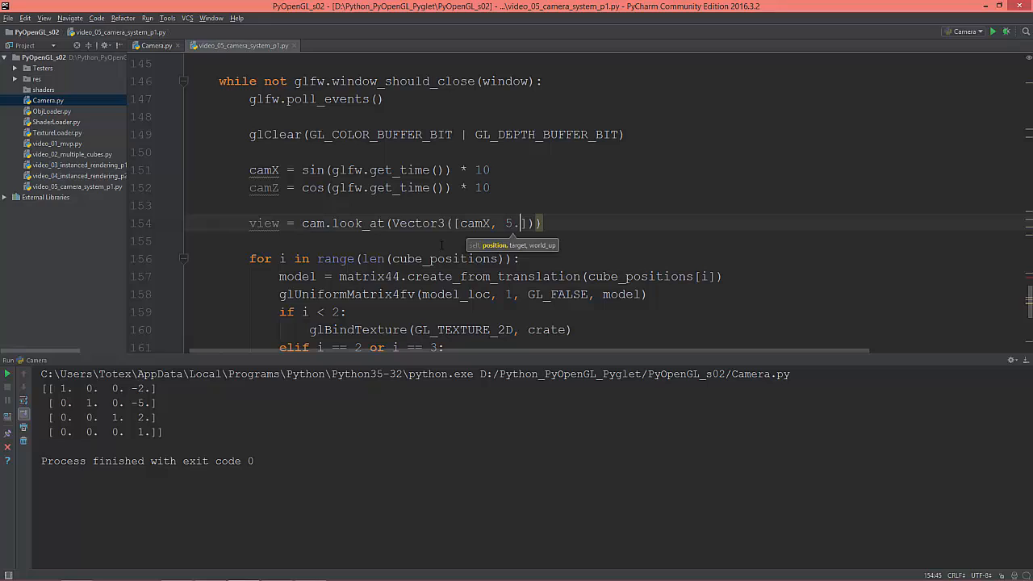
pyautogui.write('0,')
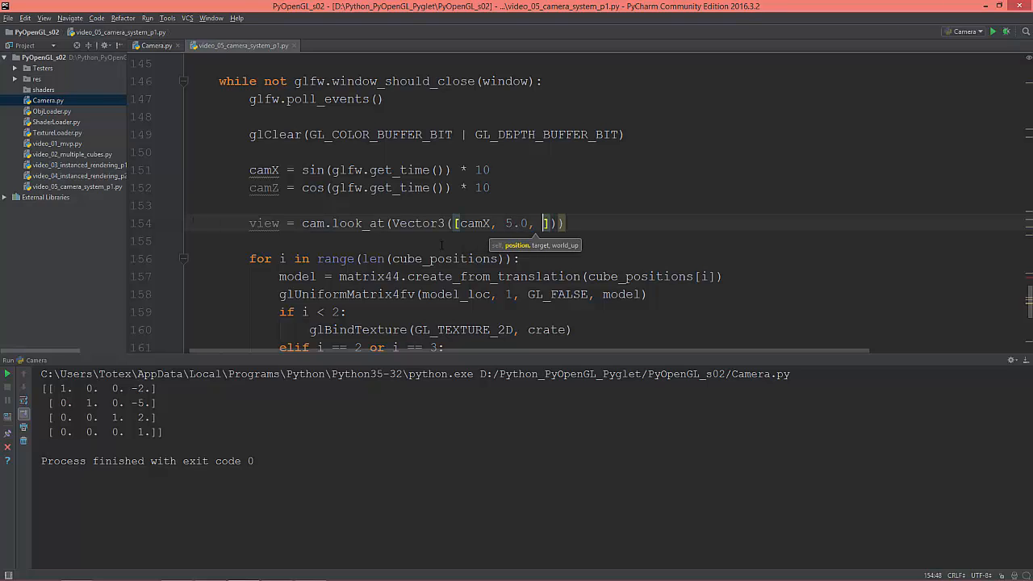
pyautogui.write('0')
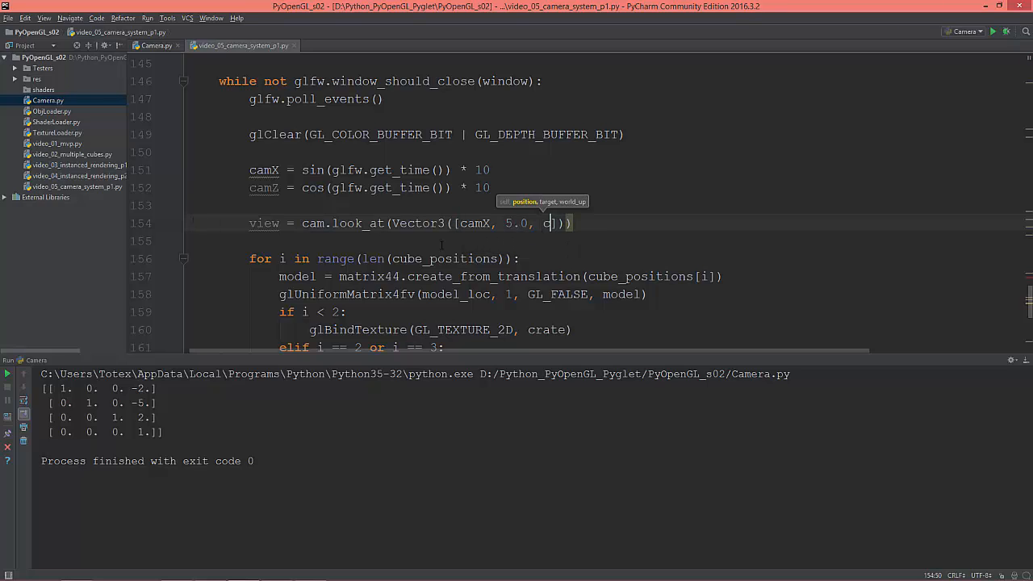
pyautogui.write('amZ')
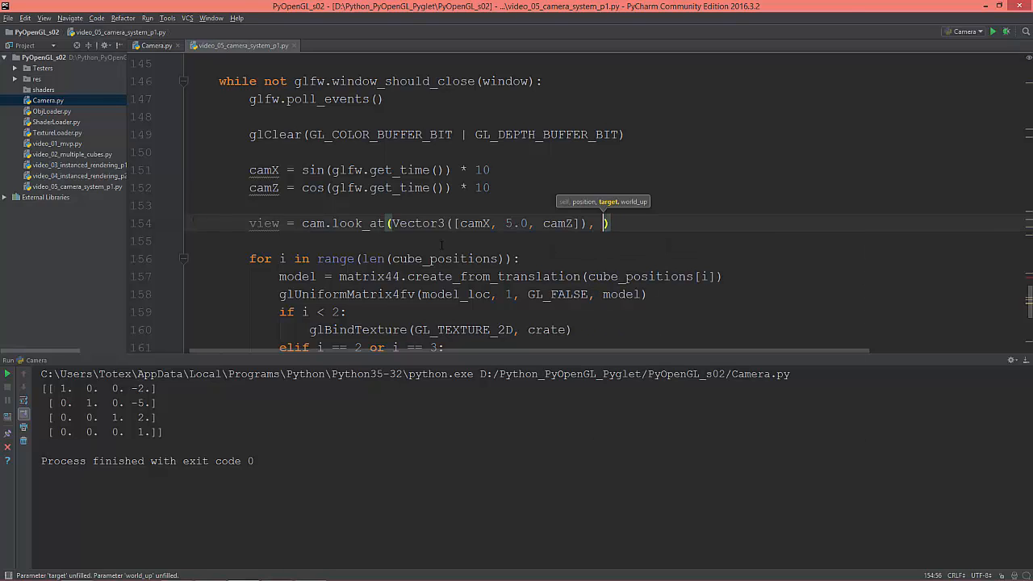
# Add the target Vector3([0.0,0.0,0.0]) as the second look_at argument.
pyautogui.write('Vector3')
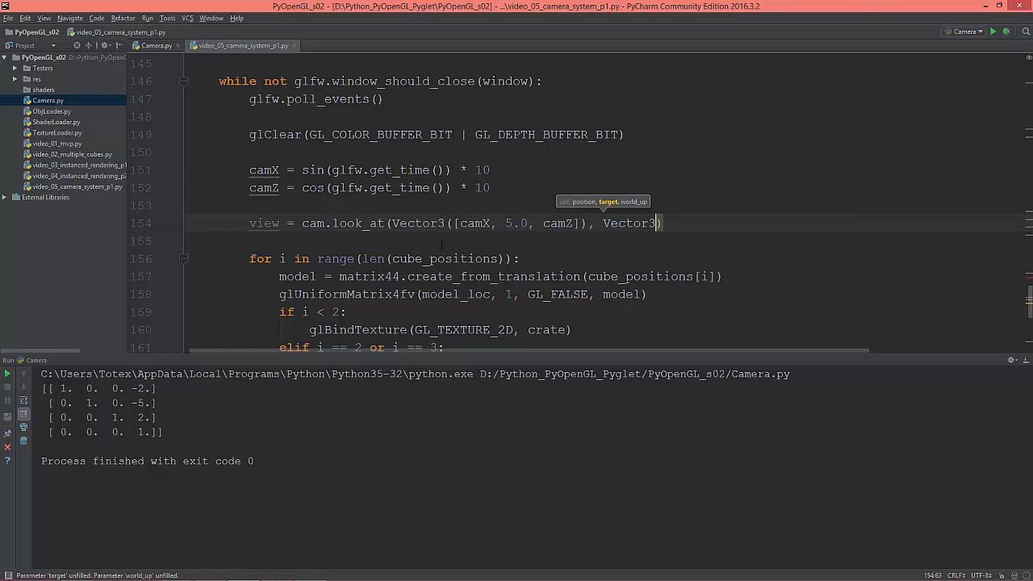
pyautogui.write('()')
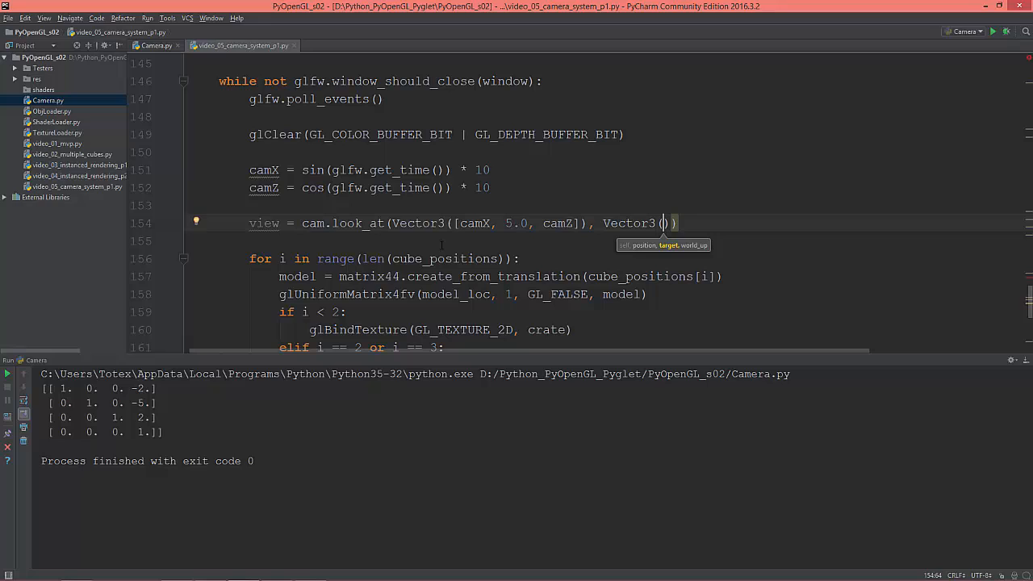
pyautogui.write('[')
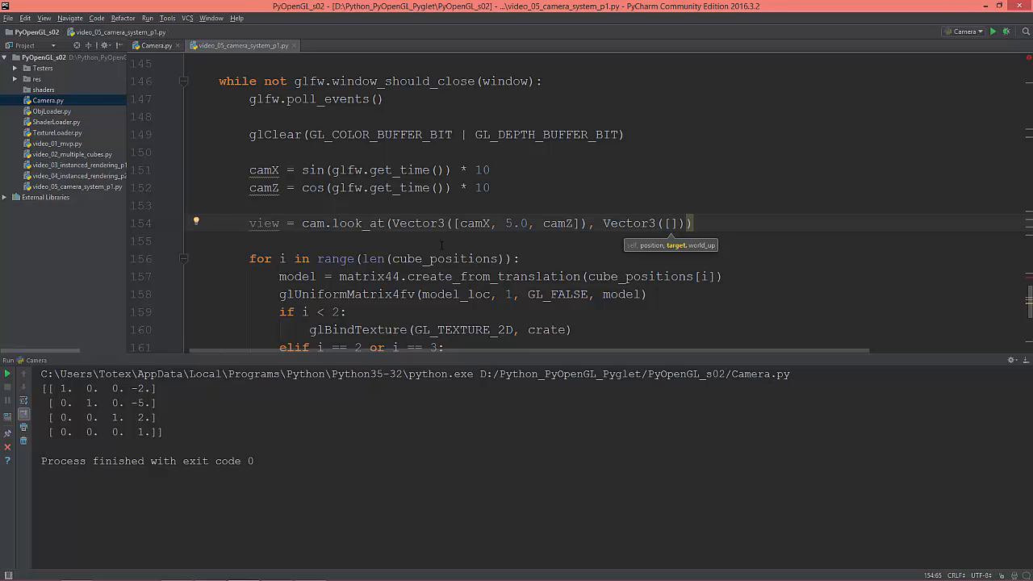
pyautogui.write('0.0,')
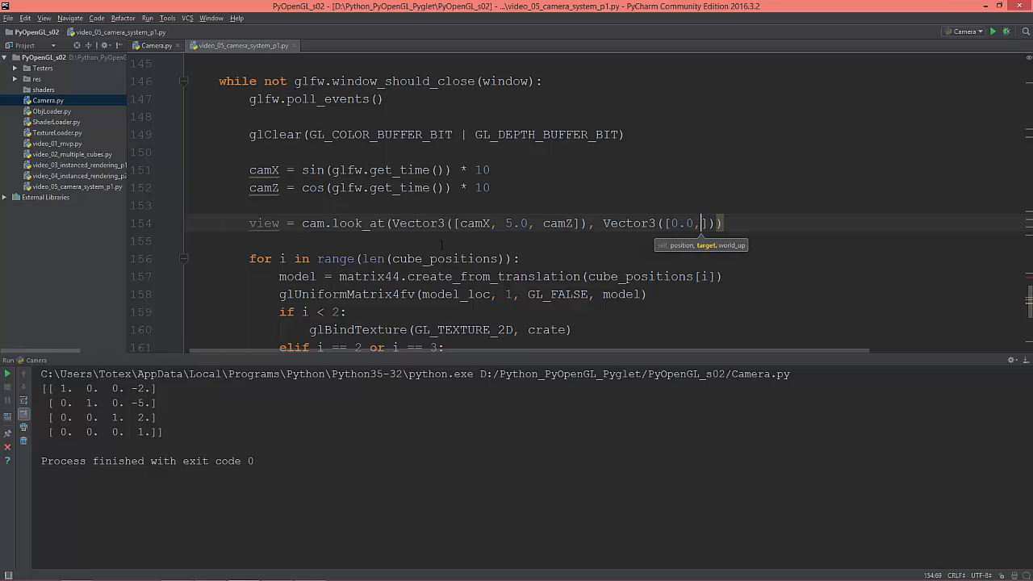
pyautogui.write('0.0,')
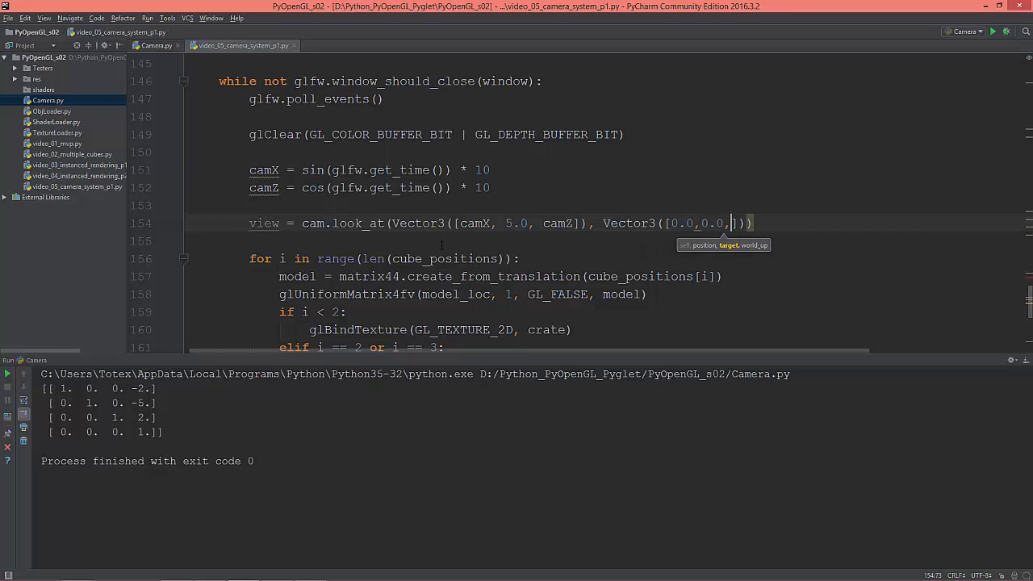
pyautogui.write('0.0')
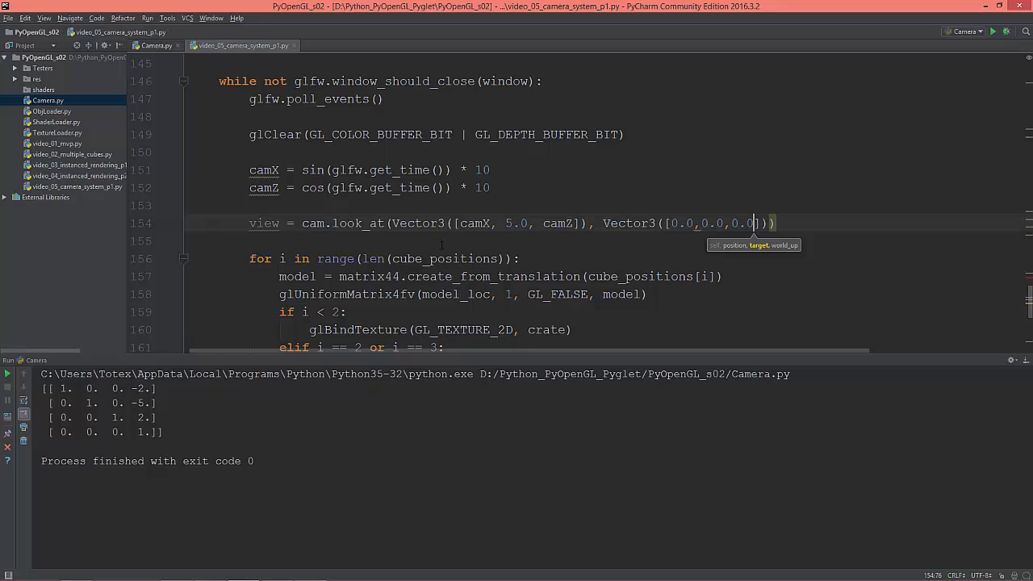
pyautogui.write(',')
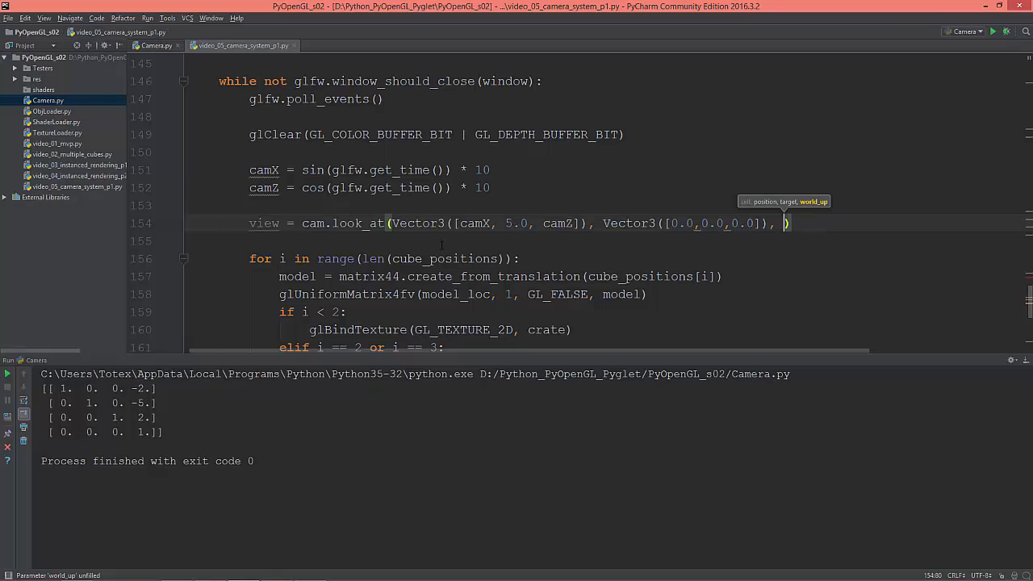
# Add the up vector Vector3([0.0,1.0,0.0]) as the third look_at argument.
pyautogui.write('Vcetc')
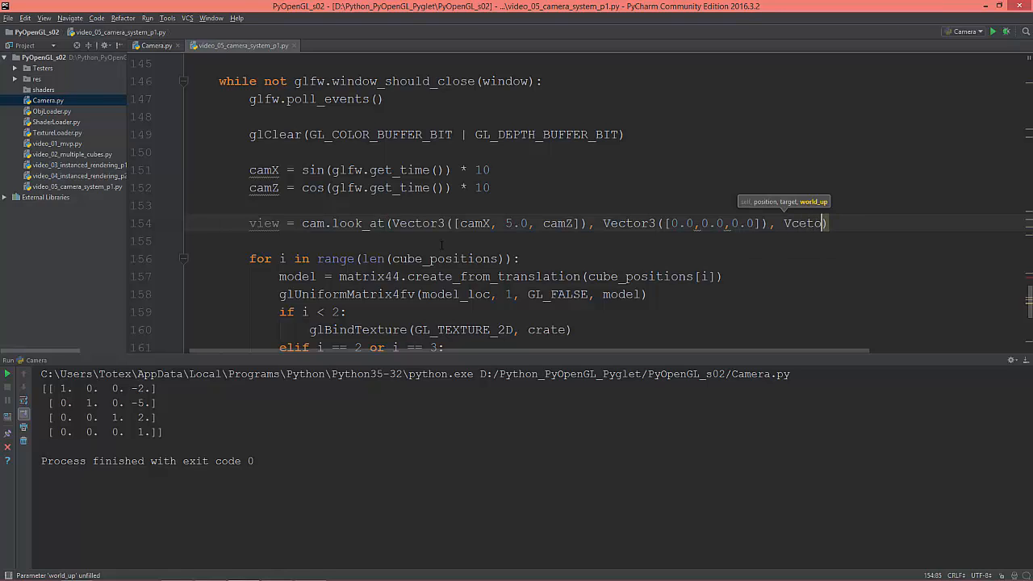
pyautogui.write('r3)')
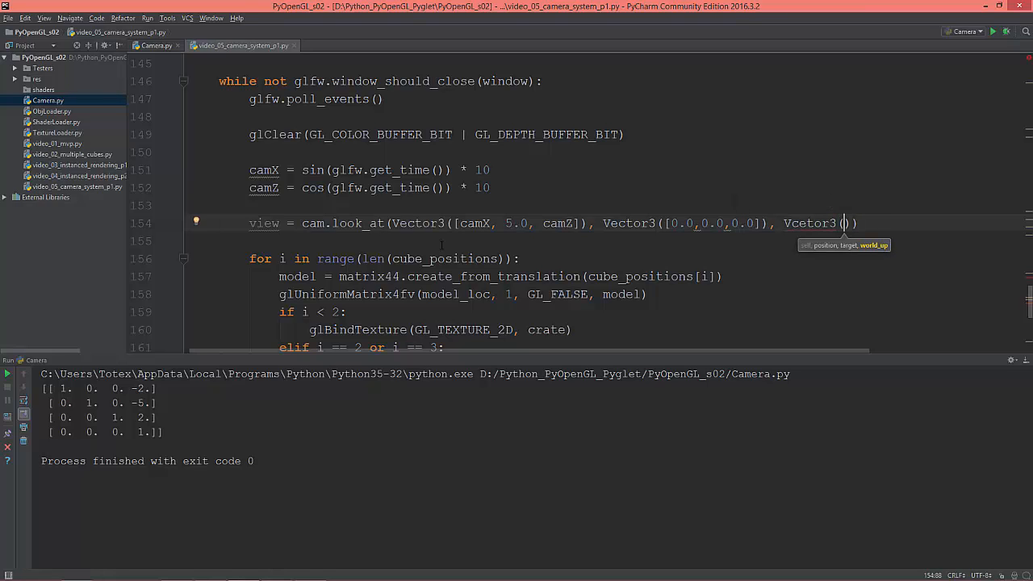
pyautogui.write('[')
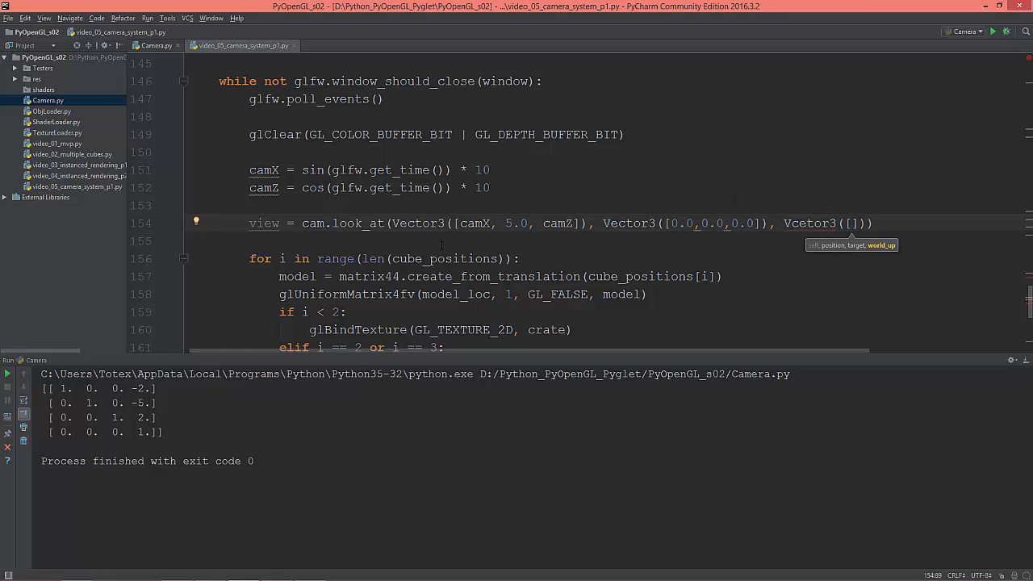
pyautogui.write('0.0,')
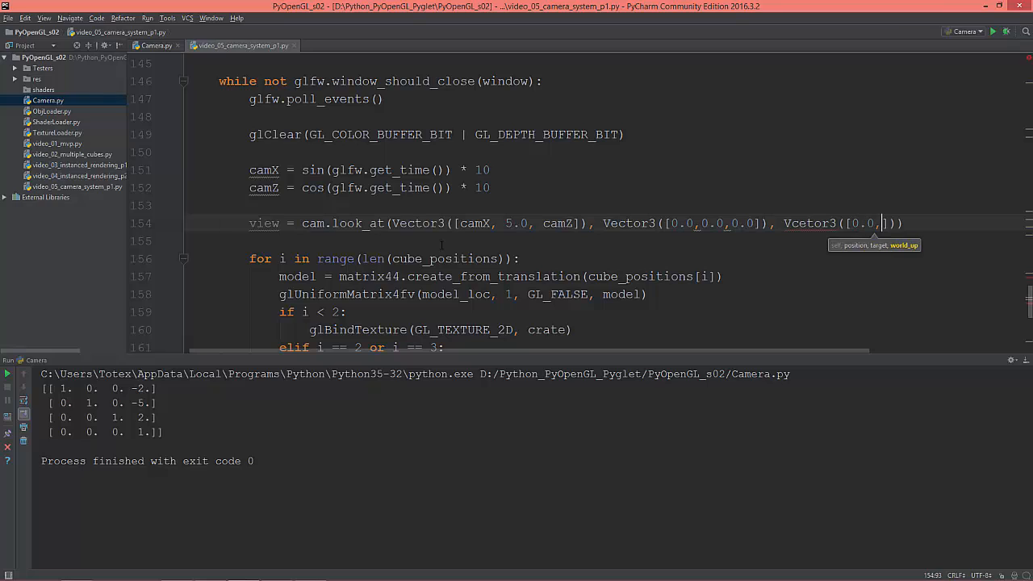
pyautogui.write('1')
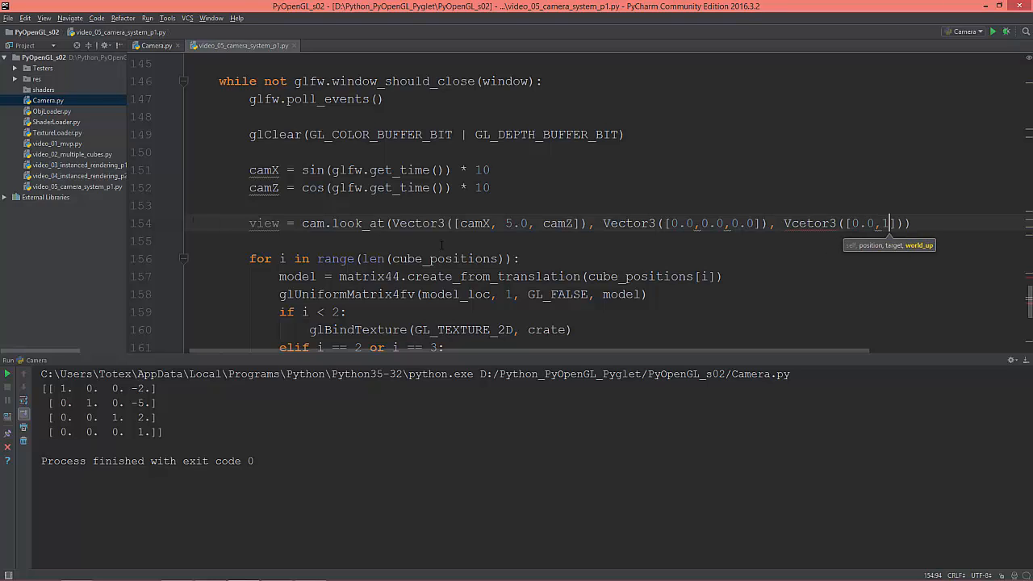
pyautogui.write('.0,')
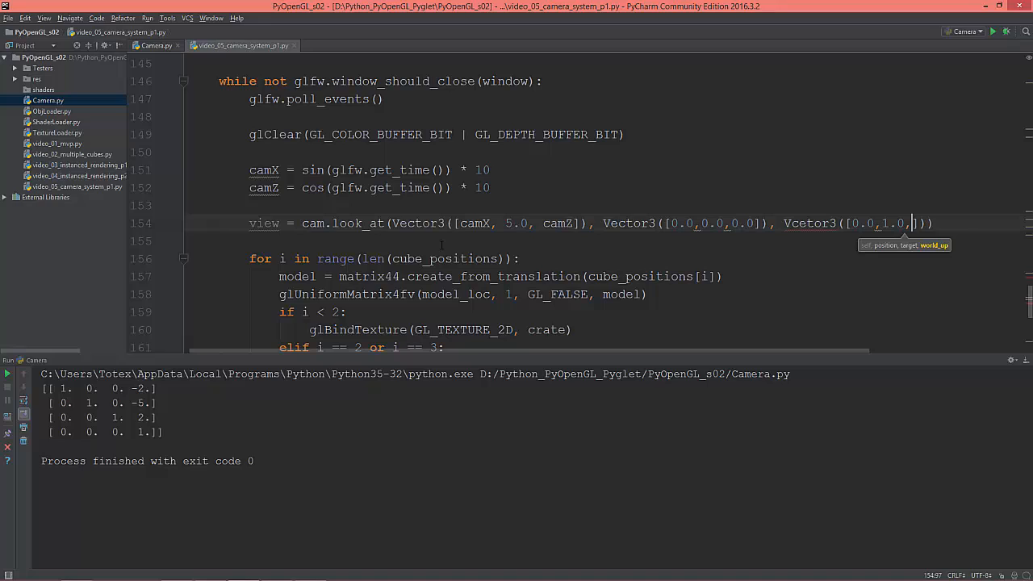
pyautogui.write('0.0')
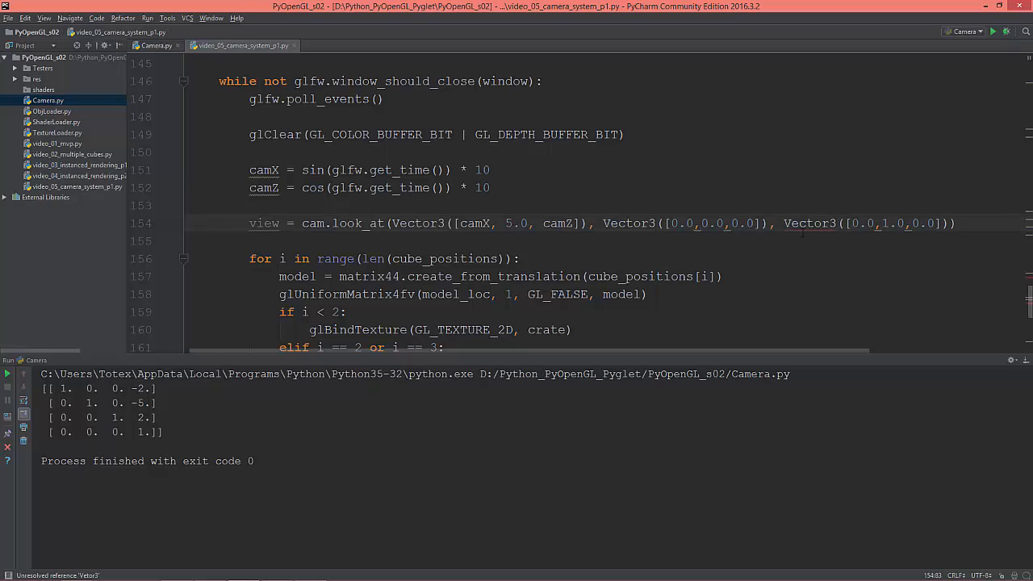
pyautogui.click(957, 222)
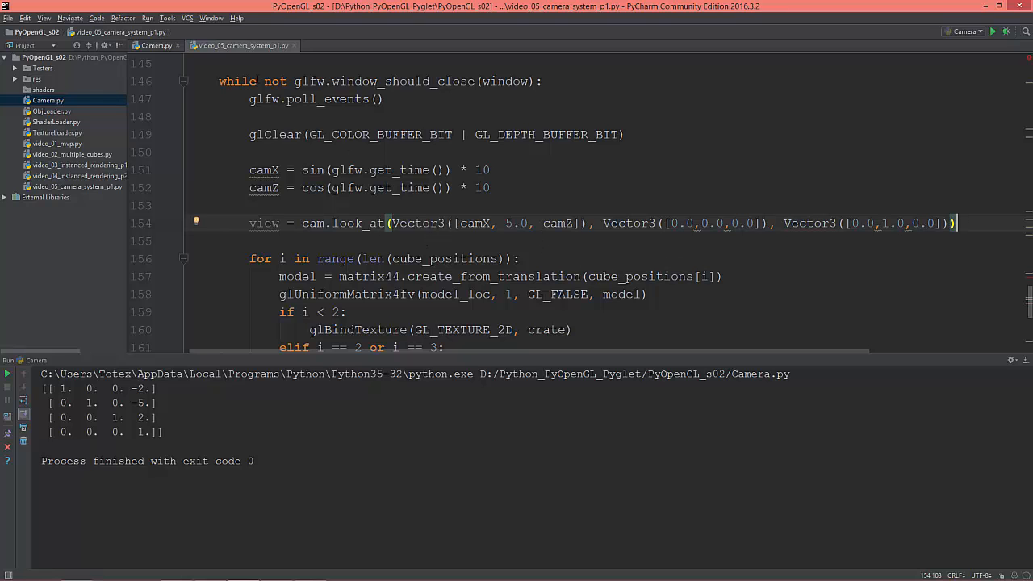
pyautogui.click(271, 45)
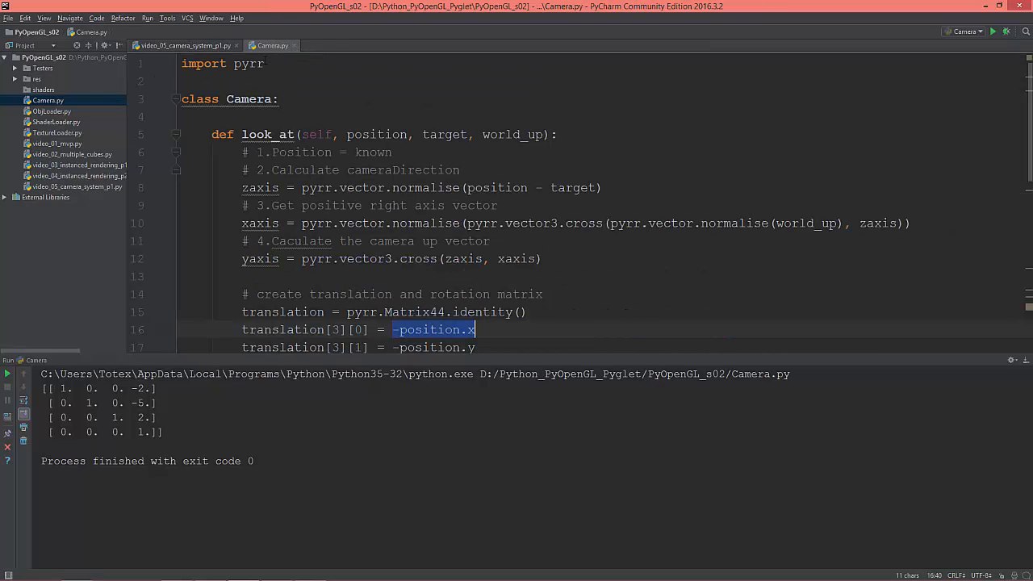
pyautogui.click(345, 134)
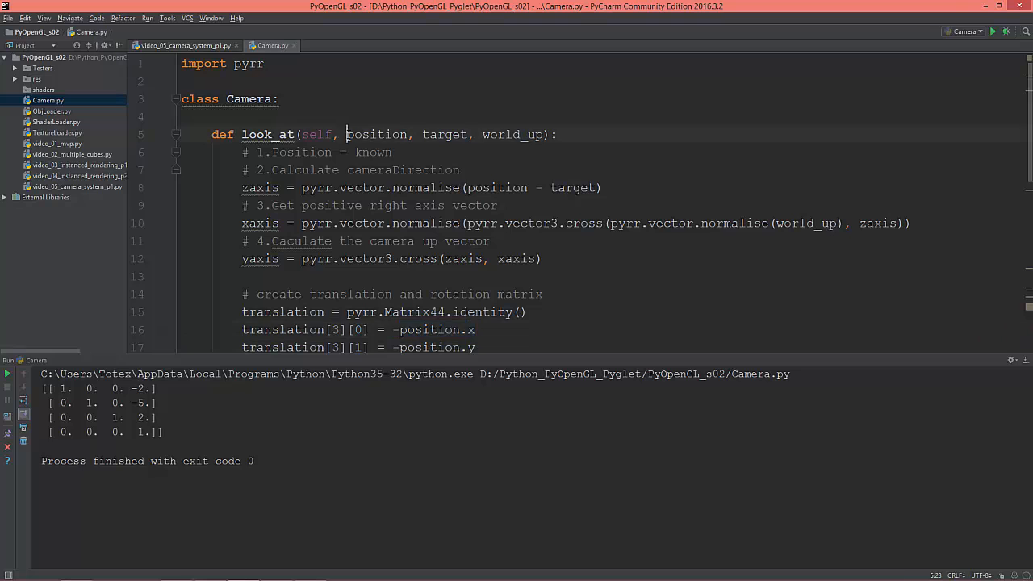
pyautogui.doubleClick(376, 134)
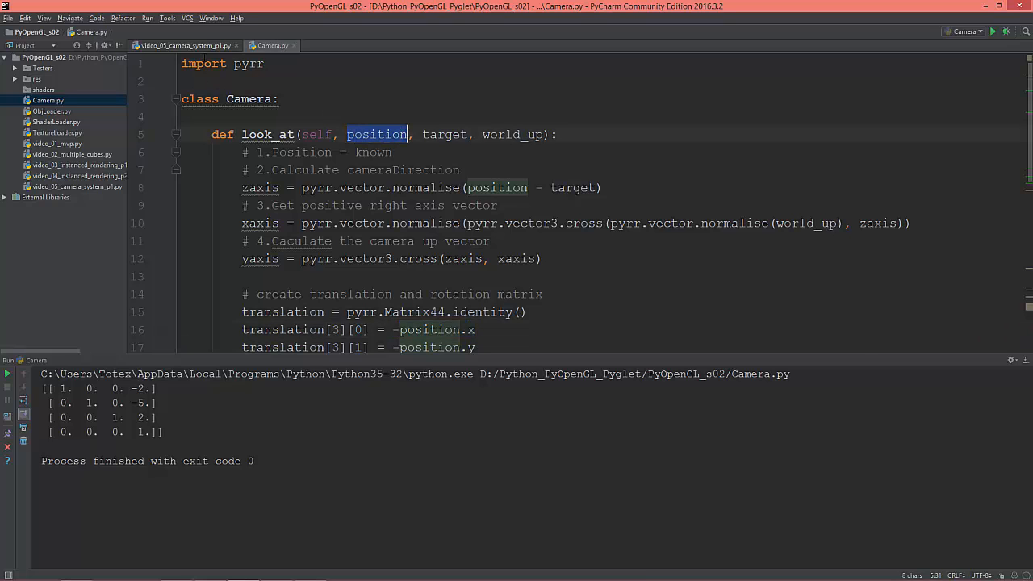
pyautogui.click(184, 45)
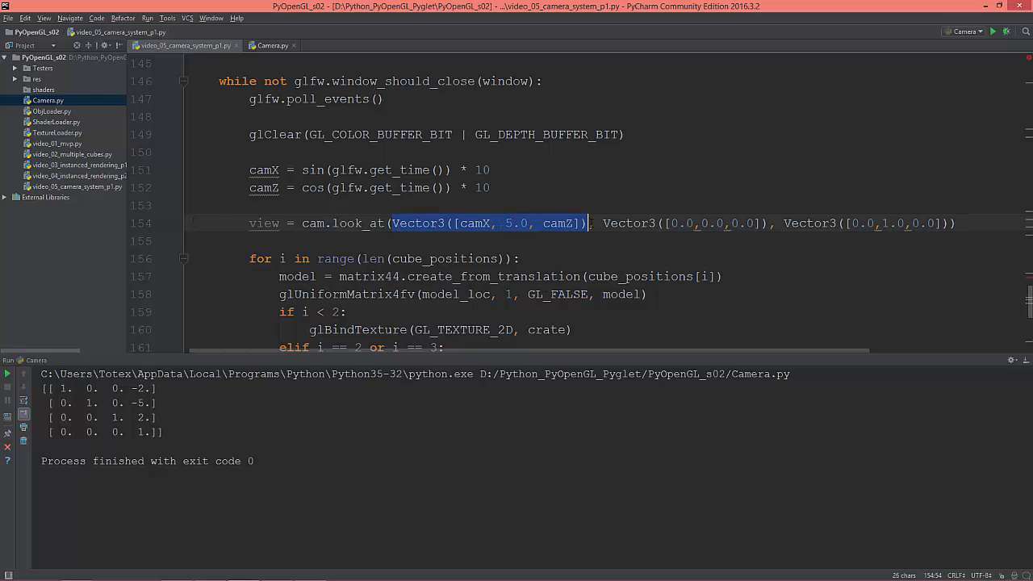
pyautogui.click(273, 45)
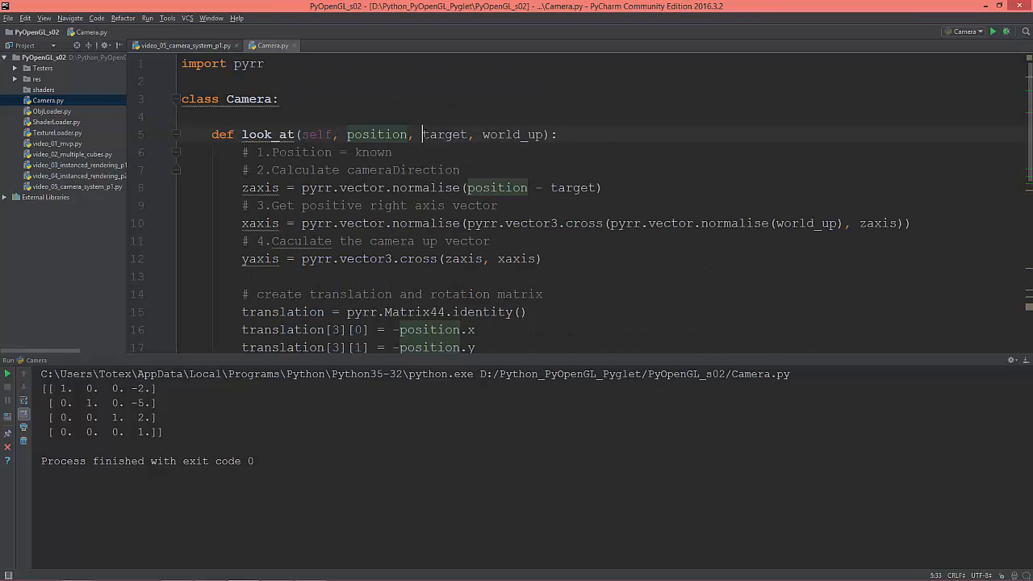
pyautogui.doubleClick(446, 134)
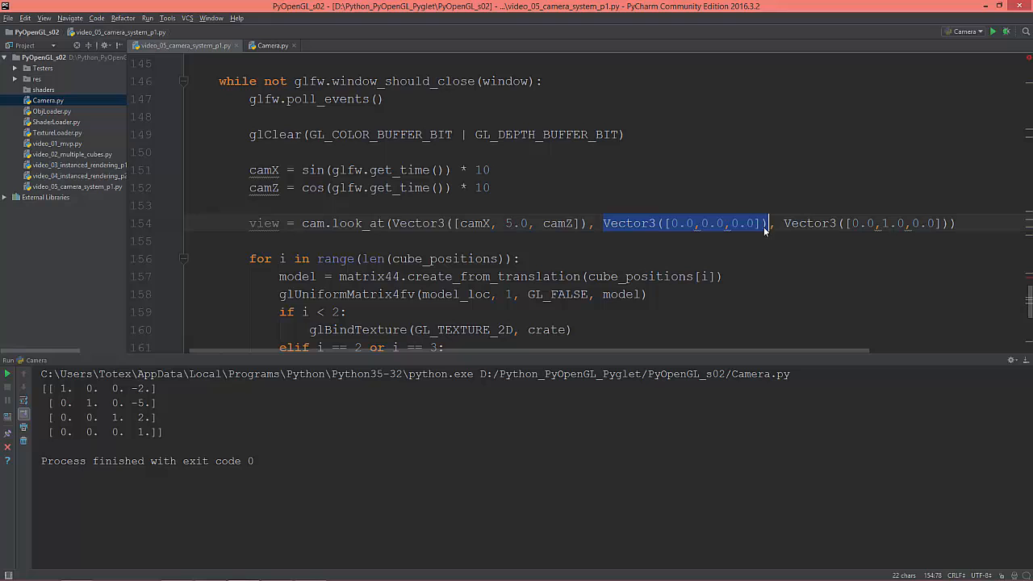
pyautogui.click(271, 45)
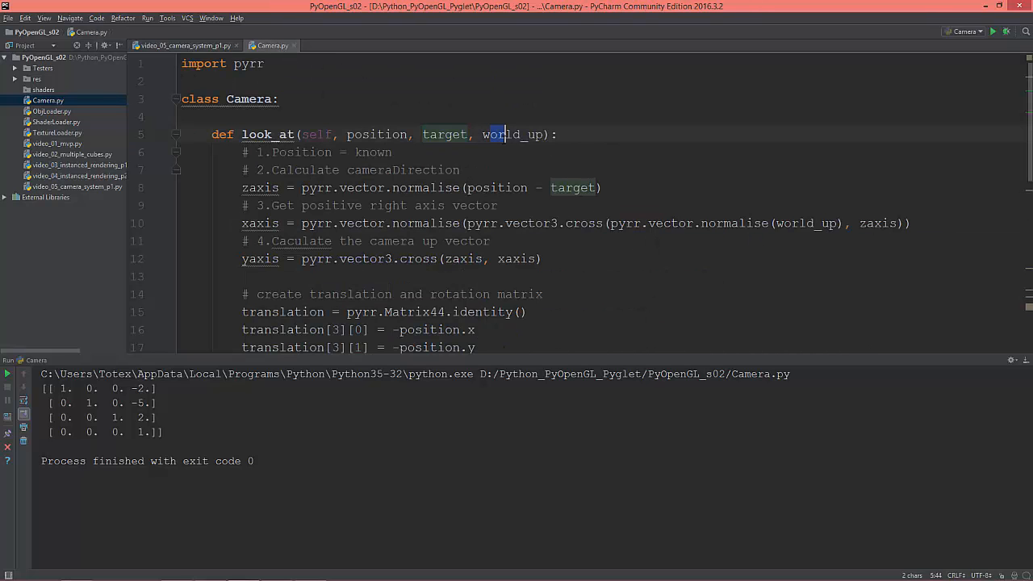
pyautogui.click(181, 45)
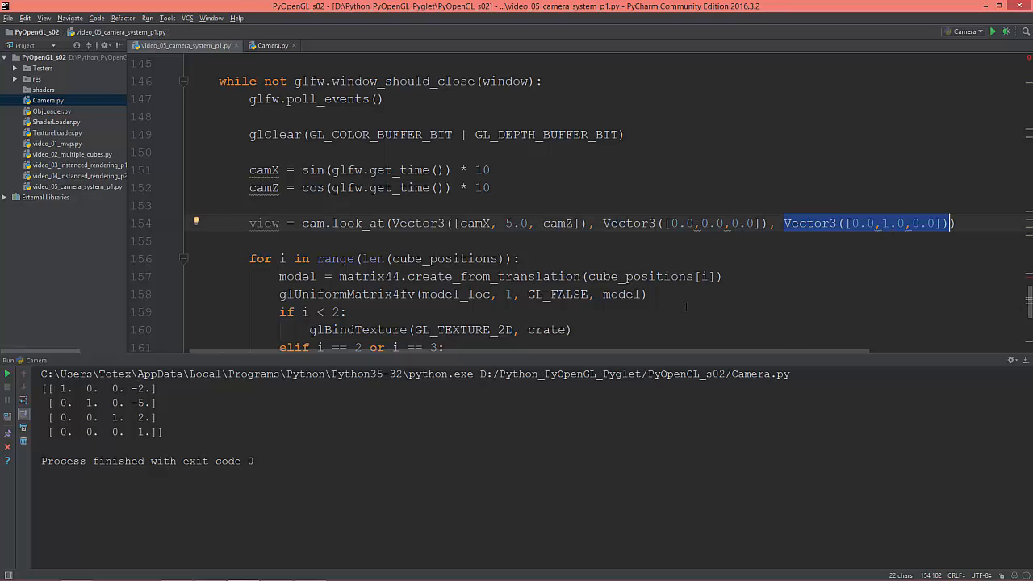
pyautogui.scroll(-3)
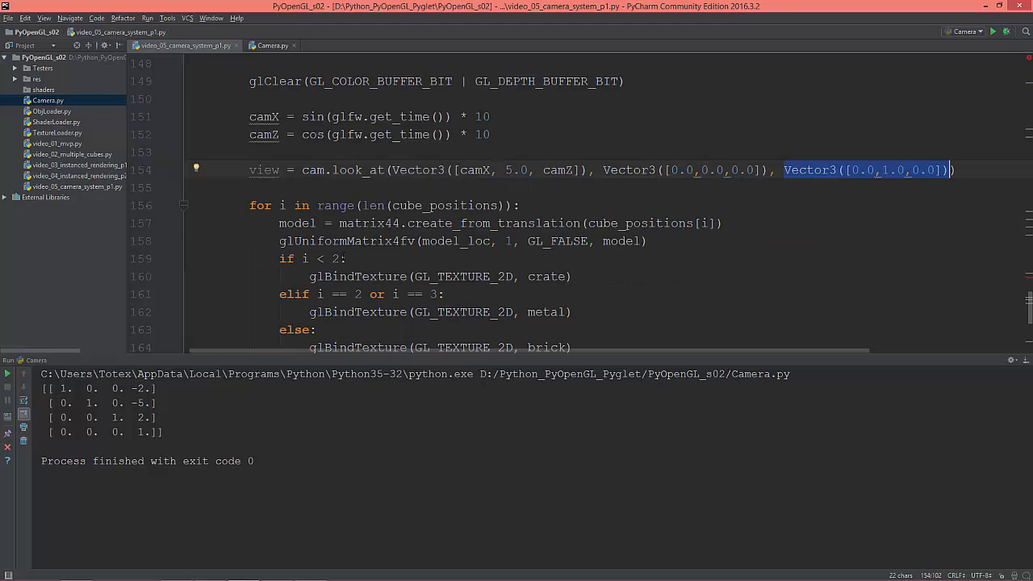
# Move glUniformMatrix4fv(view_loc, 1, GL_FALSE, view) into the render loop after look_at.
pyautogui.scroll(3)
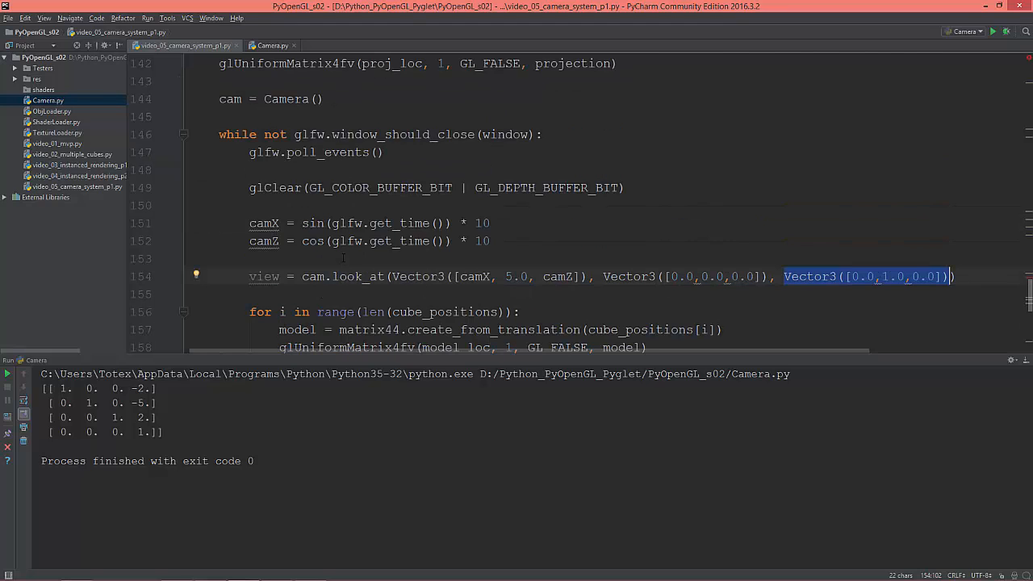
pyautogui.scroll(3)
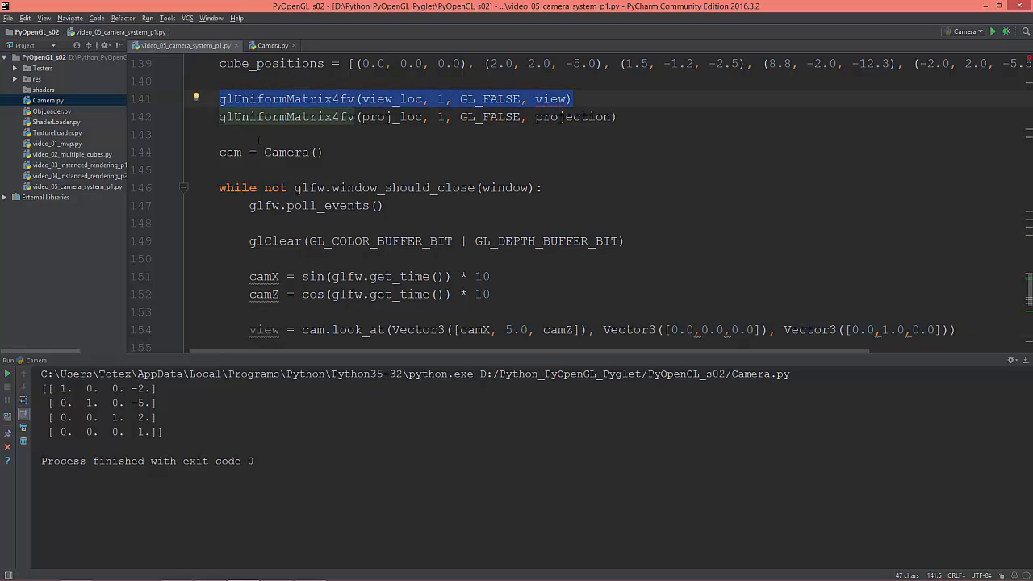
pyautogui.moveTo(555, 99)
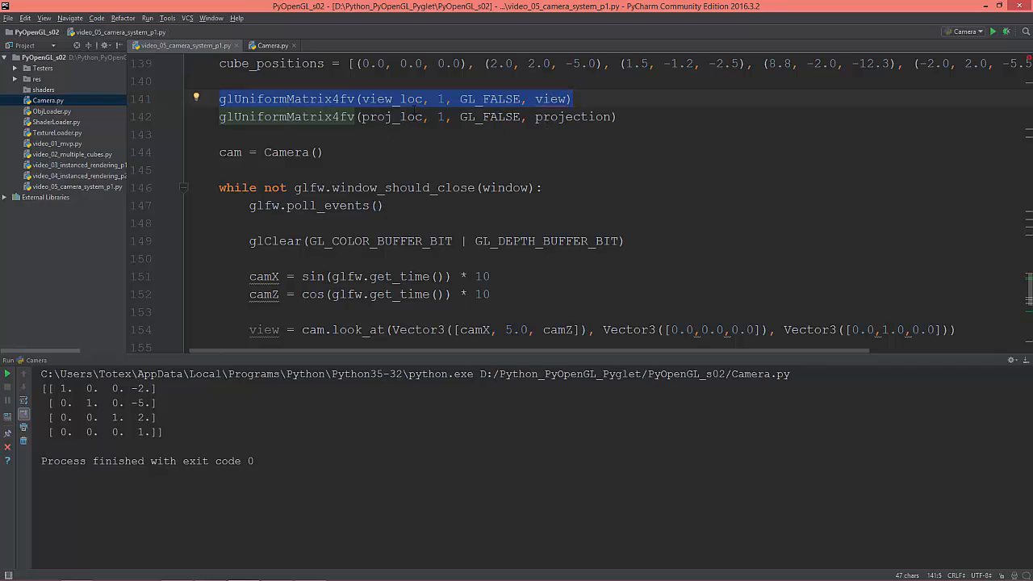
pyautogui.scroll(-3)
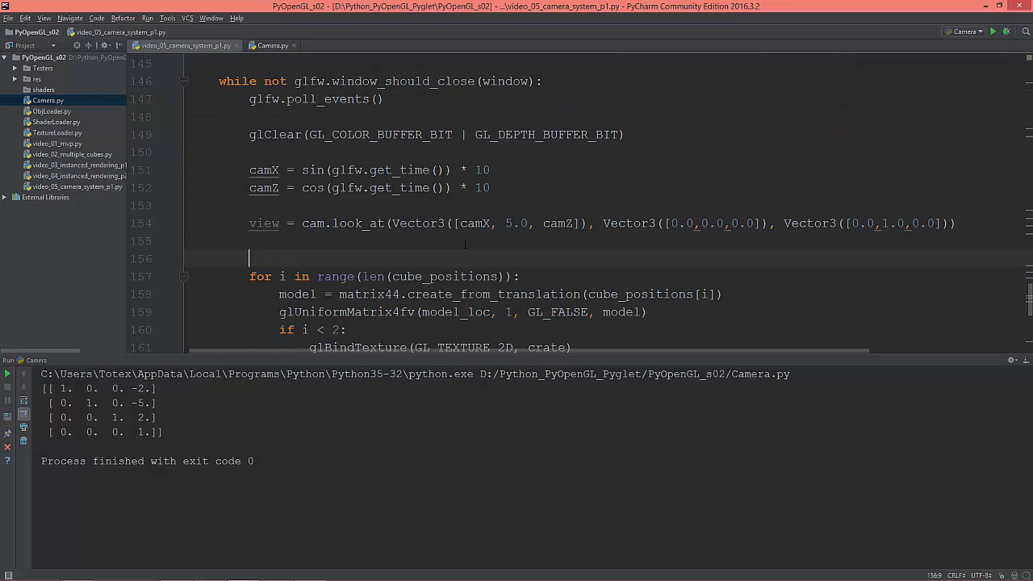
pyautogui.write('glUniformMatrix4fv(view_loc, 1, GL_FALSE, view)')
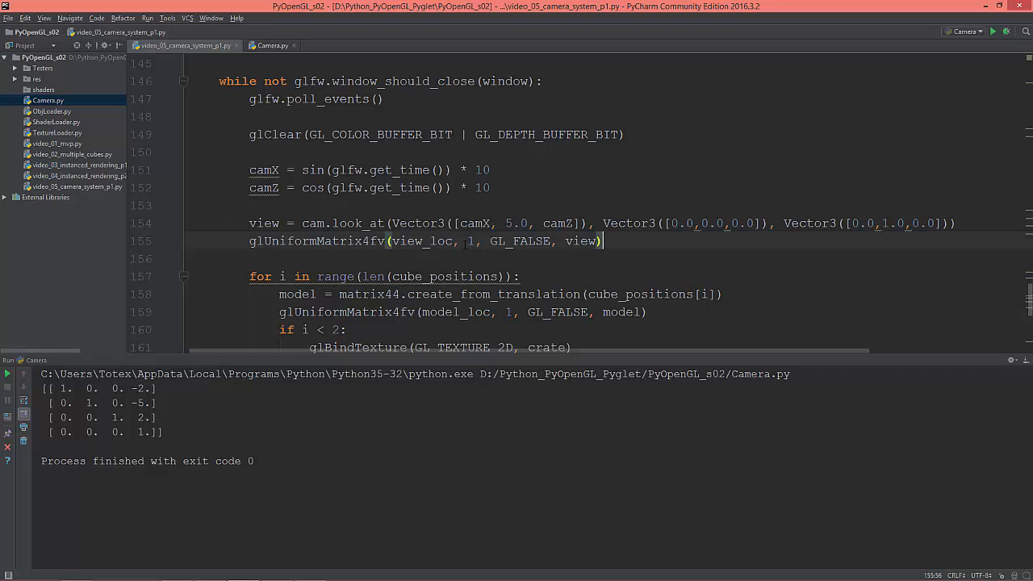
pyautogui.scroll(-3)
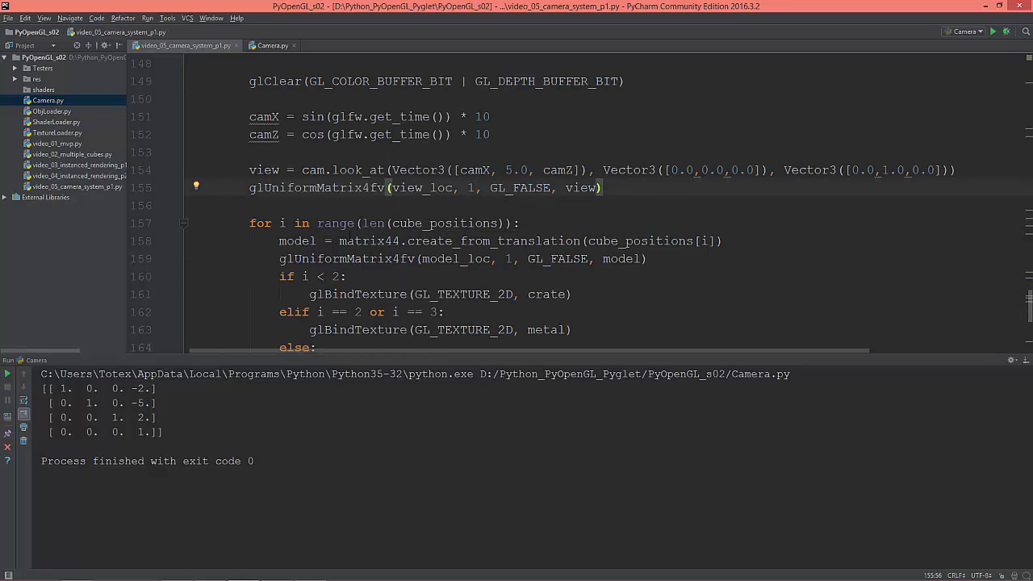
pyautogui.scroll(3)
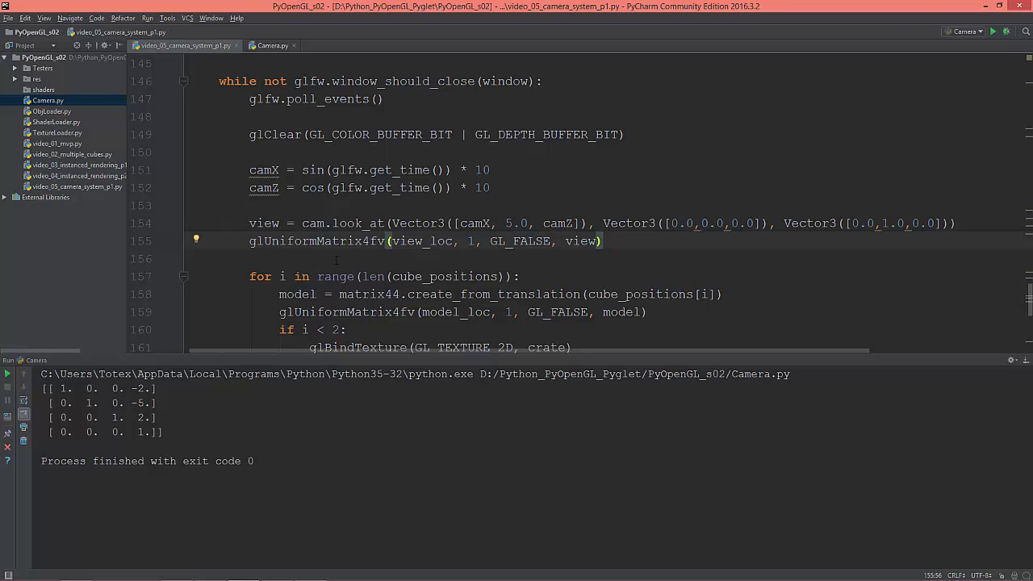
pyautogui.moveTo(994, 32)
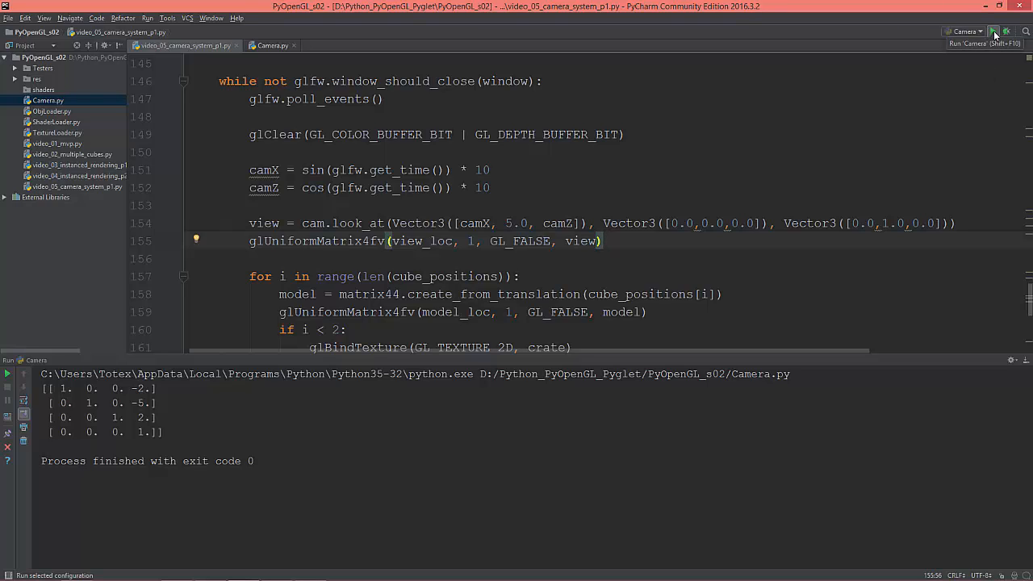
# Select the video_05_camera_system_p1 run configuration and launch it.
pyautogui.click(994, 30)
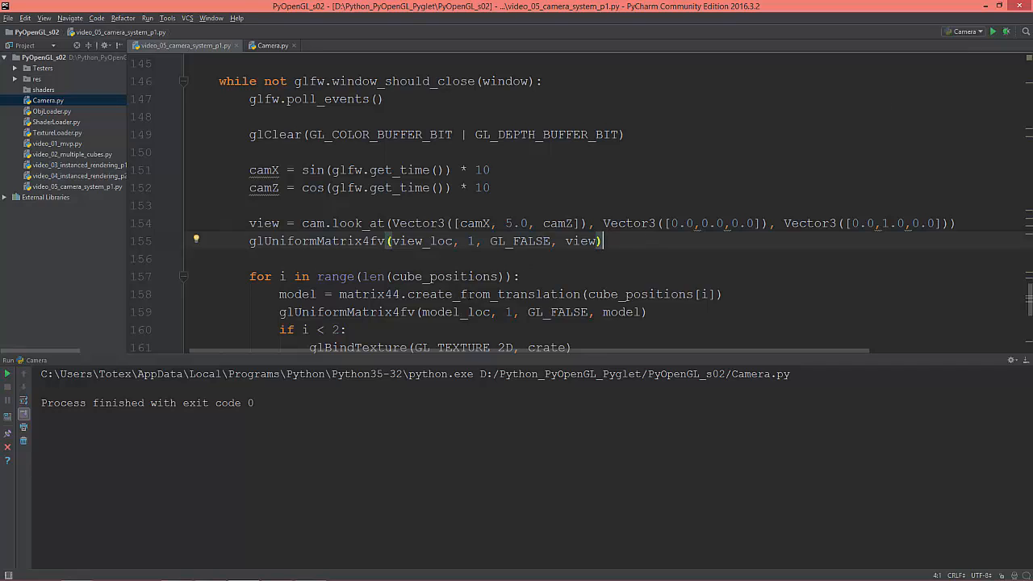
pyautogui.click(965, 31)
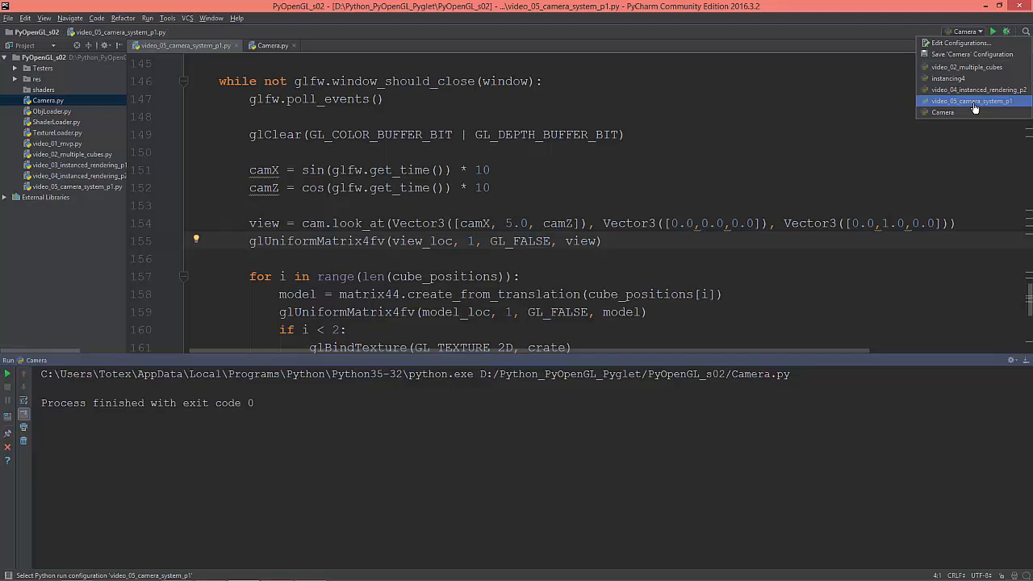
pyautogui.click(972, 100)
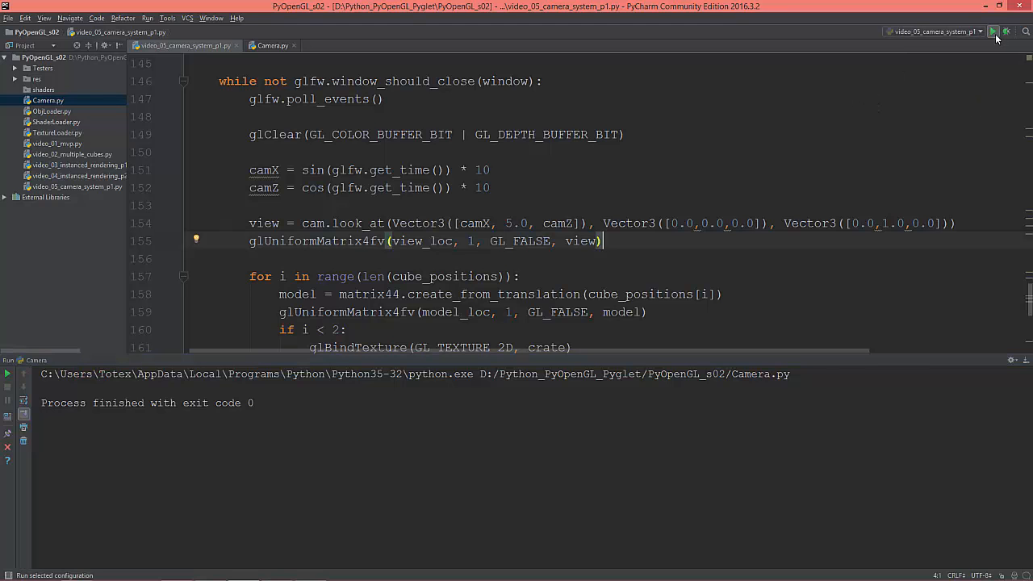
pyautogui.click(994, 31)
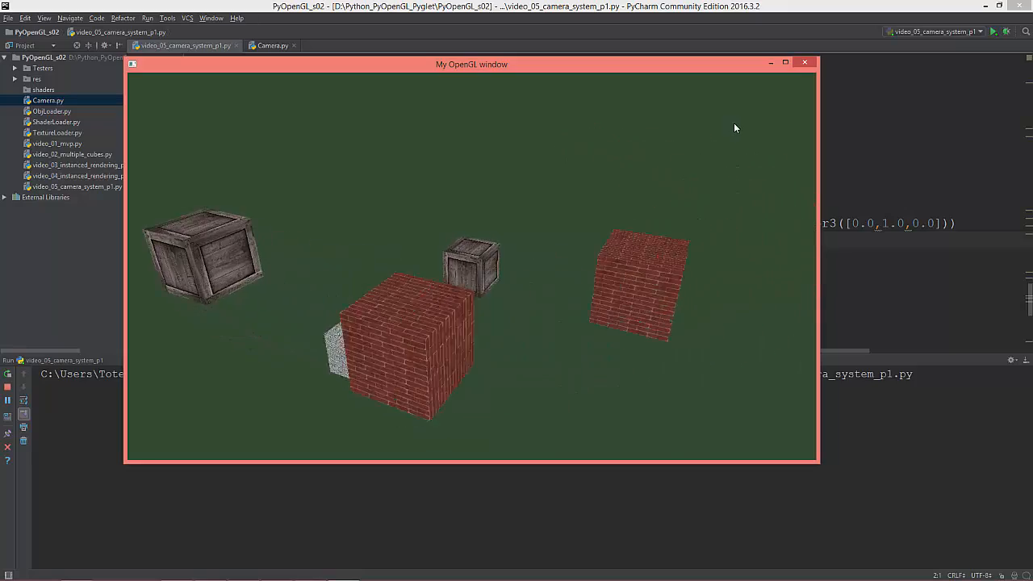
# Close the My OpenGL window and scroll back through the script.
pyautogui.click(803, 61)
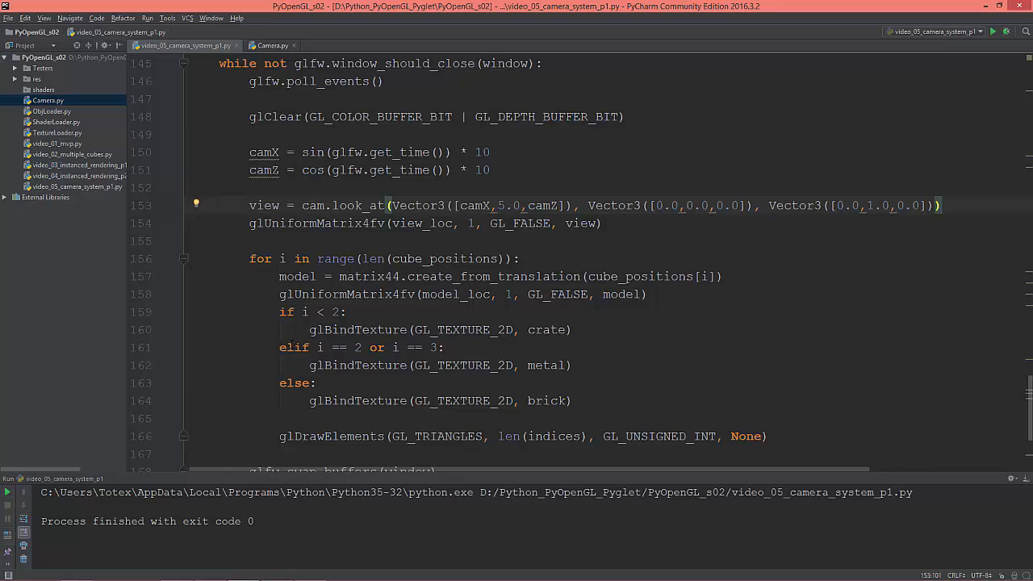
pyautogui.scroll(3)
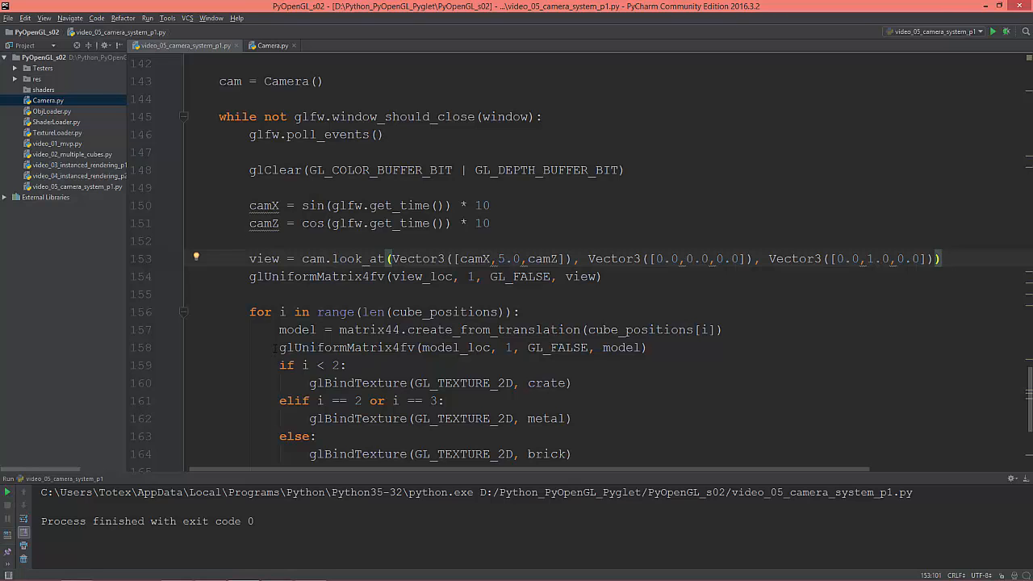
pyautogui.scroll(3)
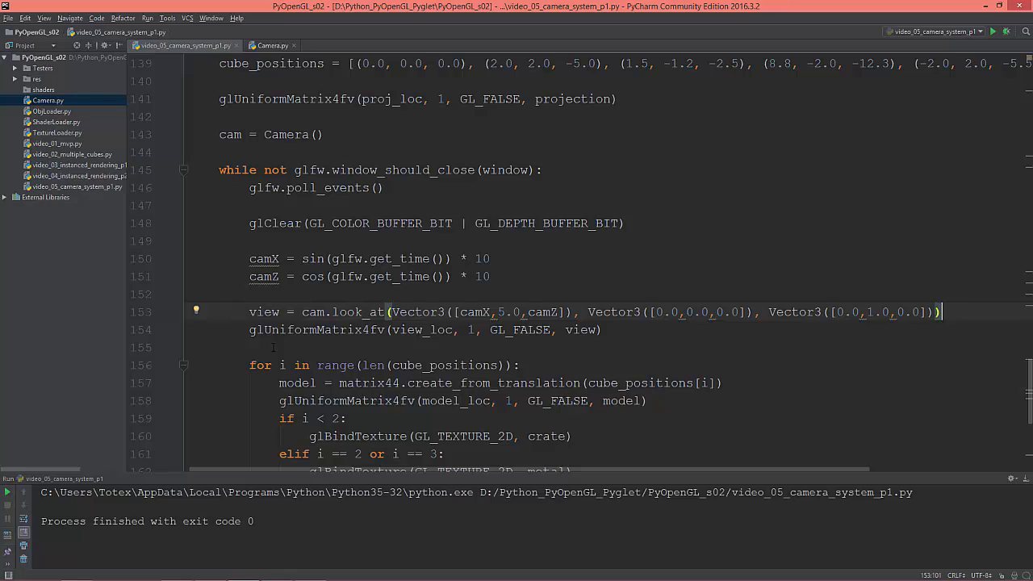